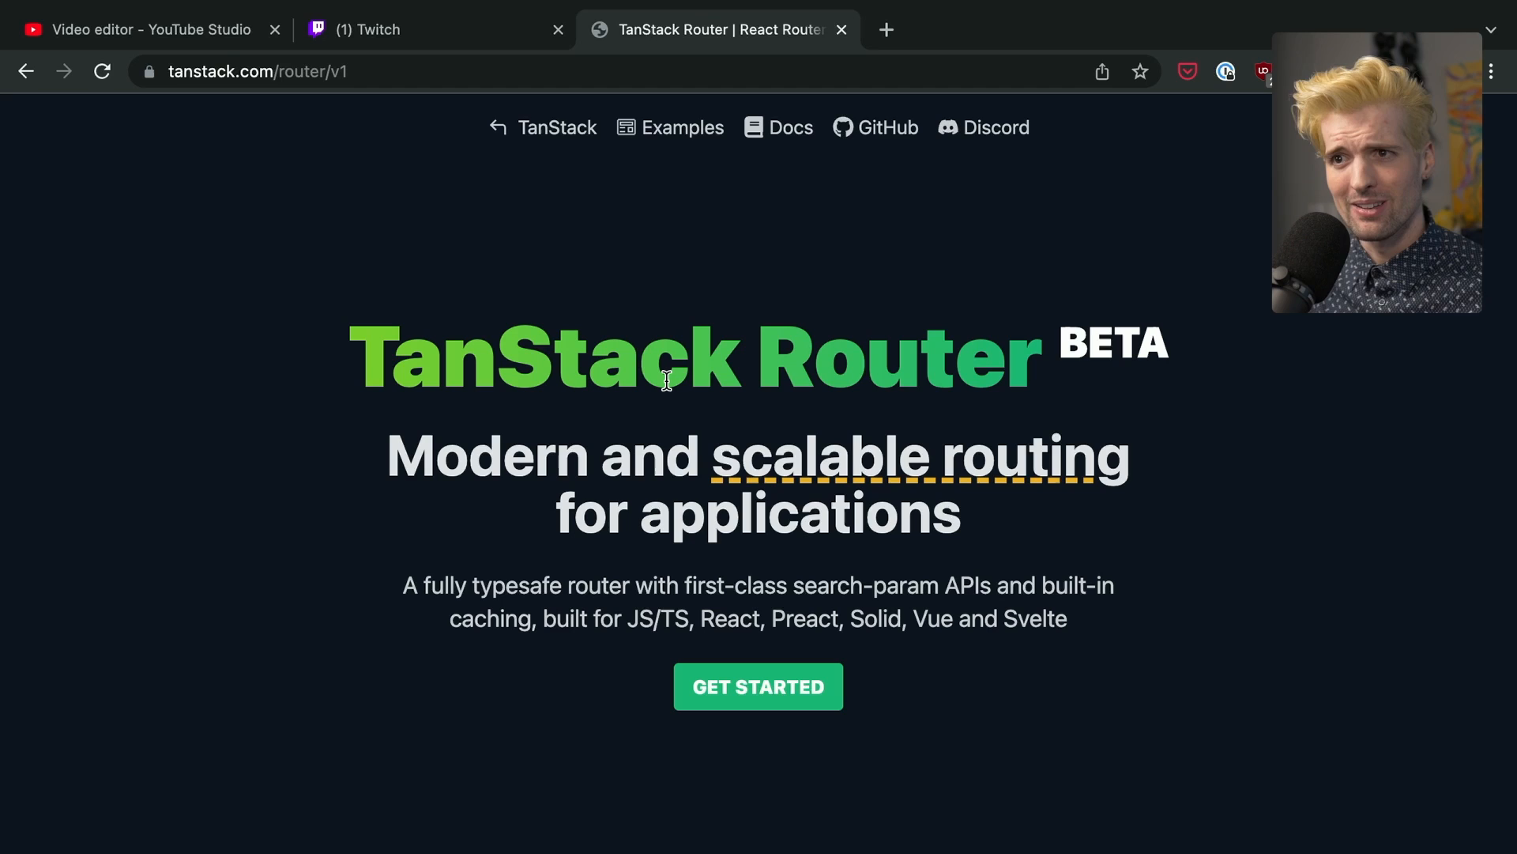
# Open the TanStack Router Get Started docs and switch to the new Overview tab
pyautogui.scroll(-3)
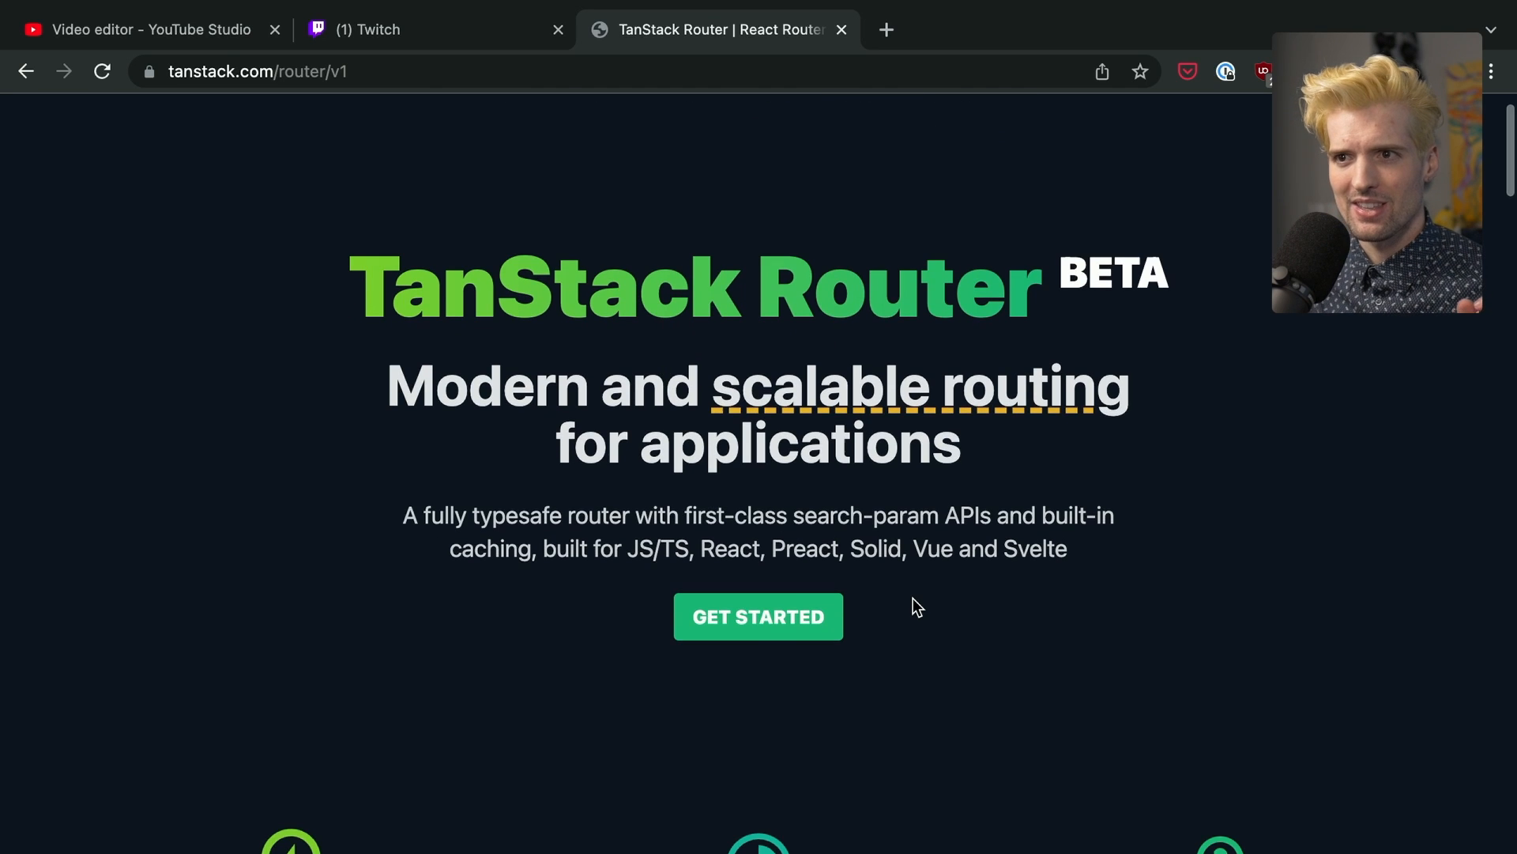
pyautogui.scroll(-3)
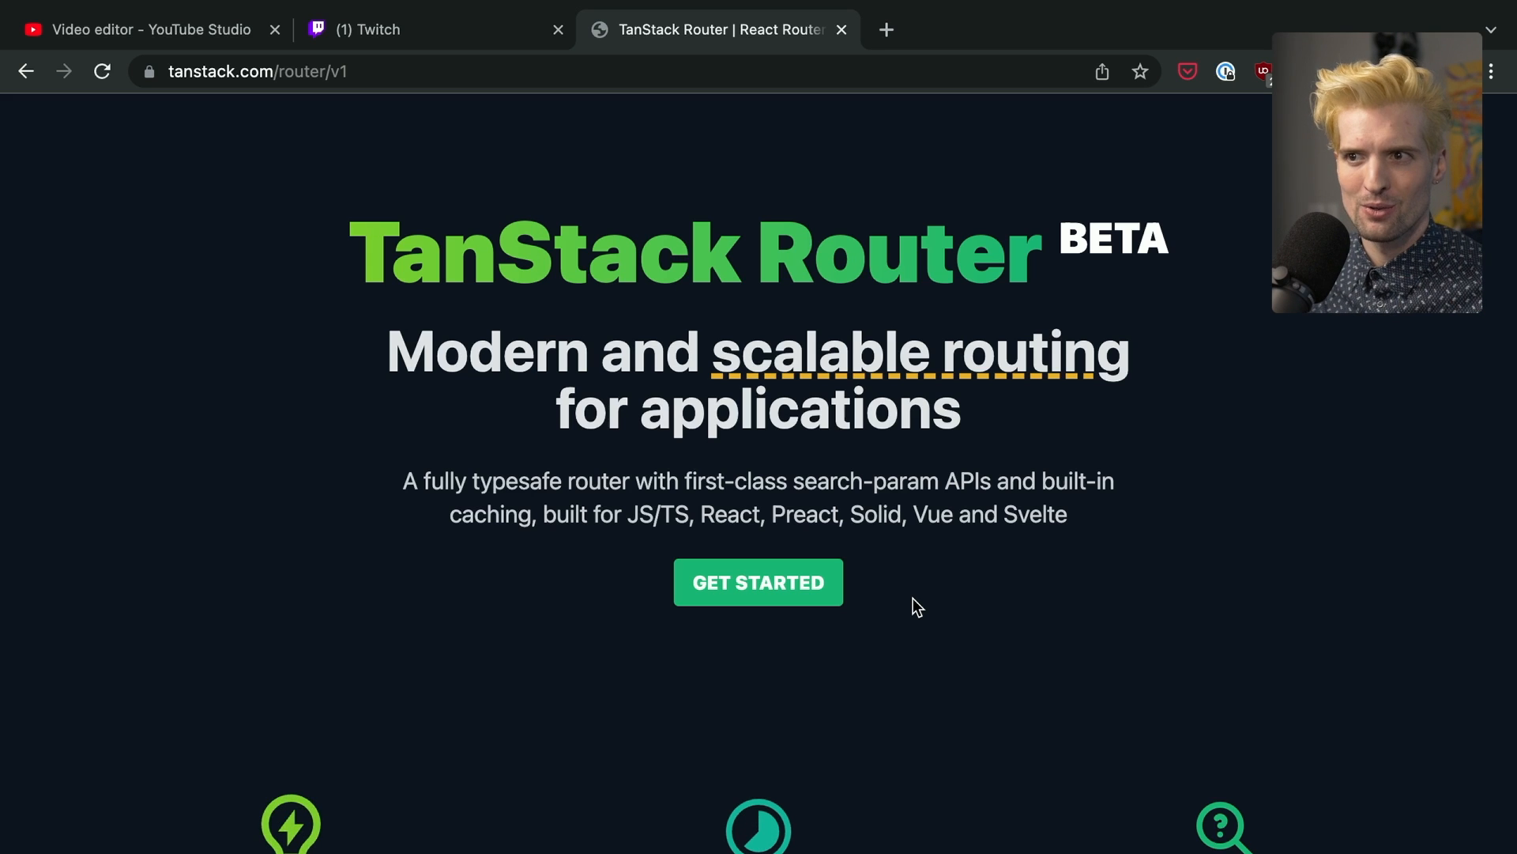
pyautogui.moveTo(1031, 557)
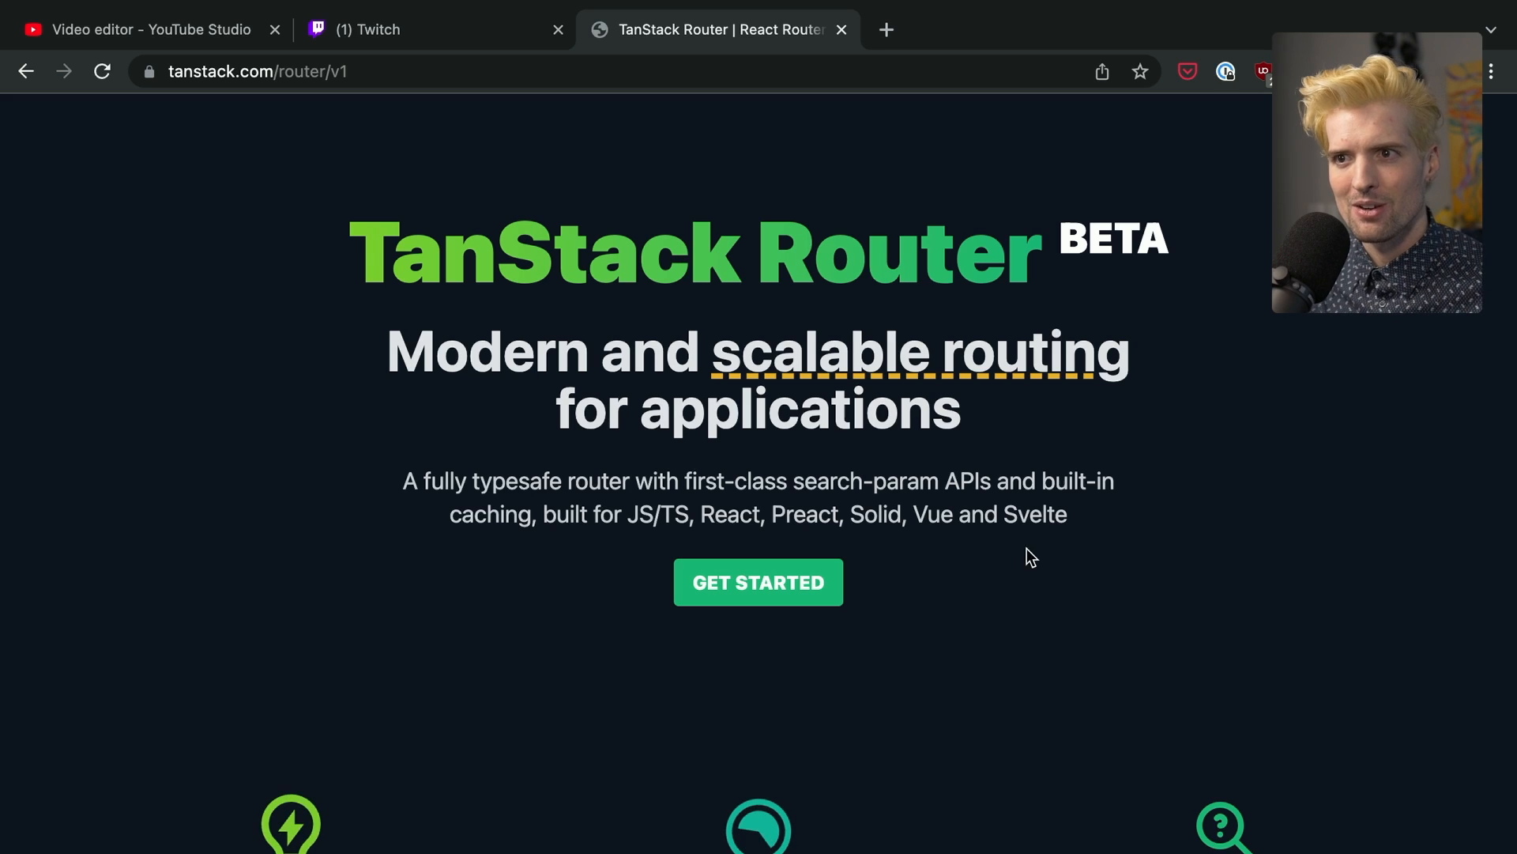
pyautogui.moveTo(738, 518)
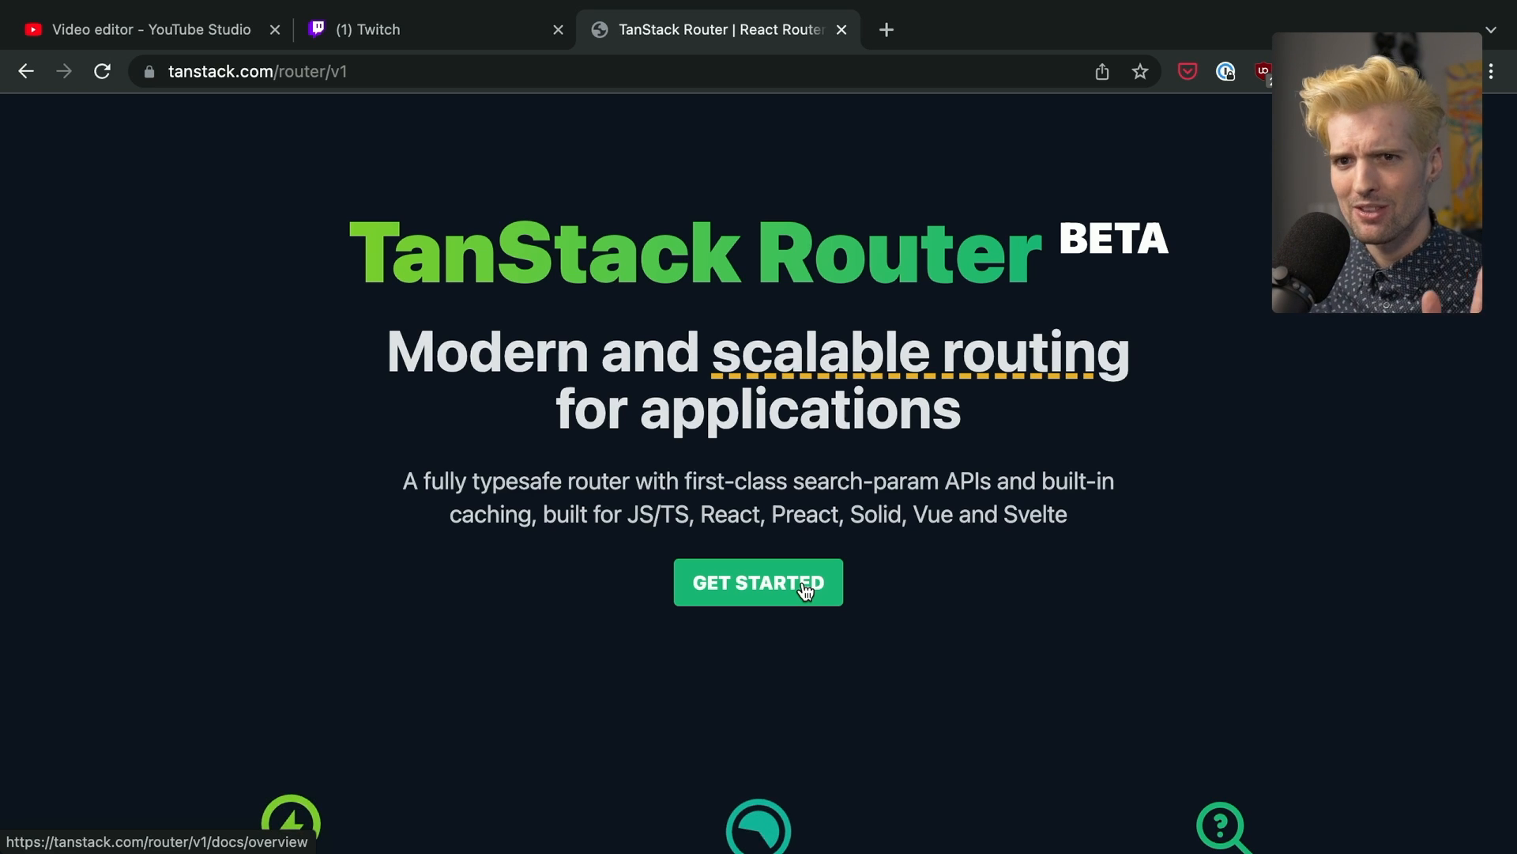
pyautogui.click(758, 582)
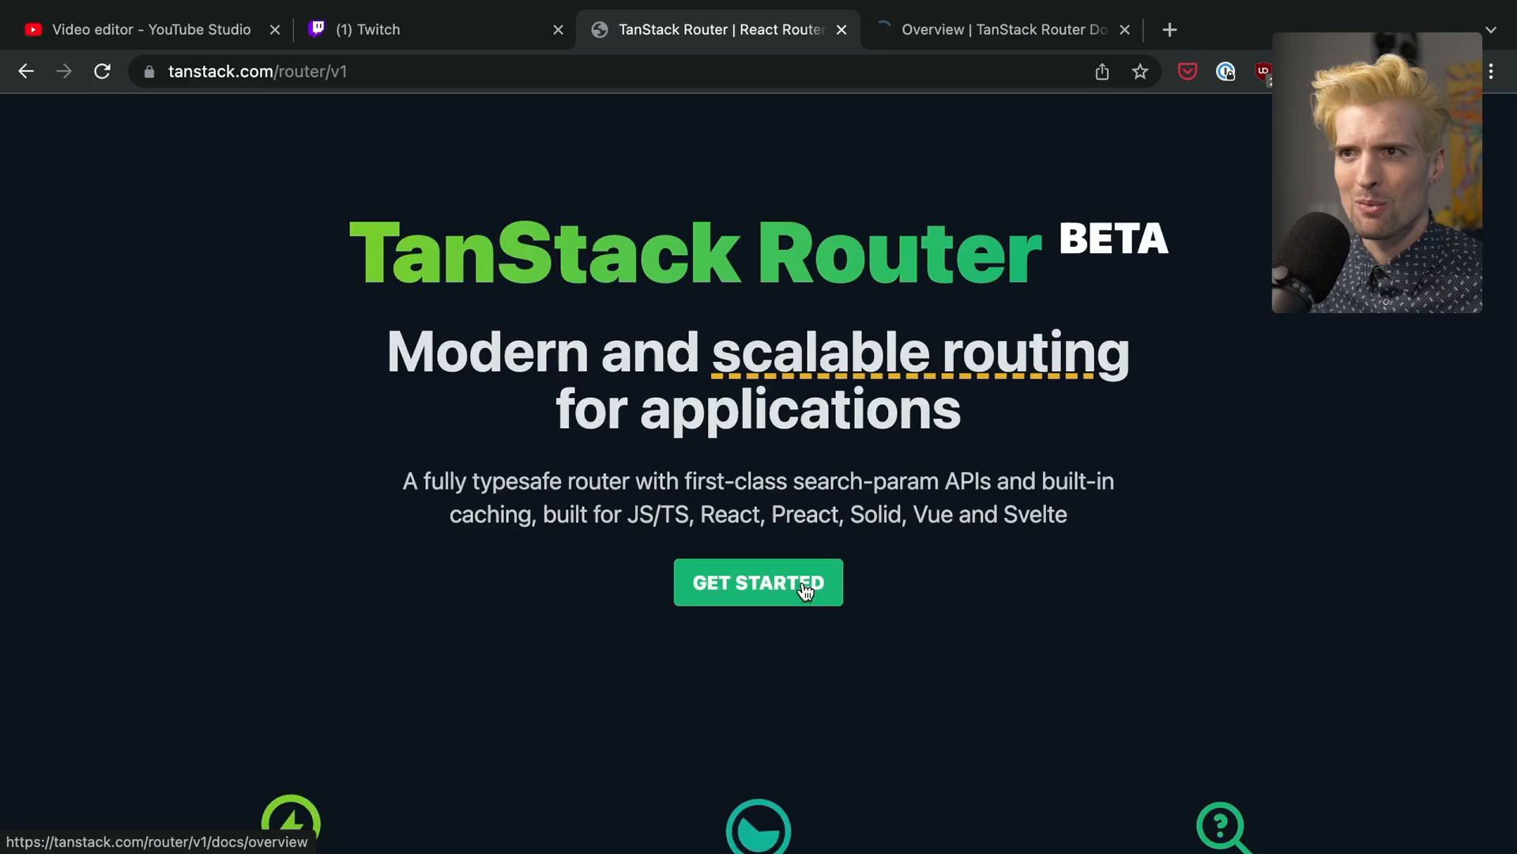
pyautogui.scroll(-3)
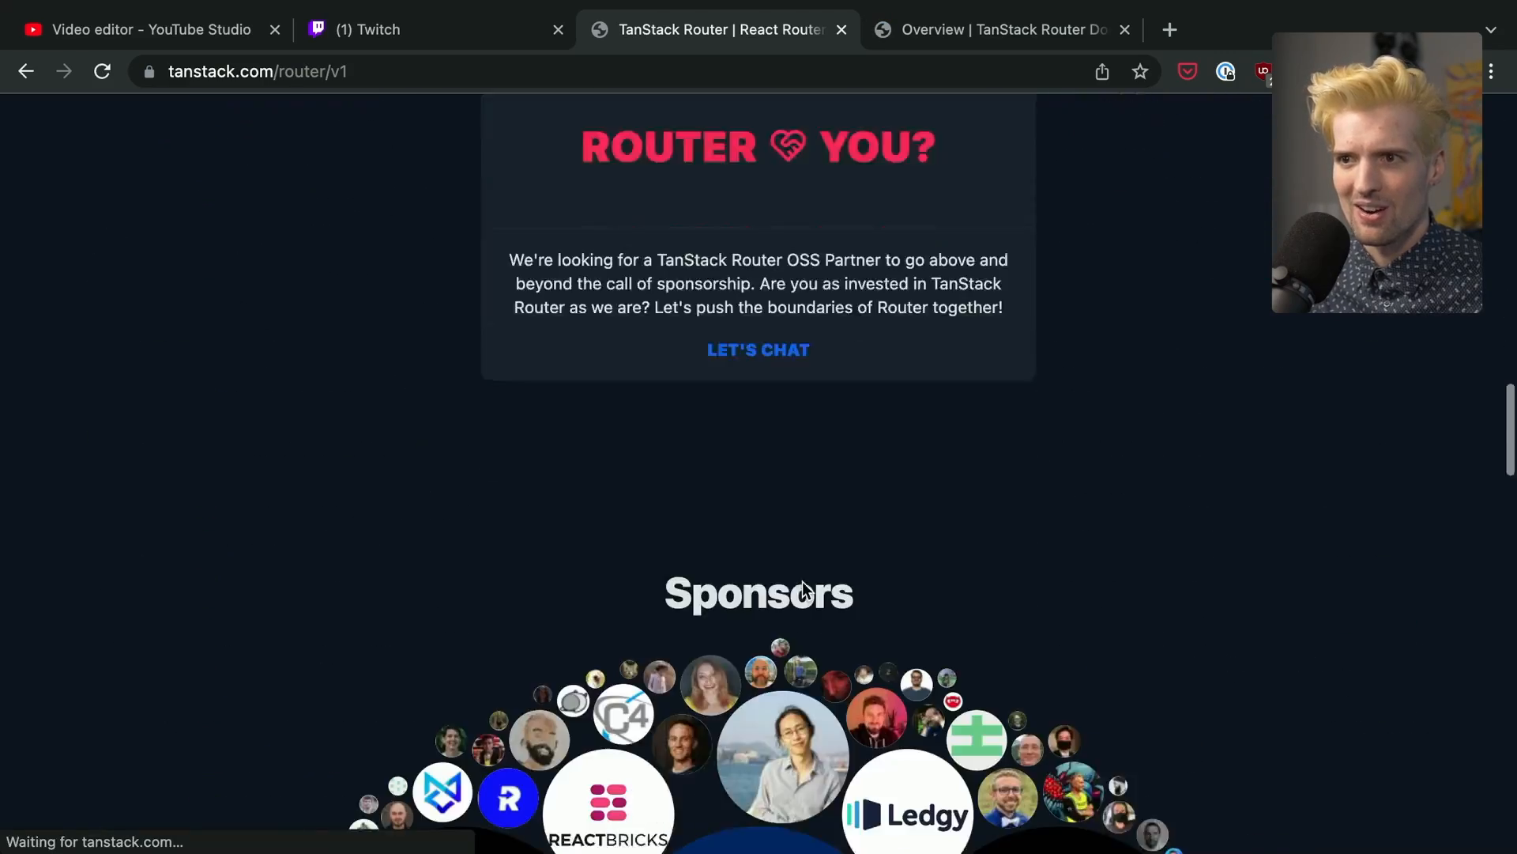
pyautogui.click(1001, 29)
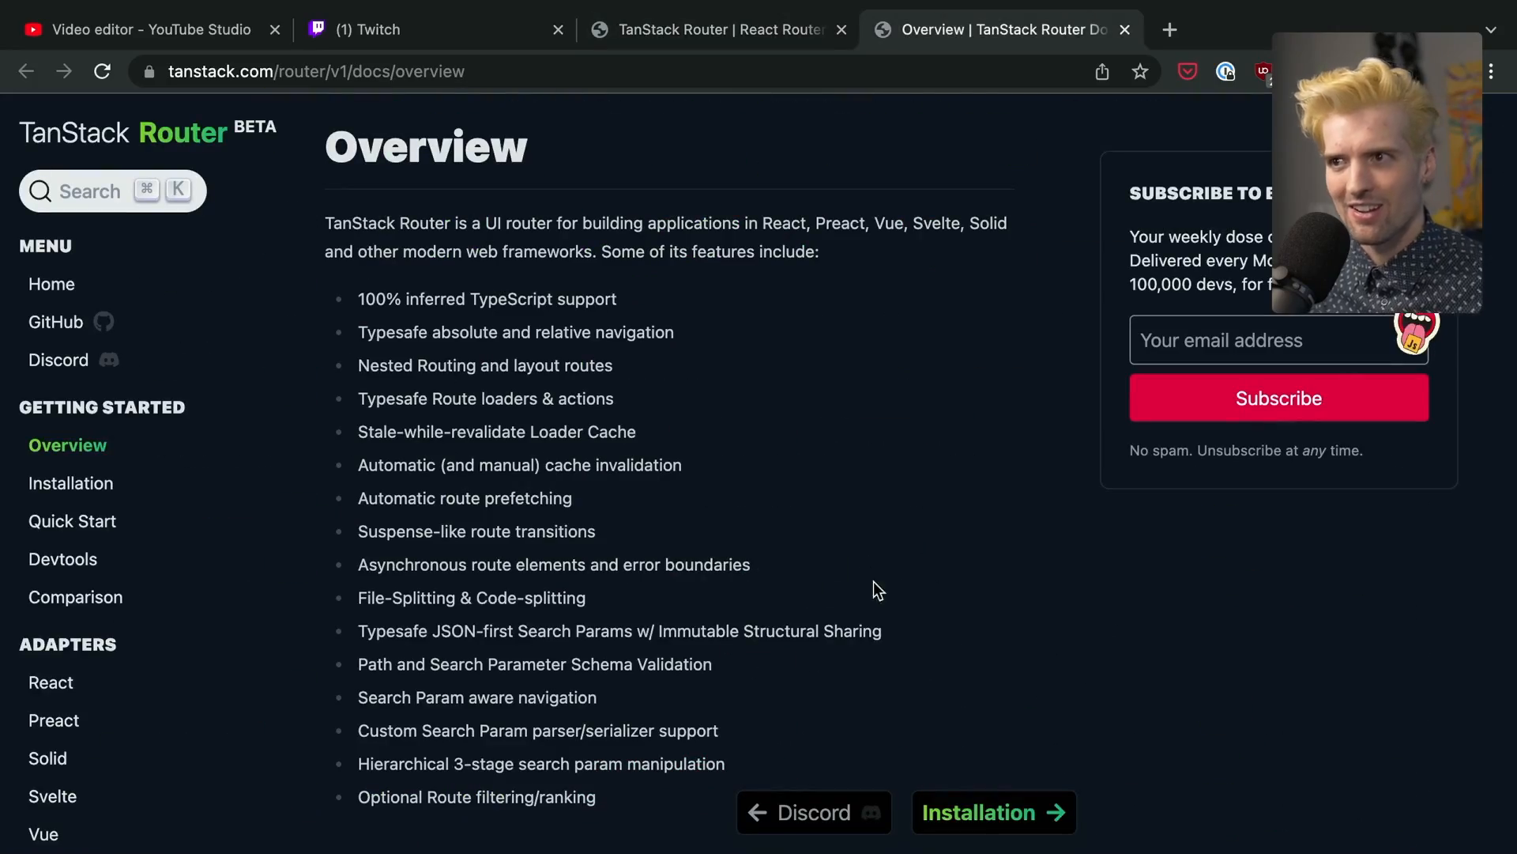
pyautogui.moveTo(91, 497)
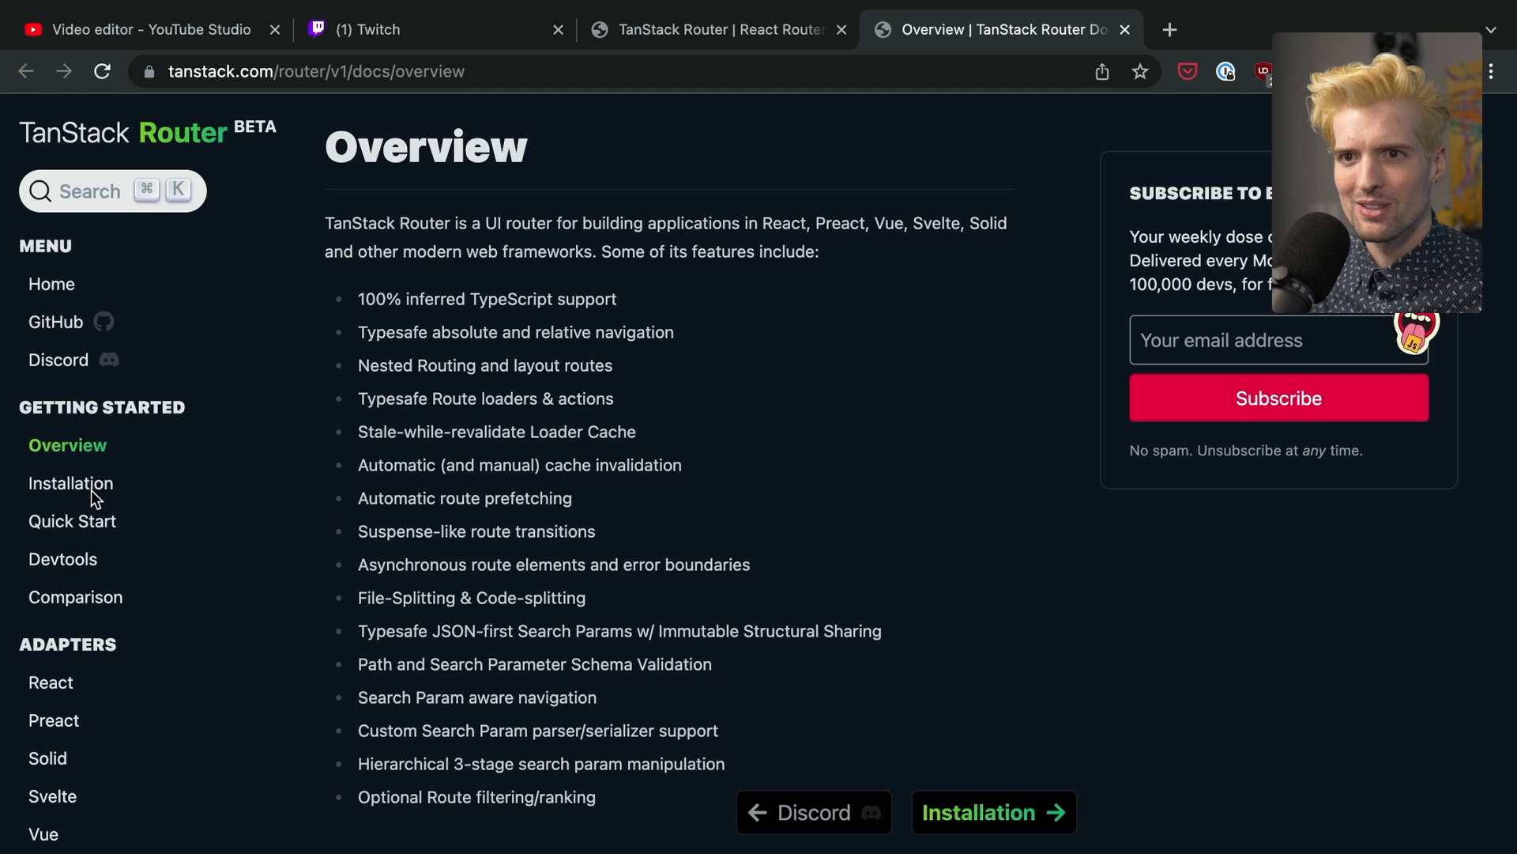
pyautogui.moveTo(126, 320)
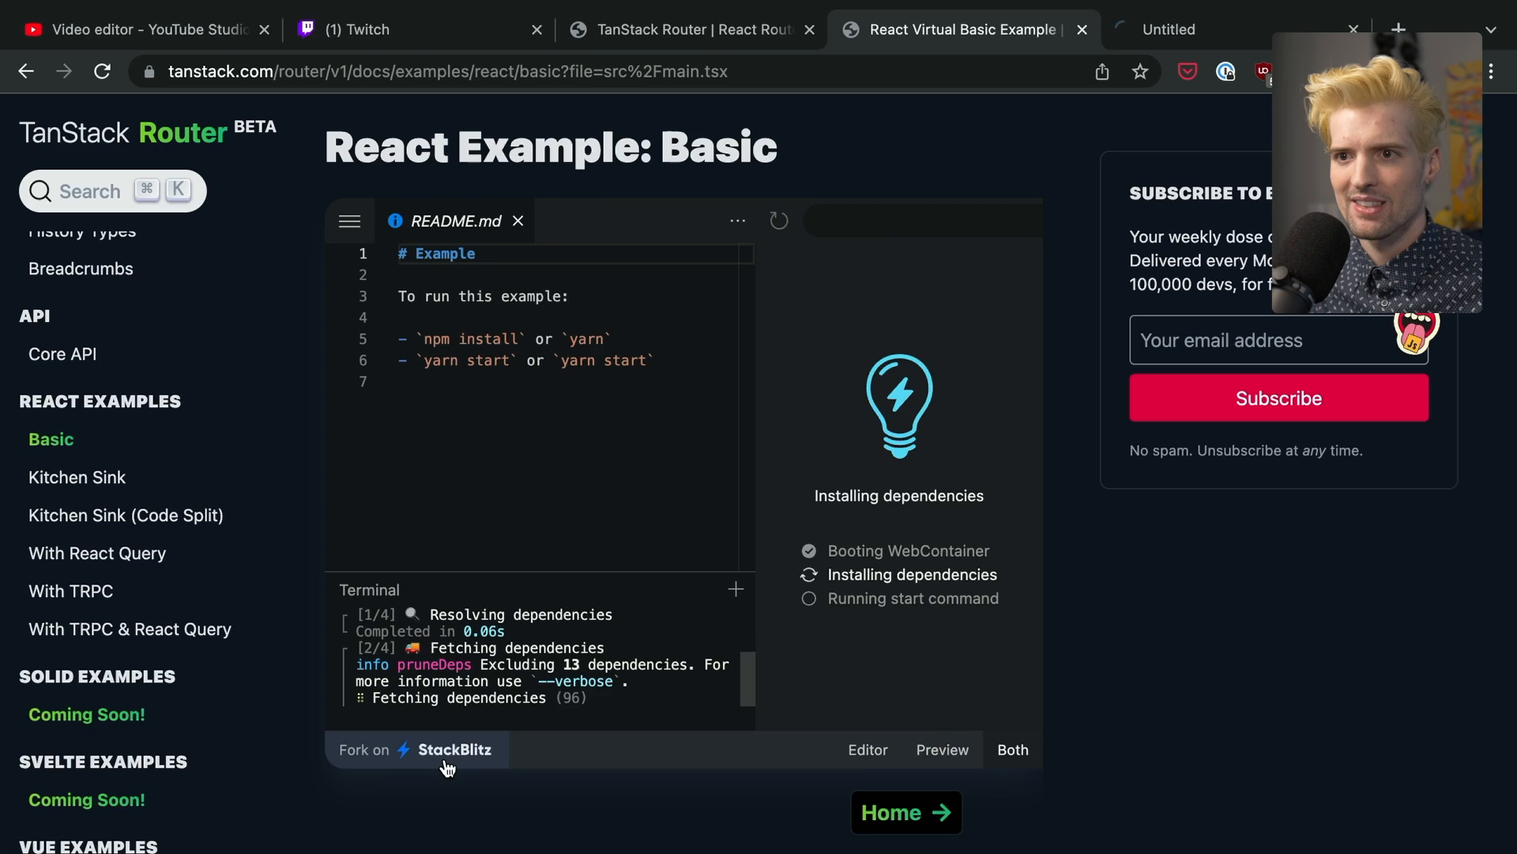
# Fork the basic example on StackBlitz and scroll main.tsx's route config to App
pyautogui.click(449, 750)
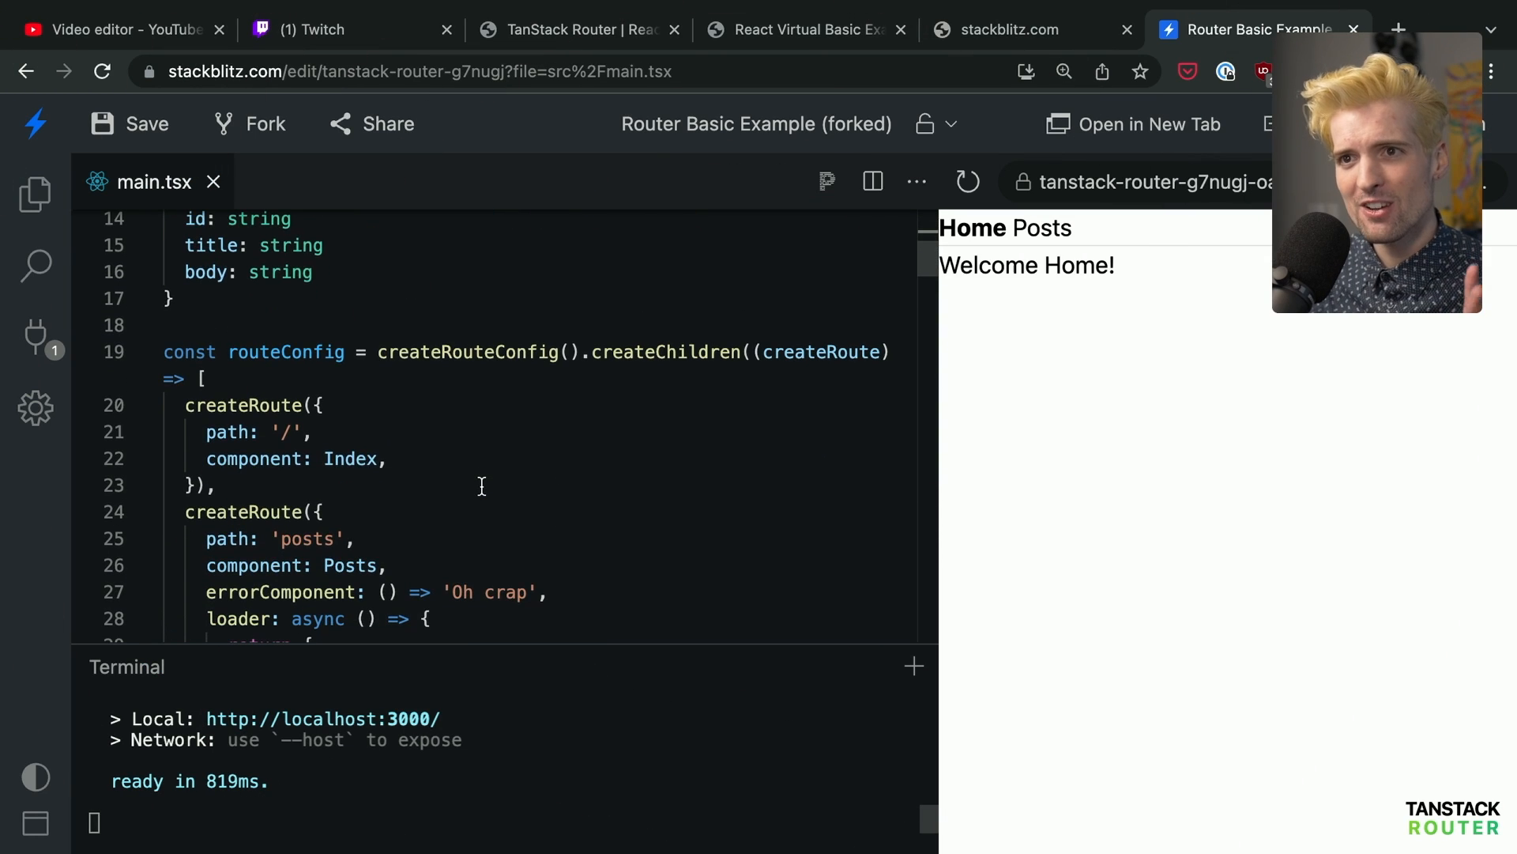
pyautogui.scroll(-3)
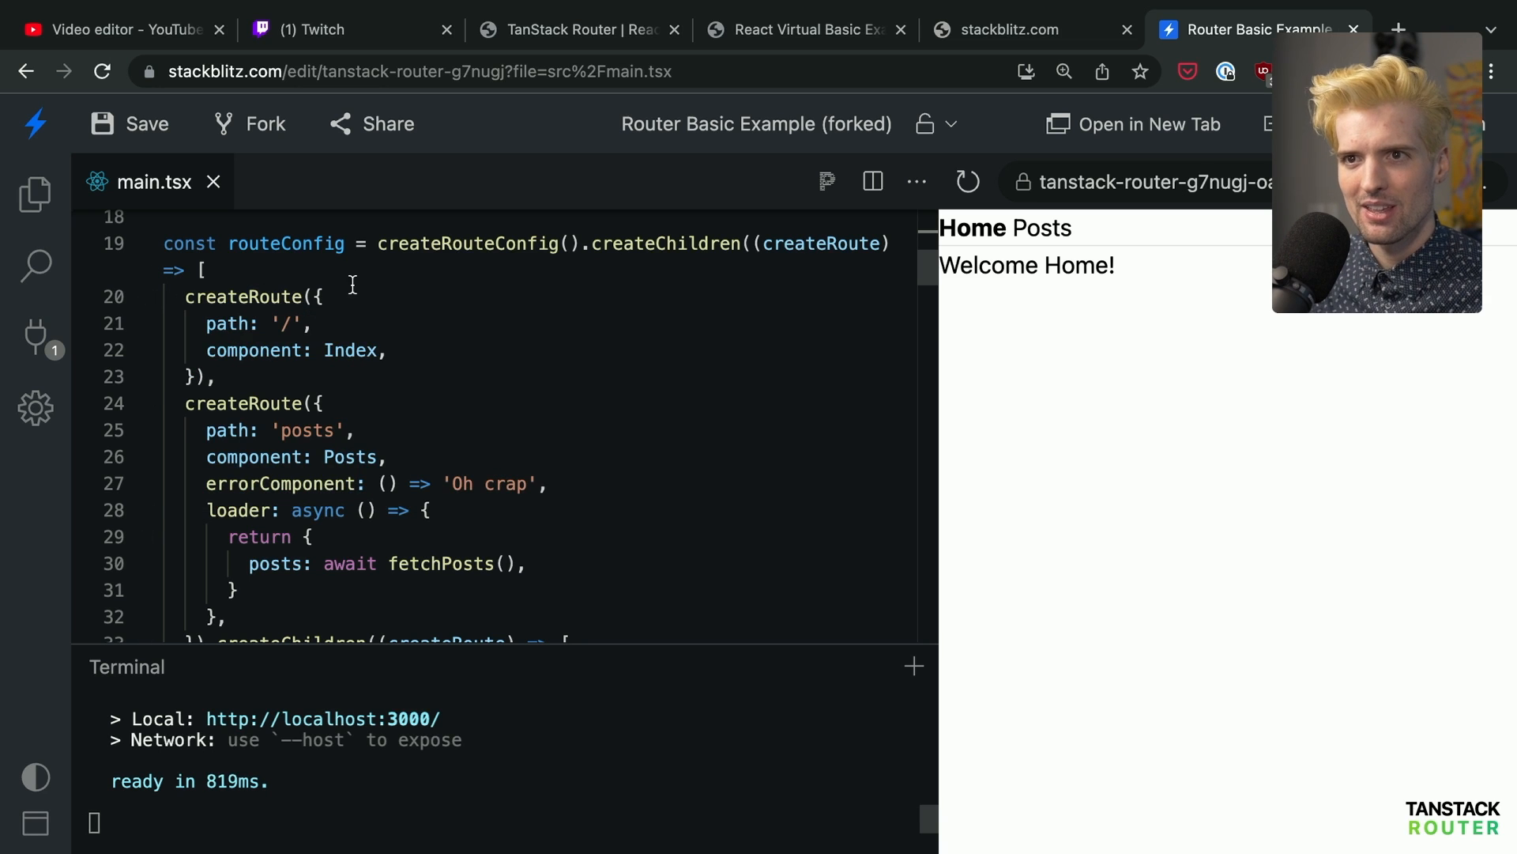
pyautogui.scroll(-3)
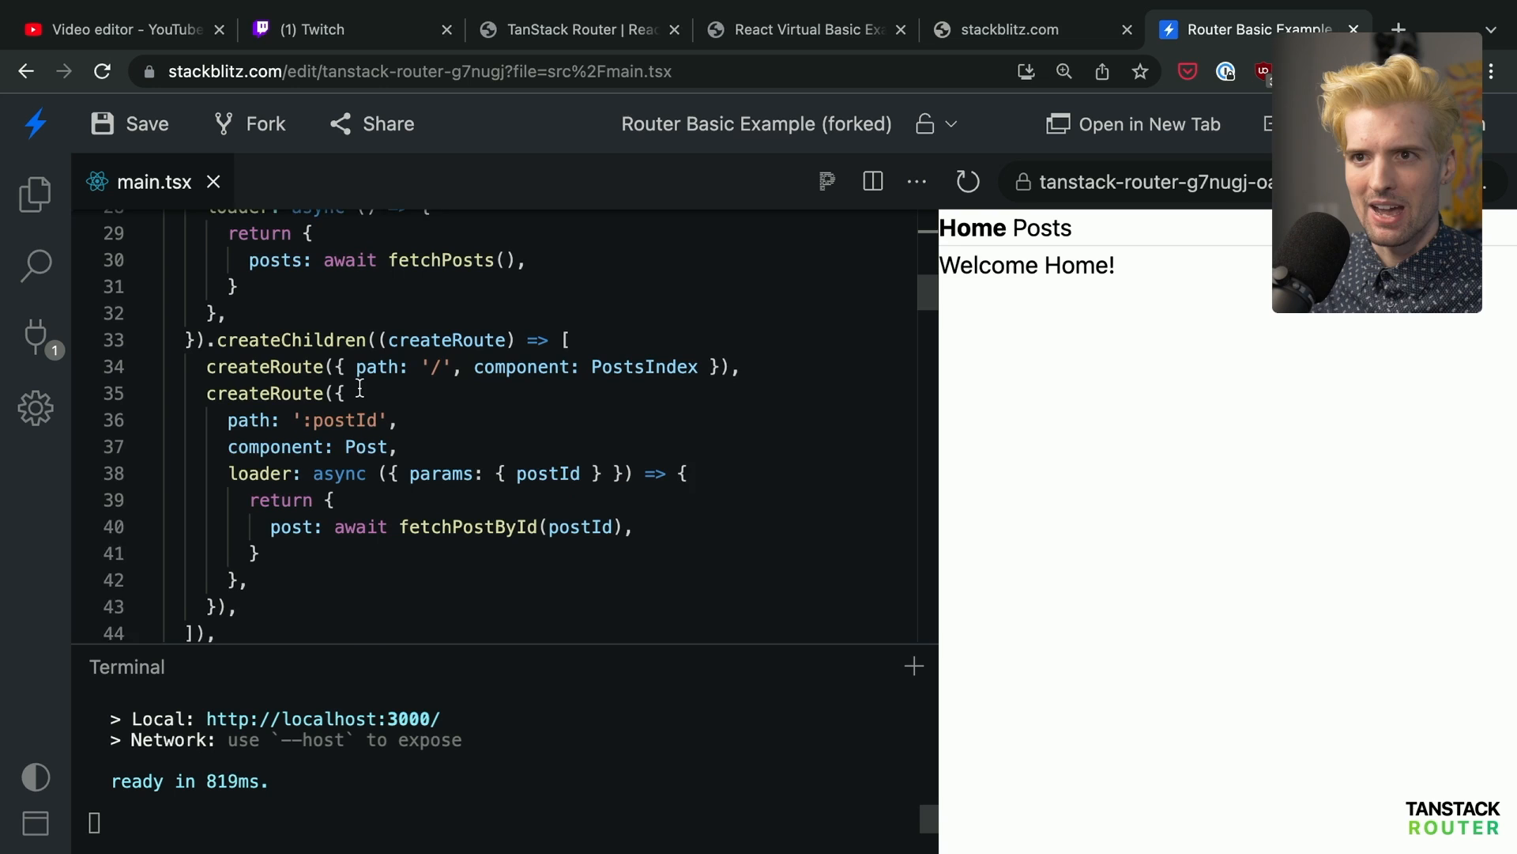
pyautogui.scroll(3)
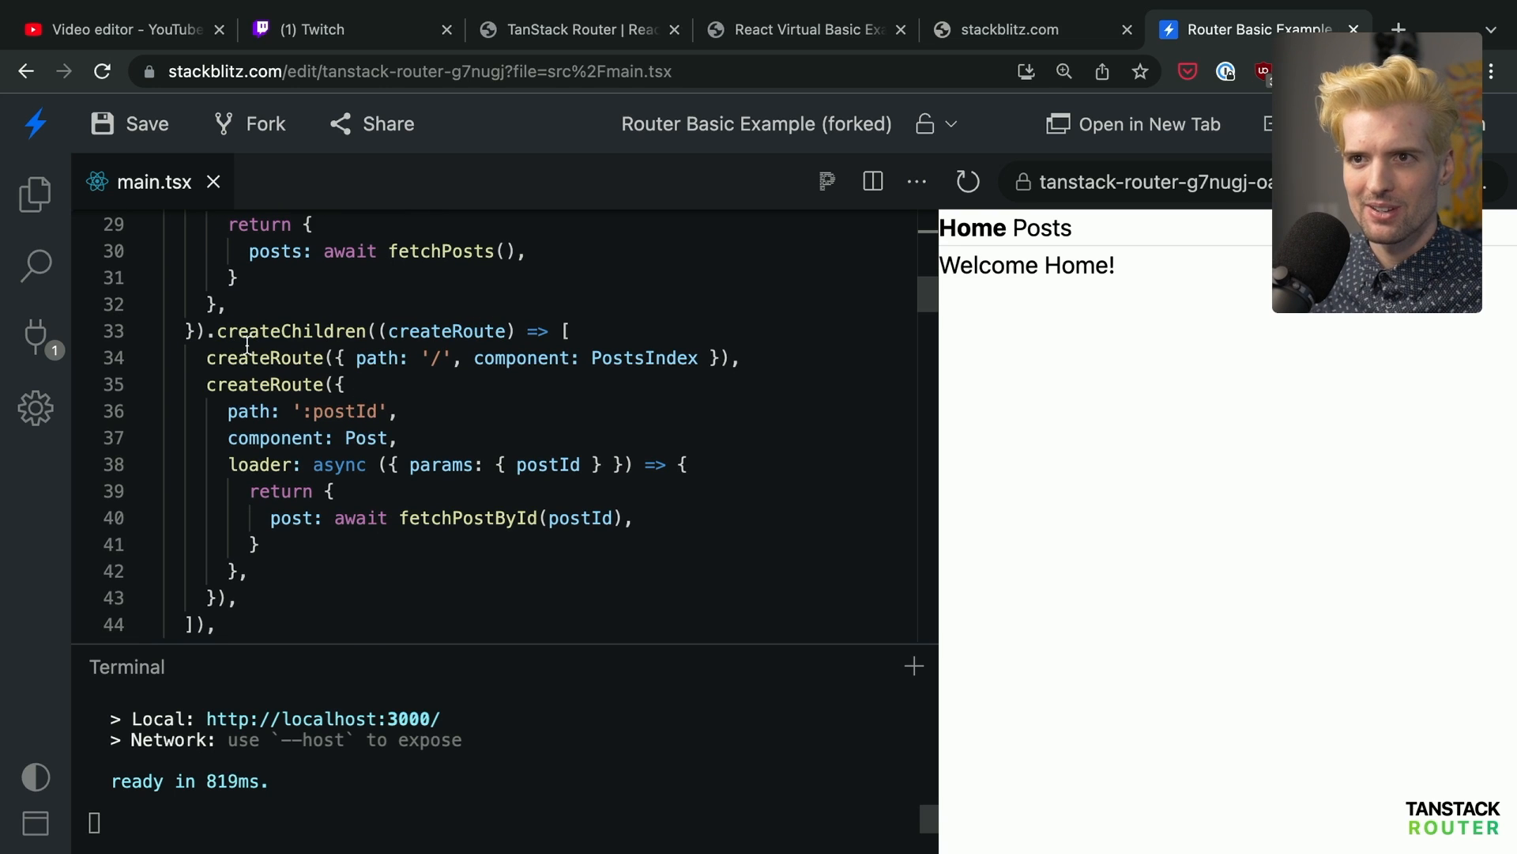
pyautogui.moveTo(375, 357)
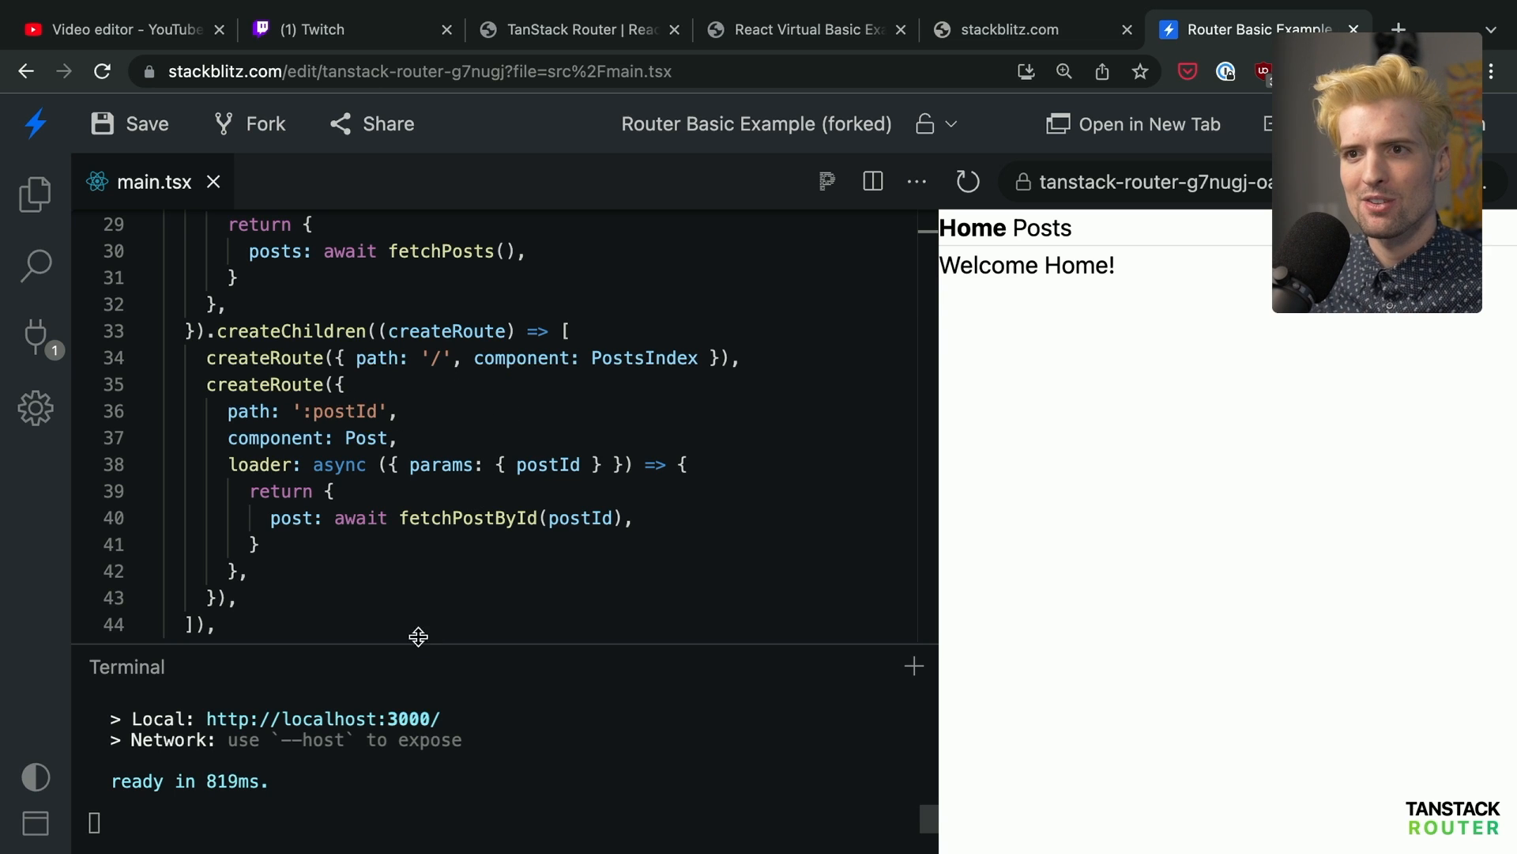
pyautogui.scroll(-3)
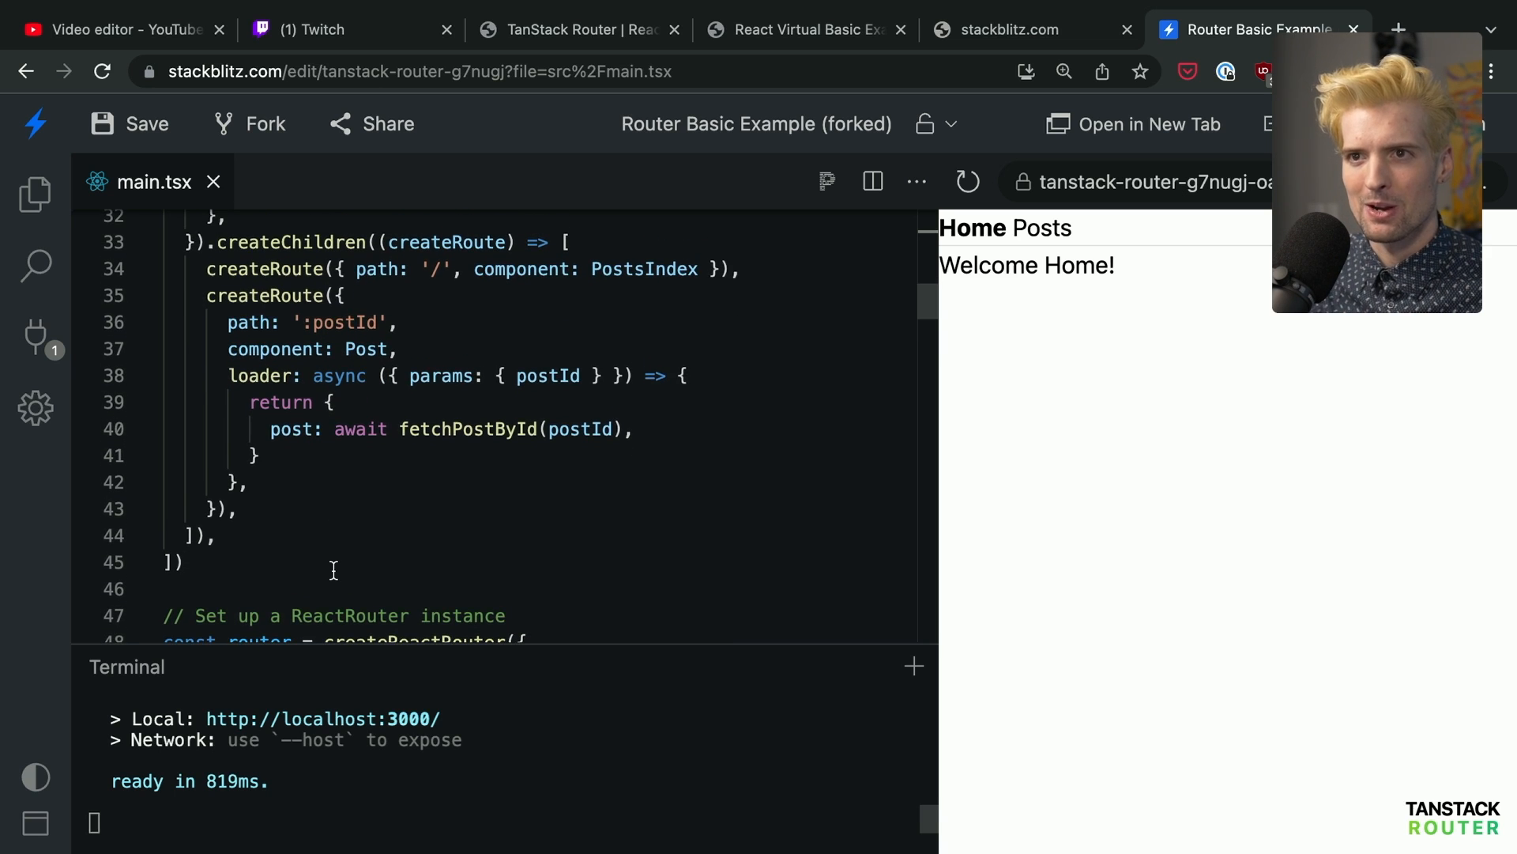
pyautogui.scroll(-3)
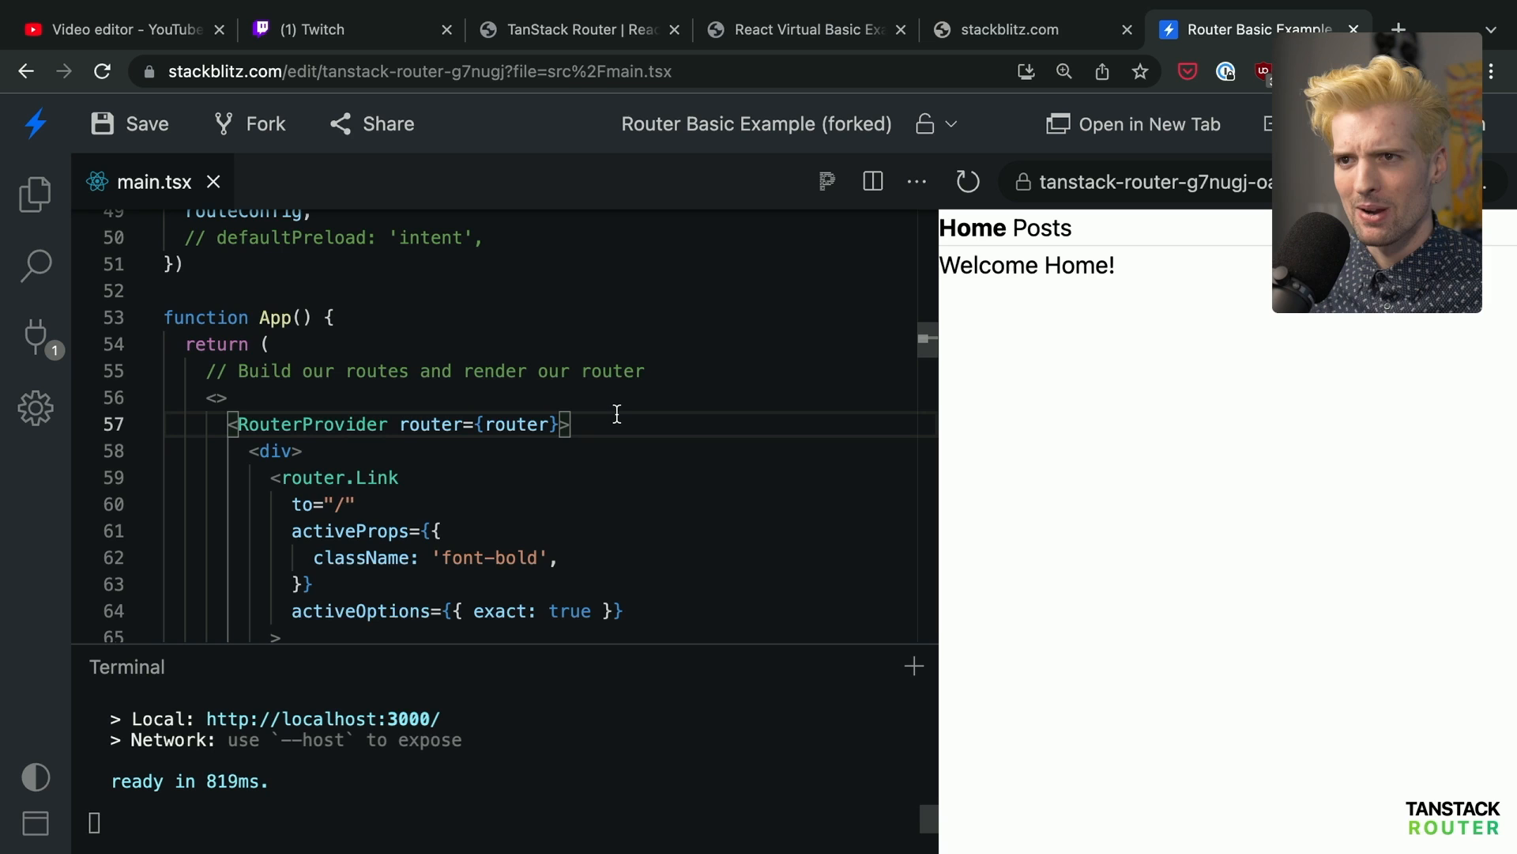
pyautogui.scroll(-3)
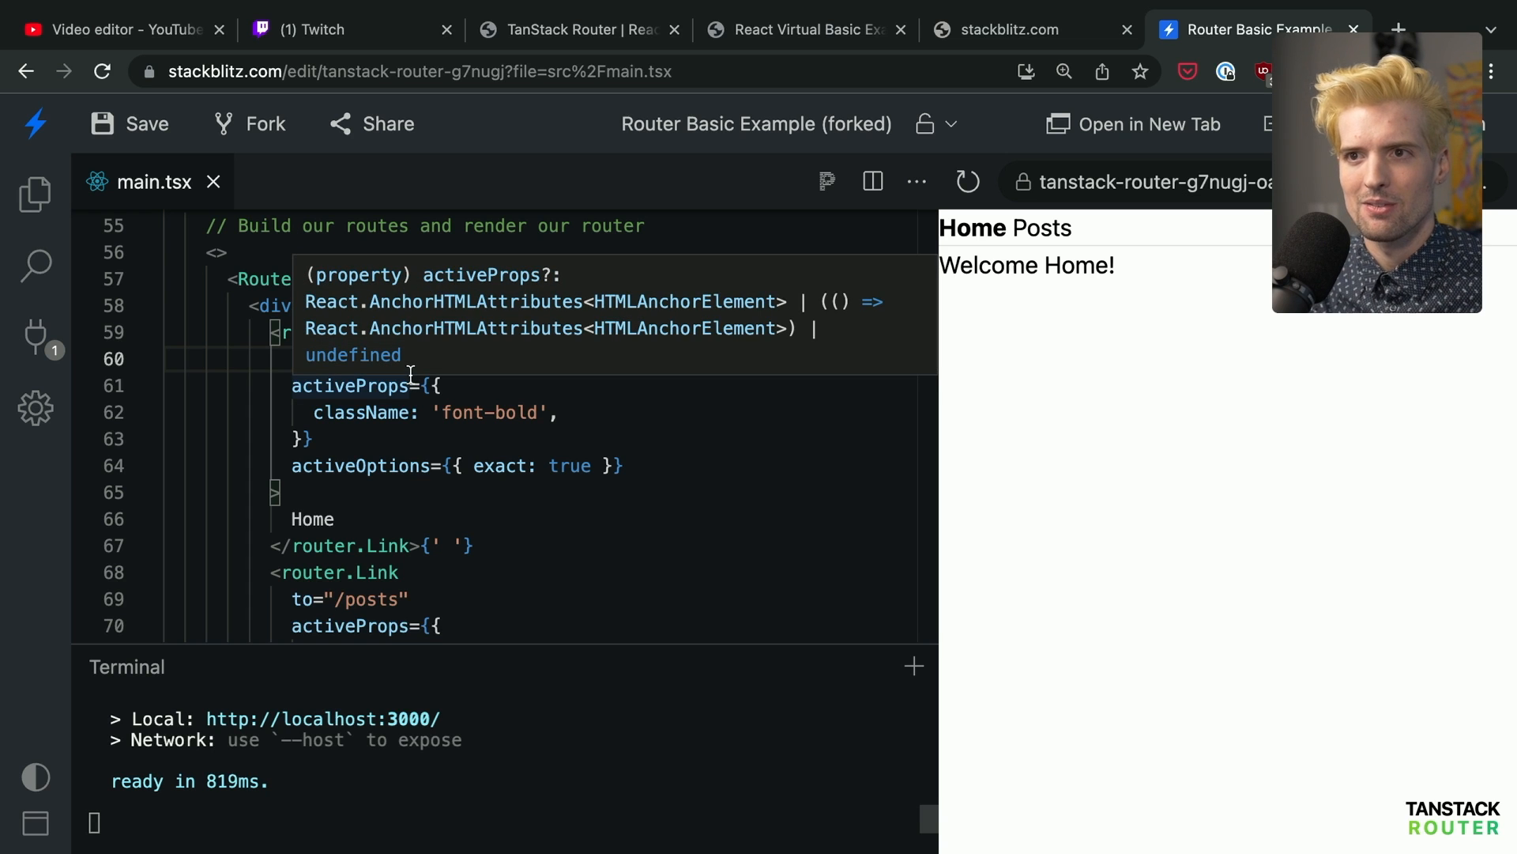
pyautogui.write('/fake"')
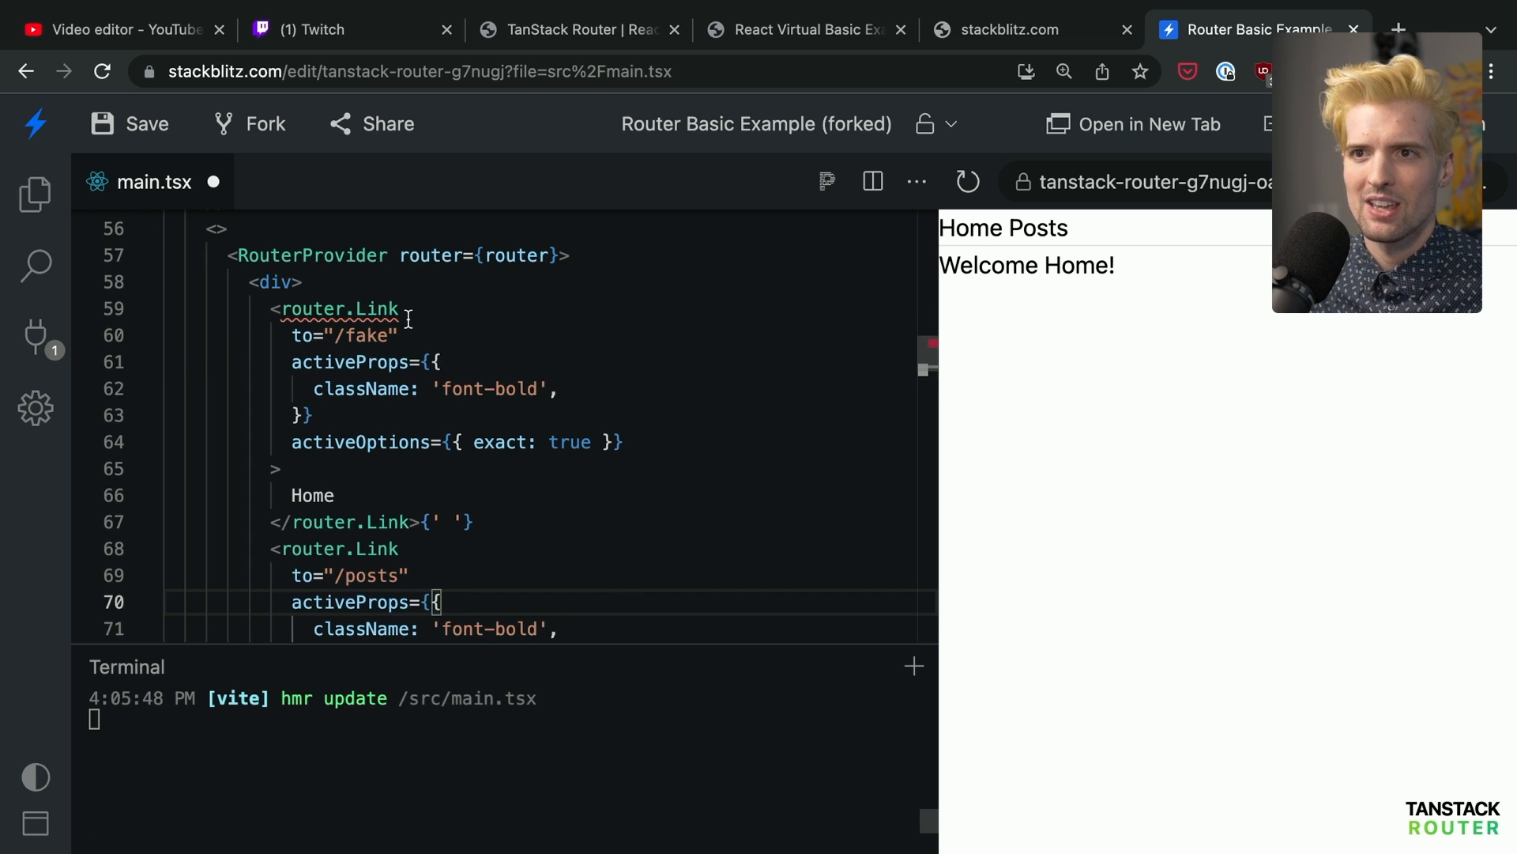
pyautogui.moveTo(318, 275)
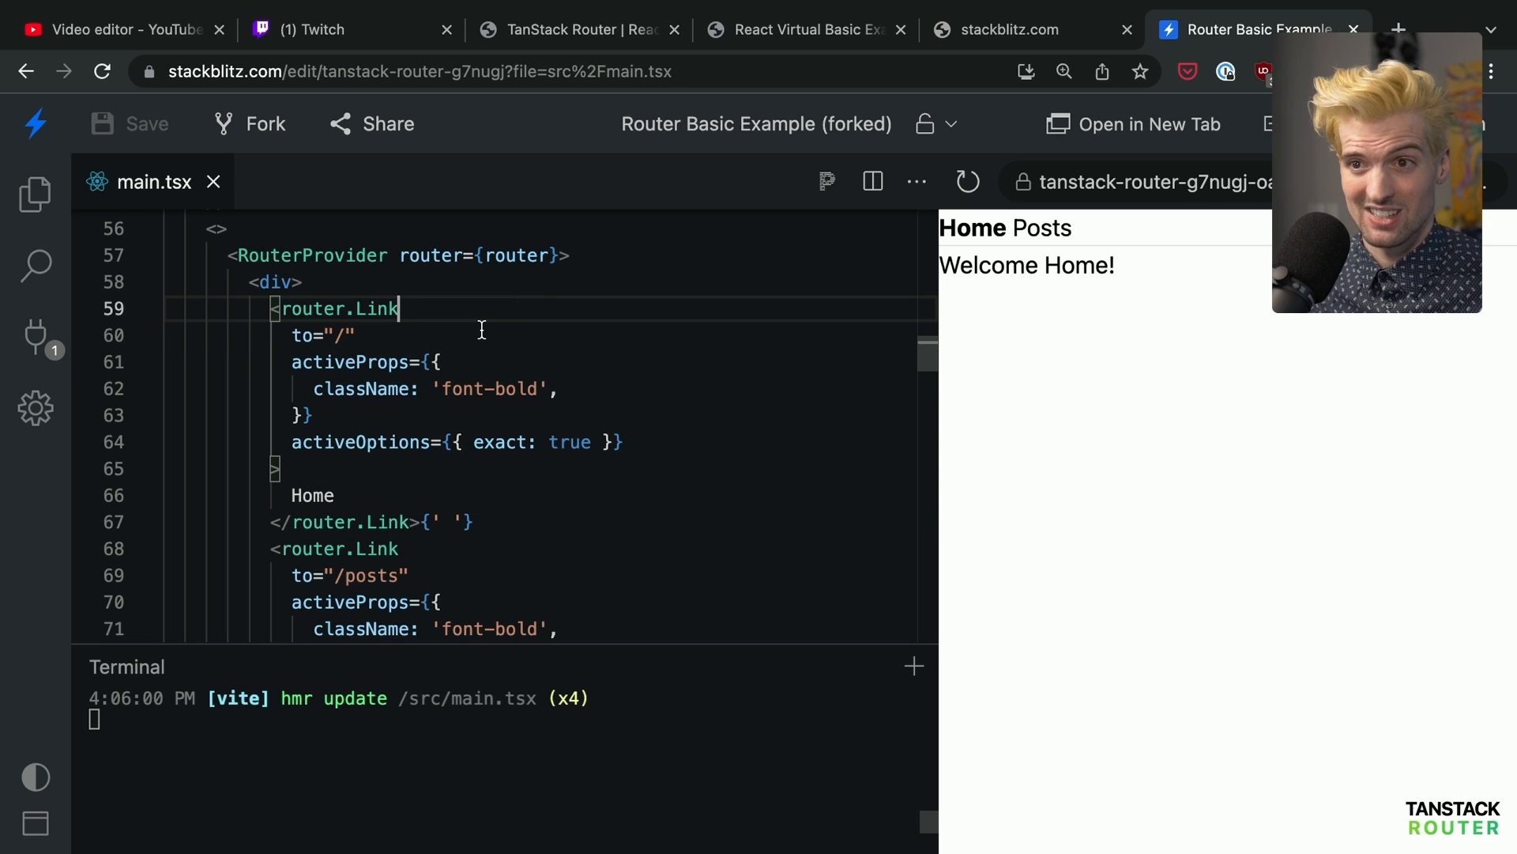
pyautogui.scroll(-3)
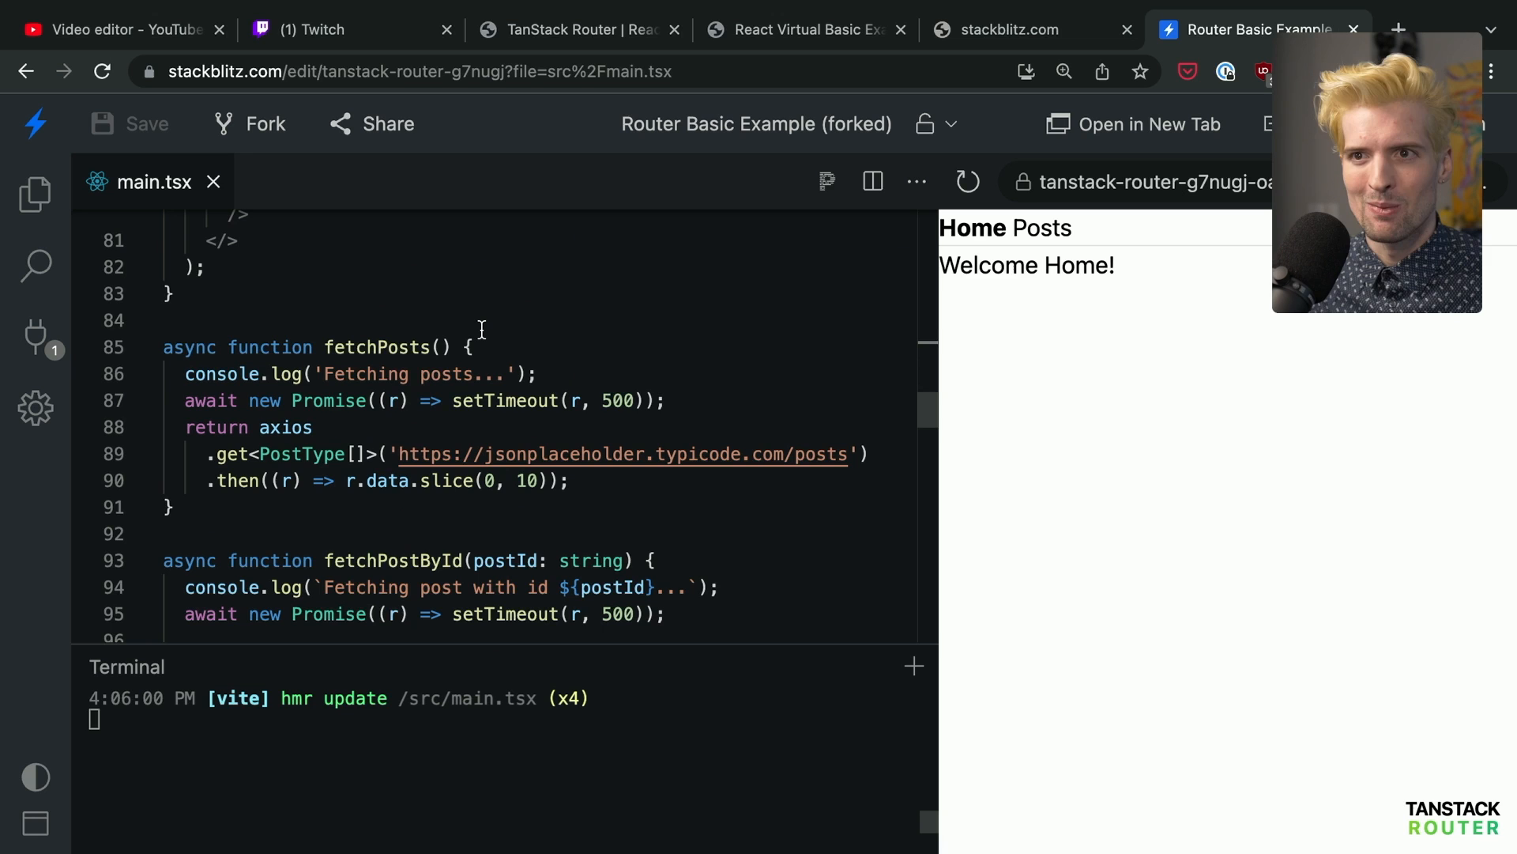
pyautogui.scroll(-3)
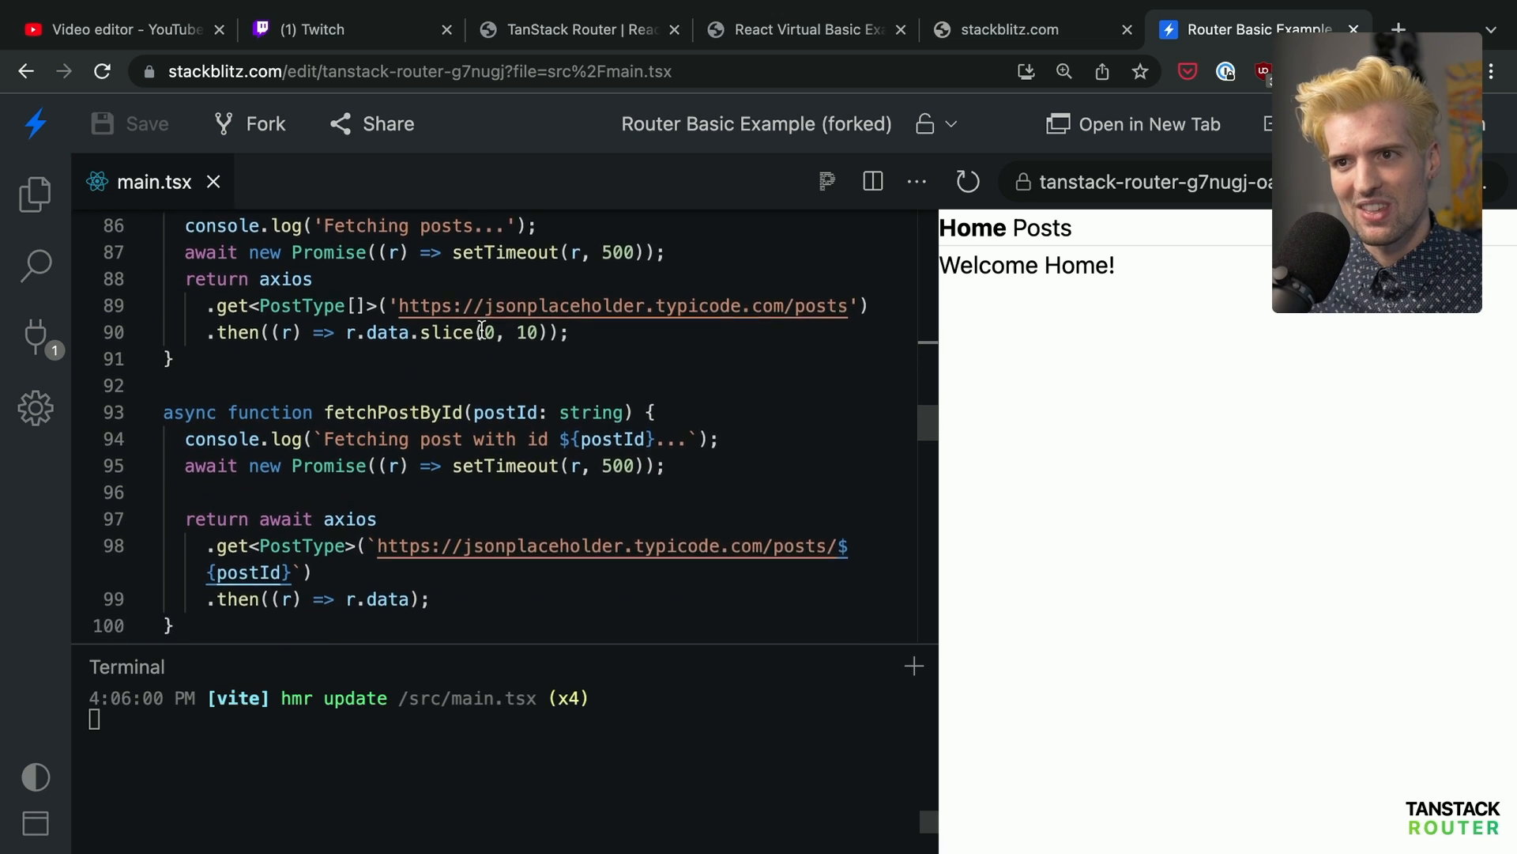
pyautogui.scroll(-3)
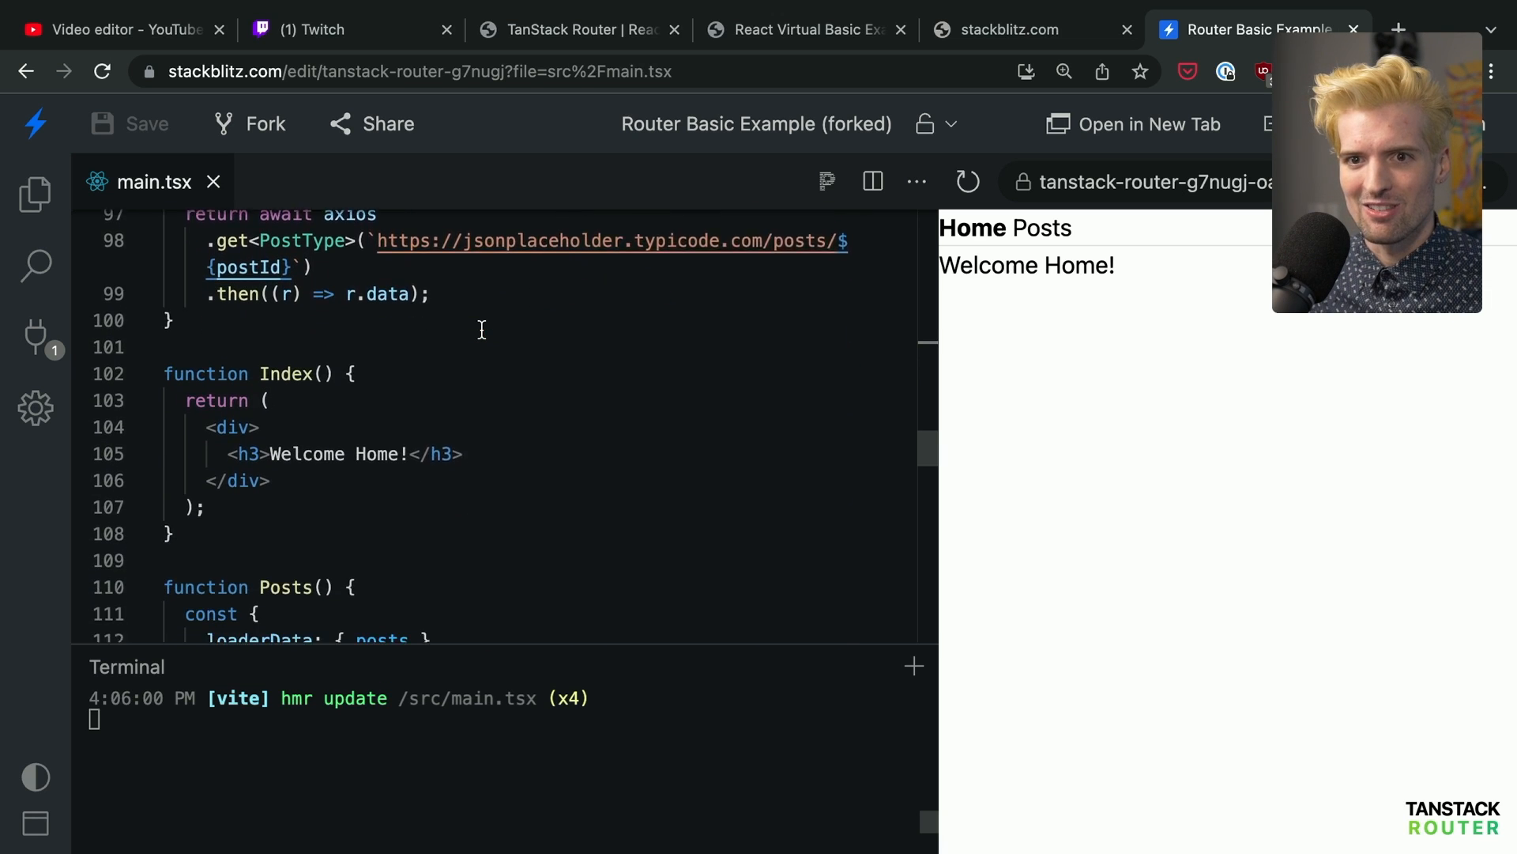
pyautogui.scroll(-3)
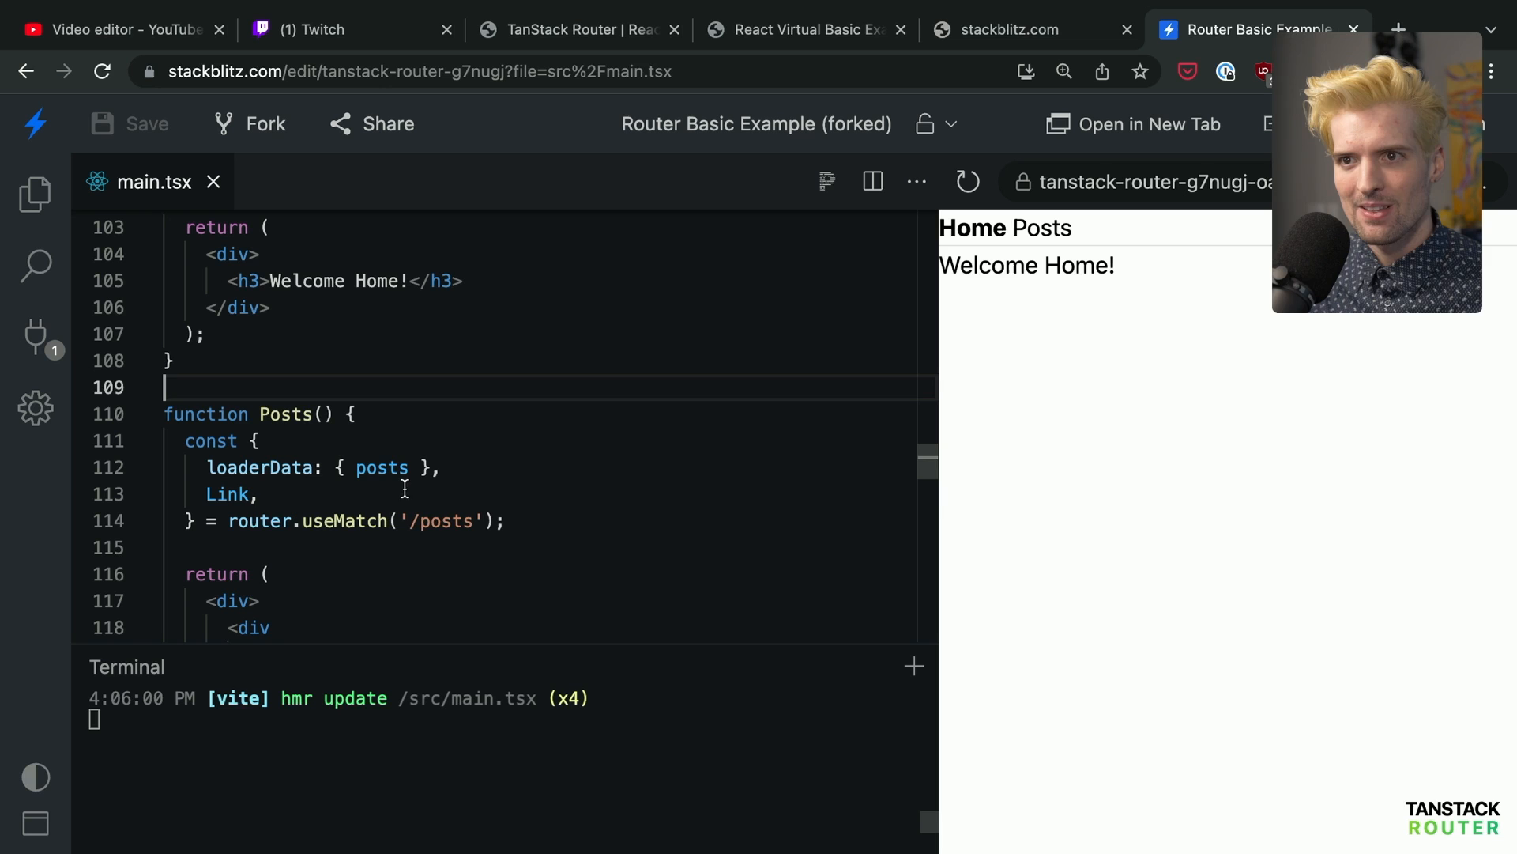
pyautogui.doubleClick(443, 521)
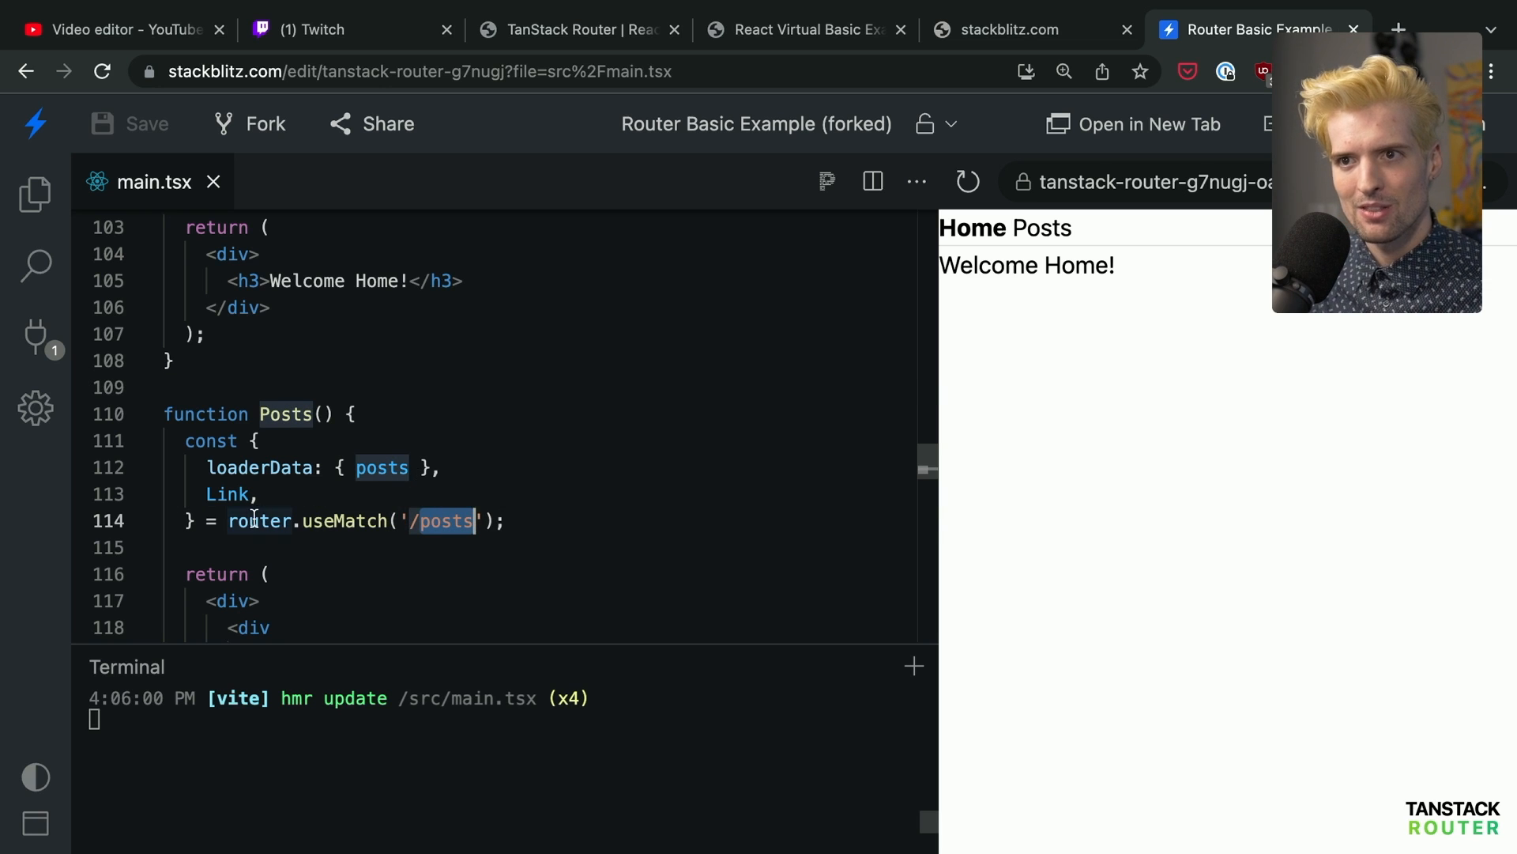
pyautogui.moveTo(381, 467)
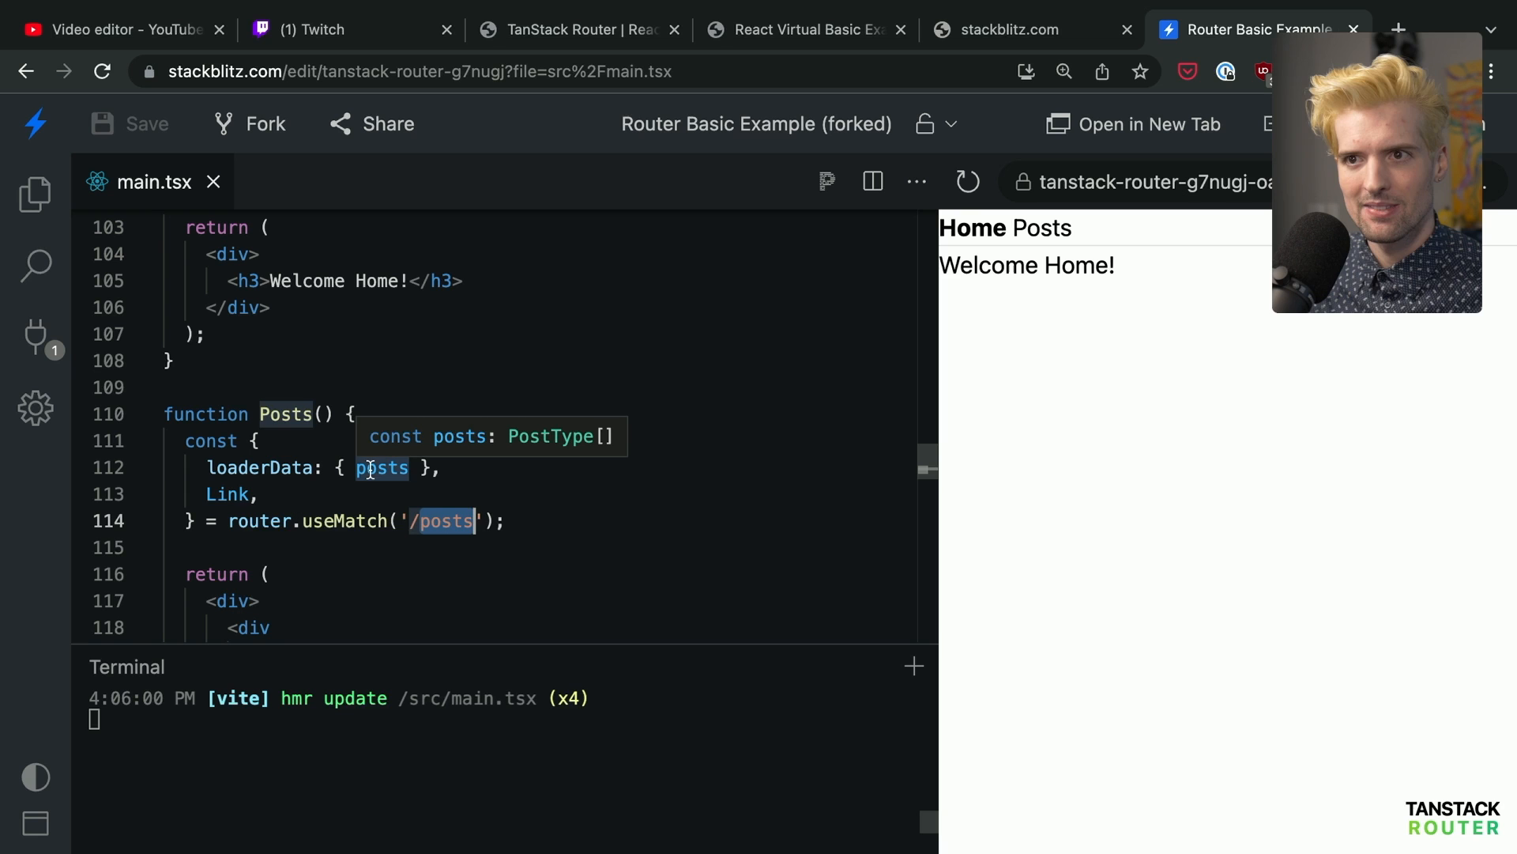
pyautogui.scroll(3)
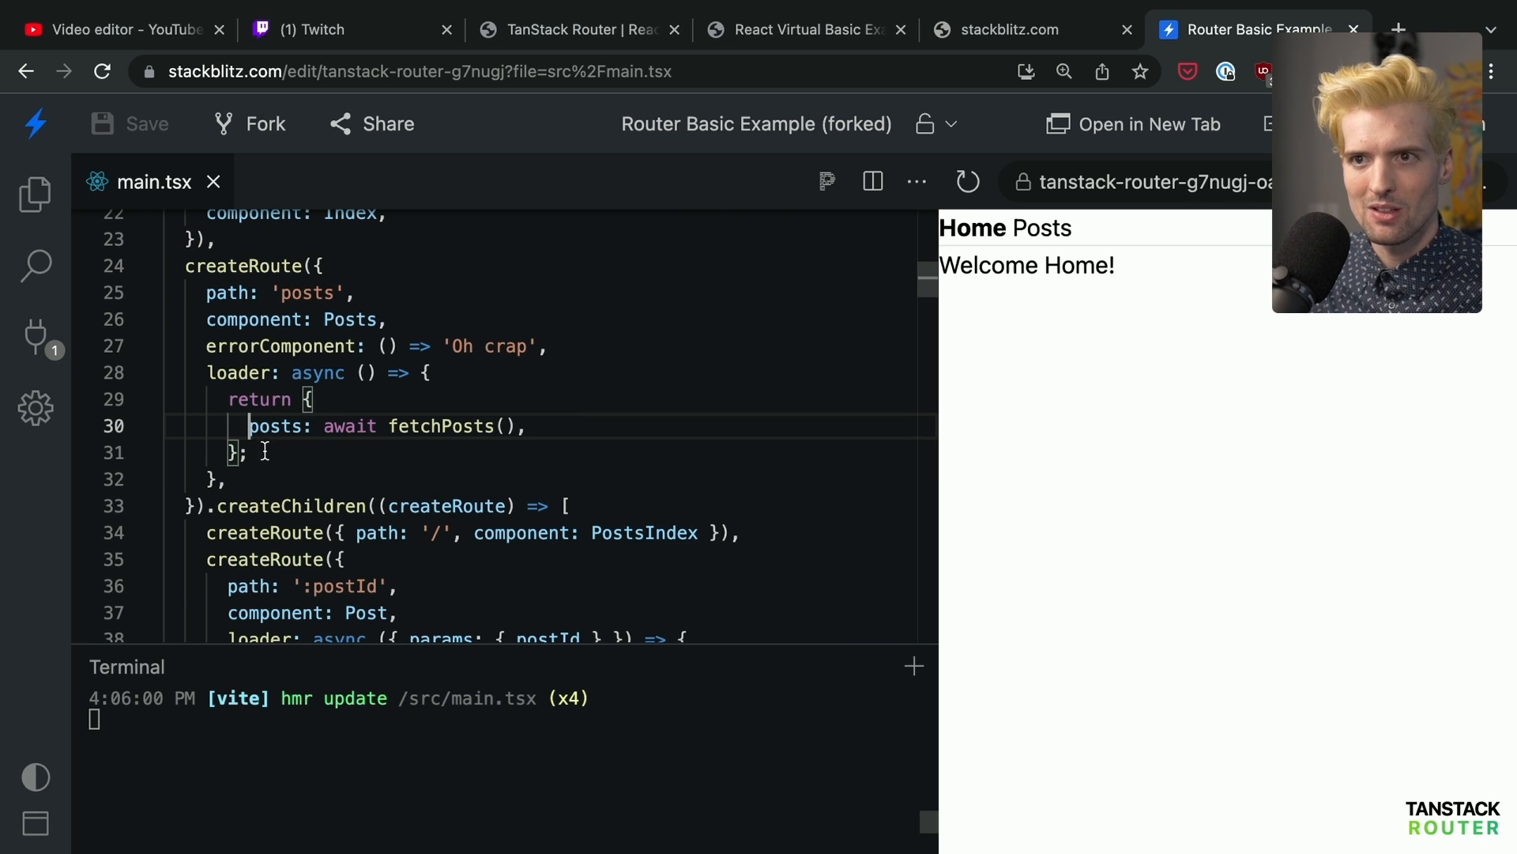
pyautogui.scroll(-3)
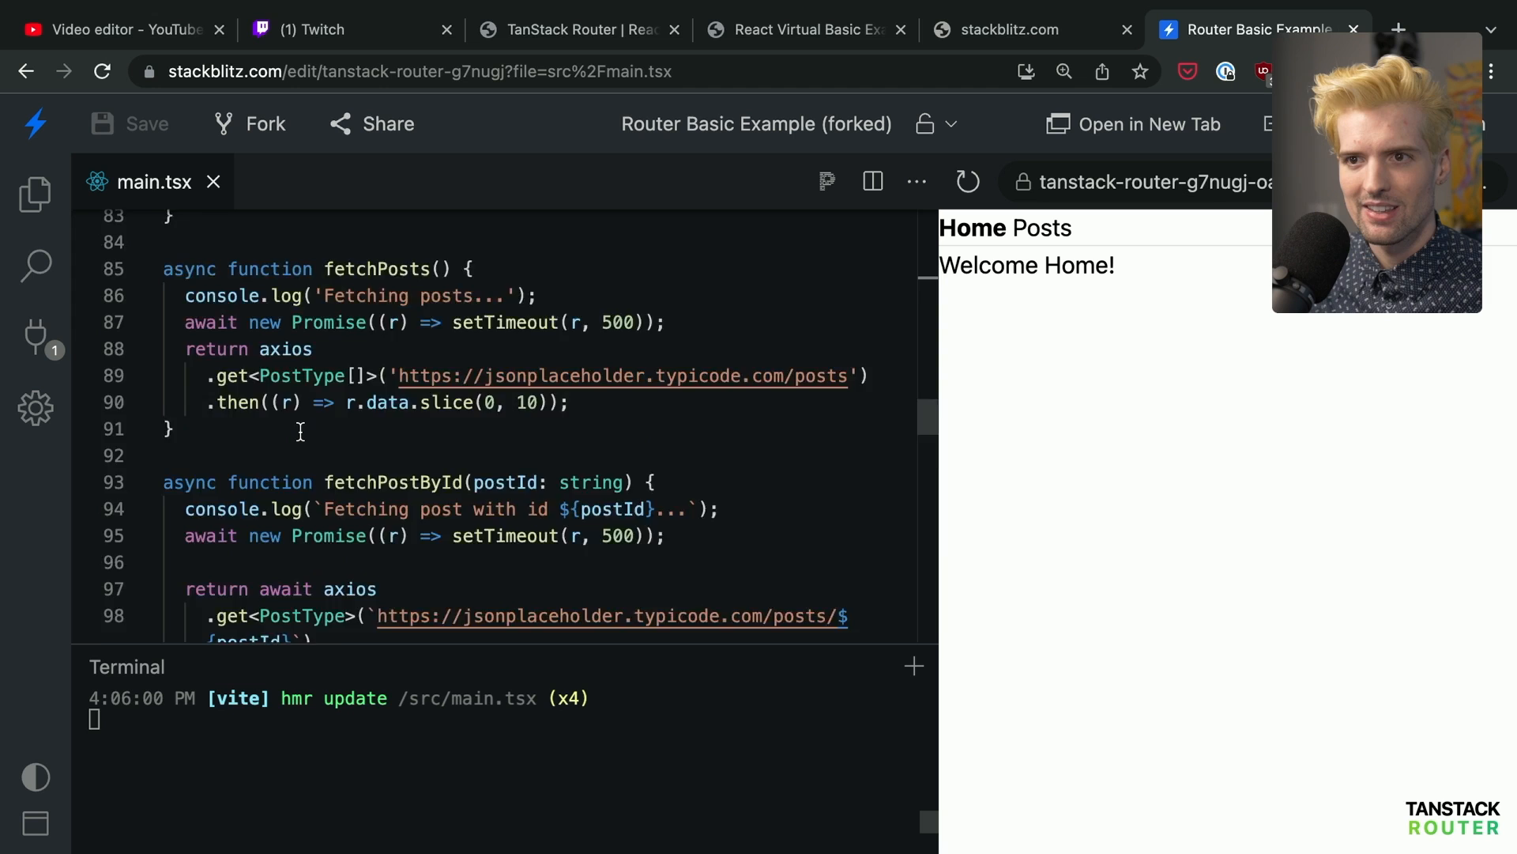
pyautogui.scroll(-3)
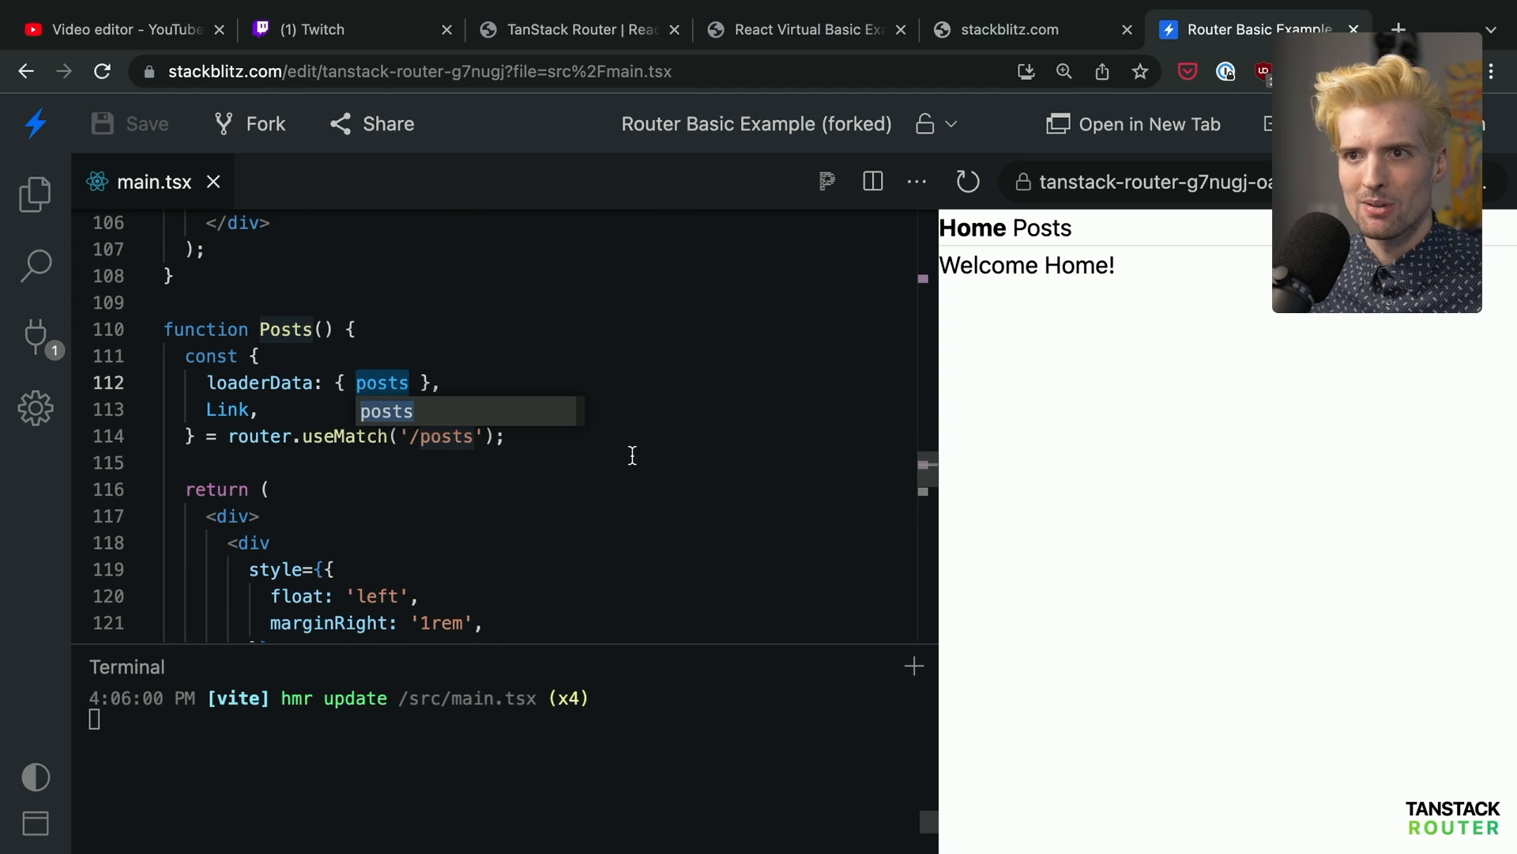
pyautogui.write('pst')
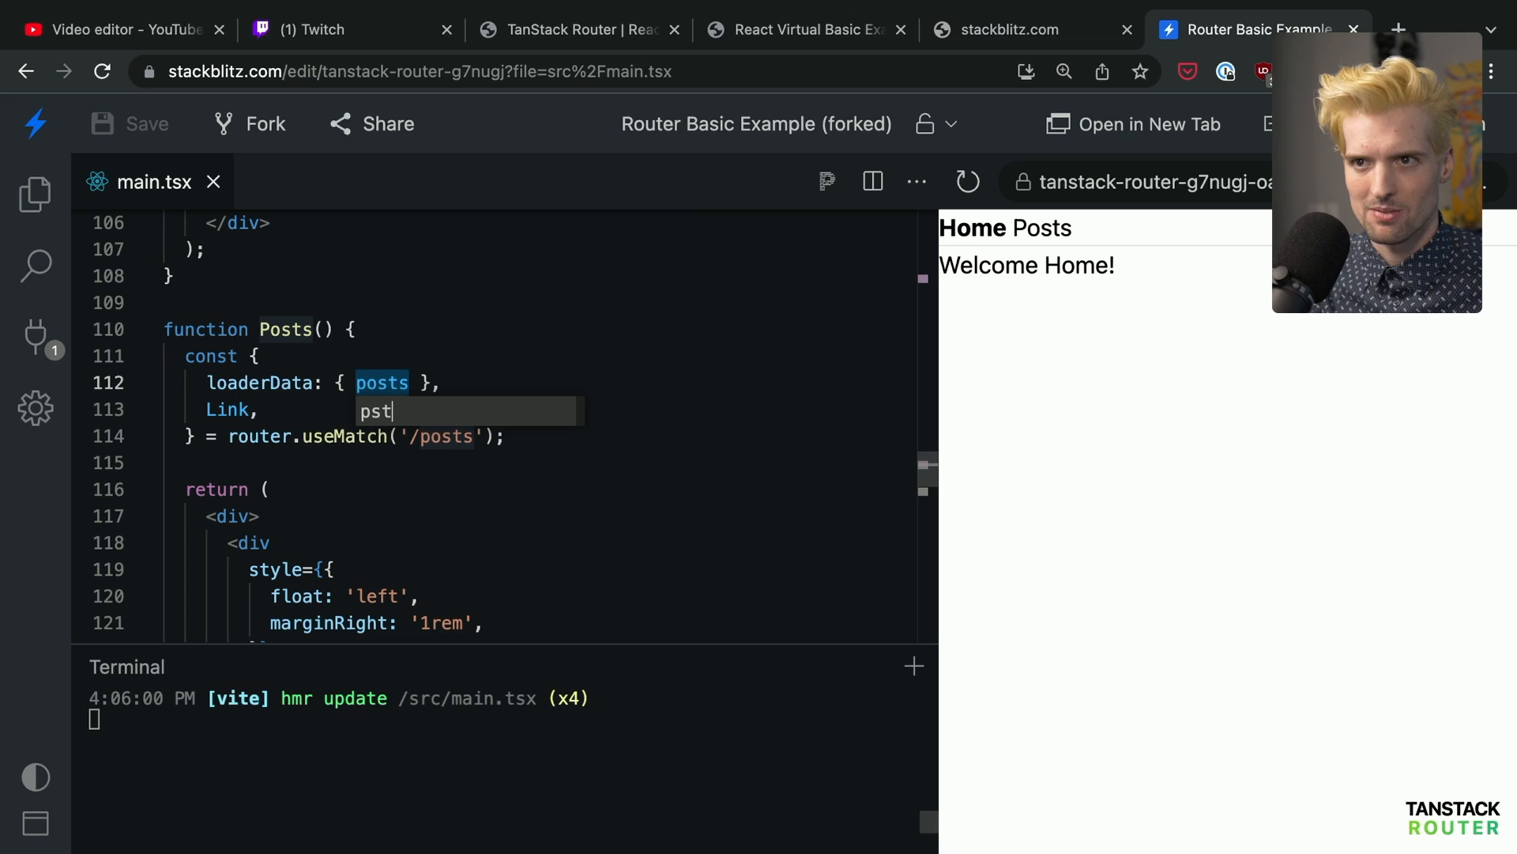
pyautogui.write('manyPost')
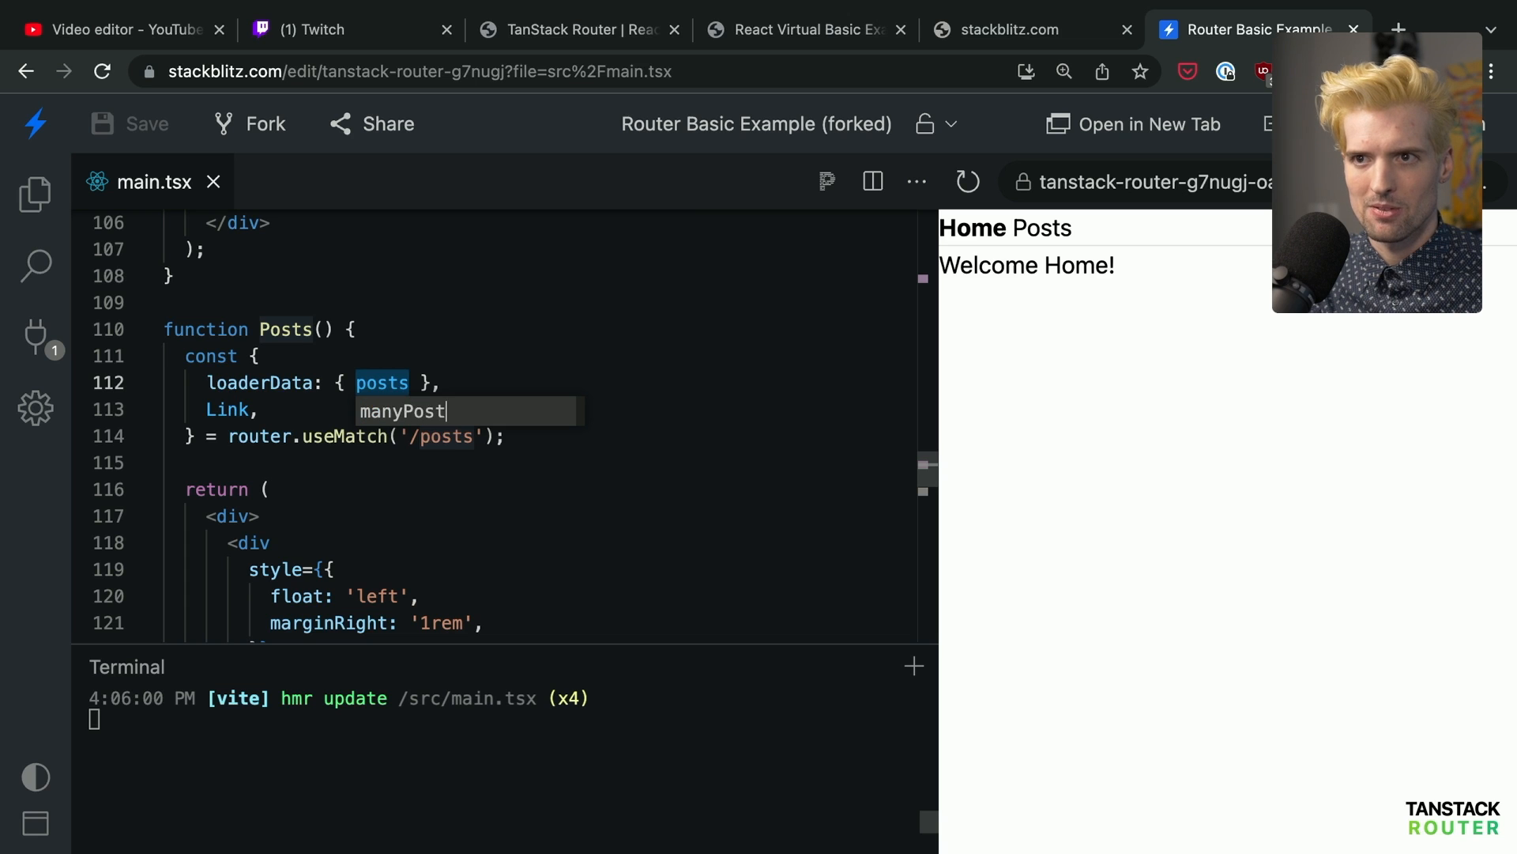
pyautogui.rightClick(402, 382)
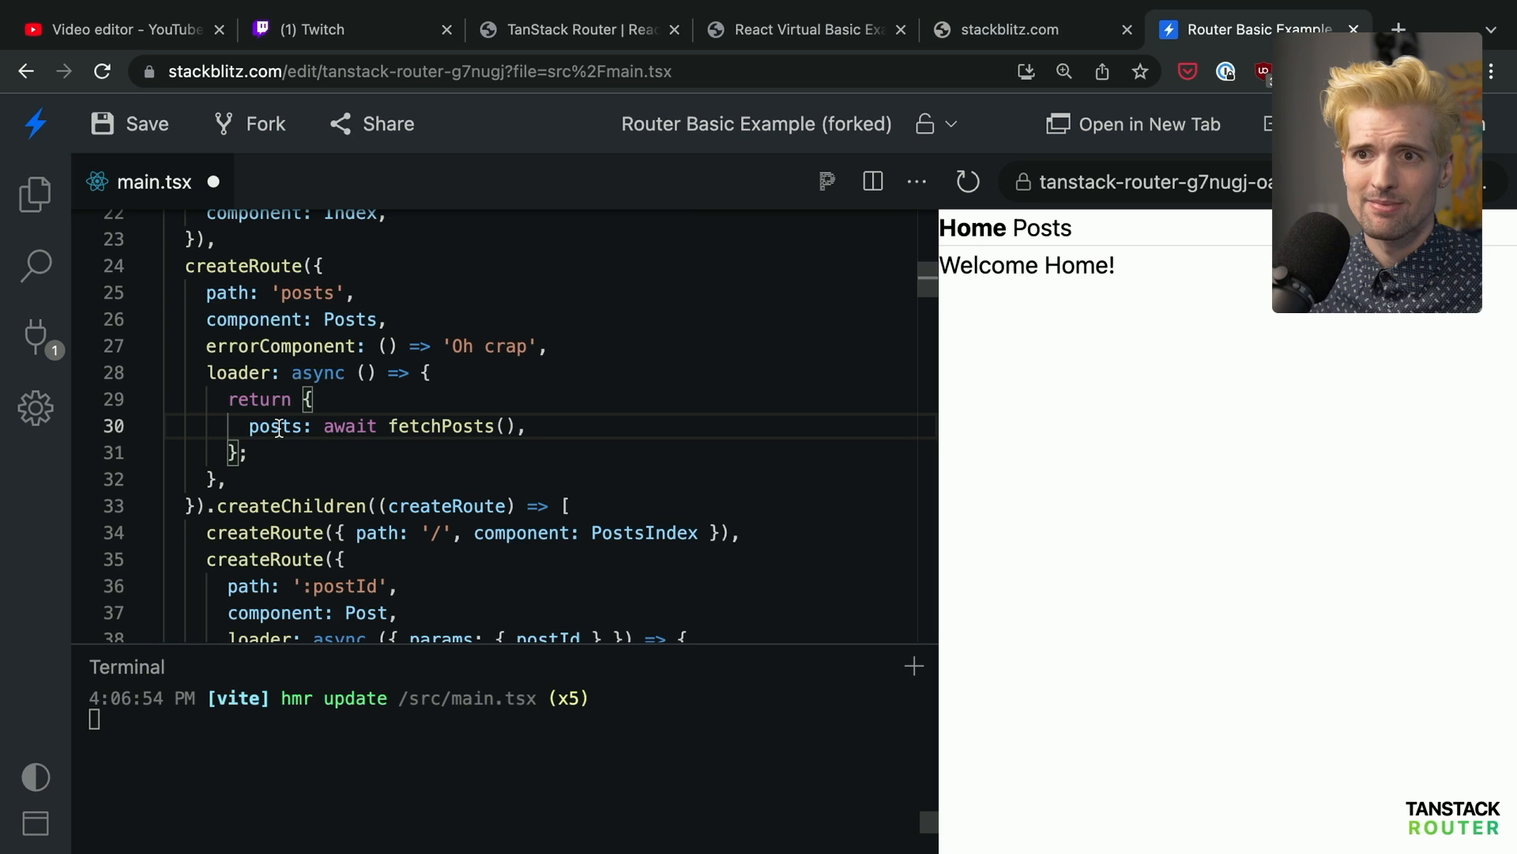
pyautogui.scroll(-3)
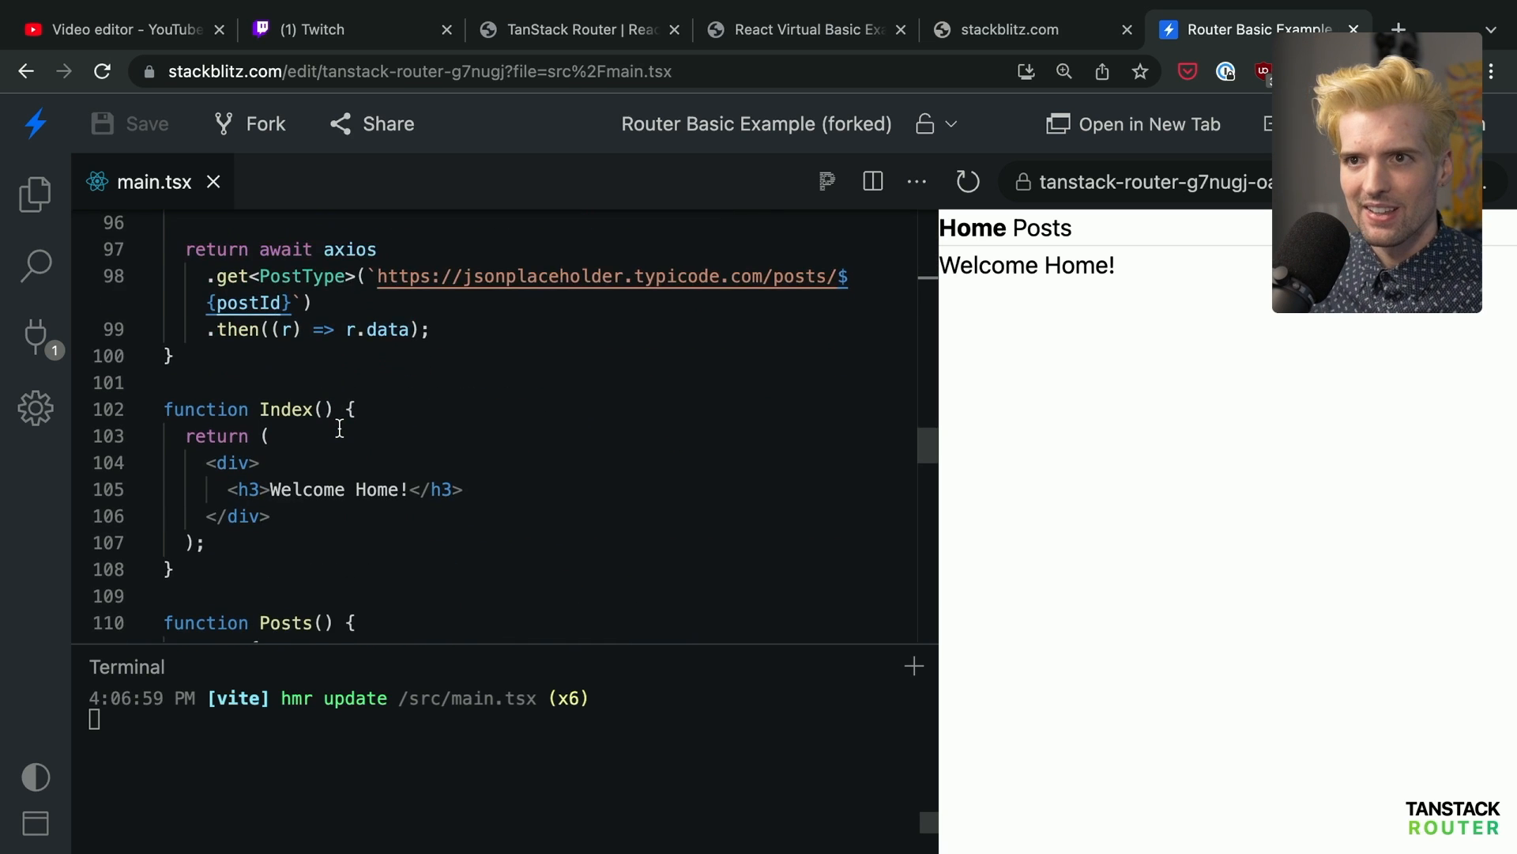
pyautogui.scroll(-3)
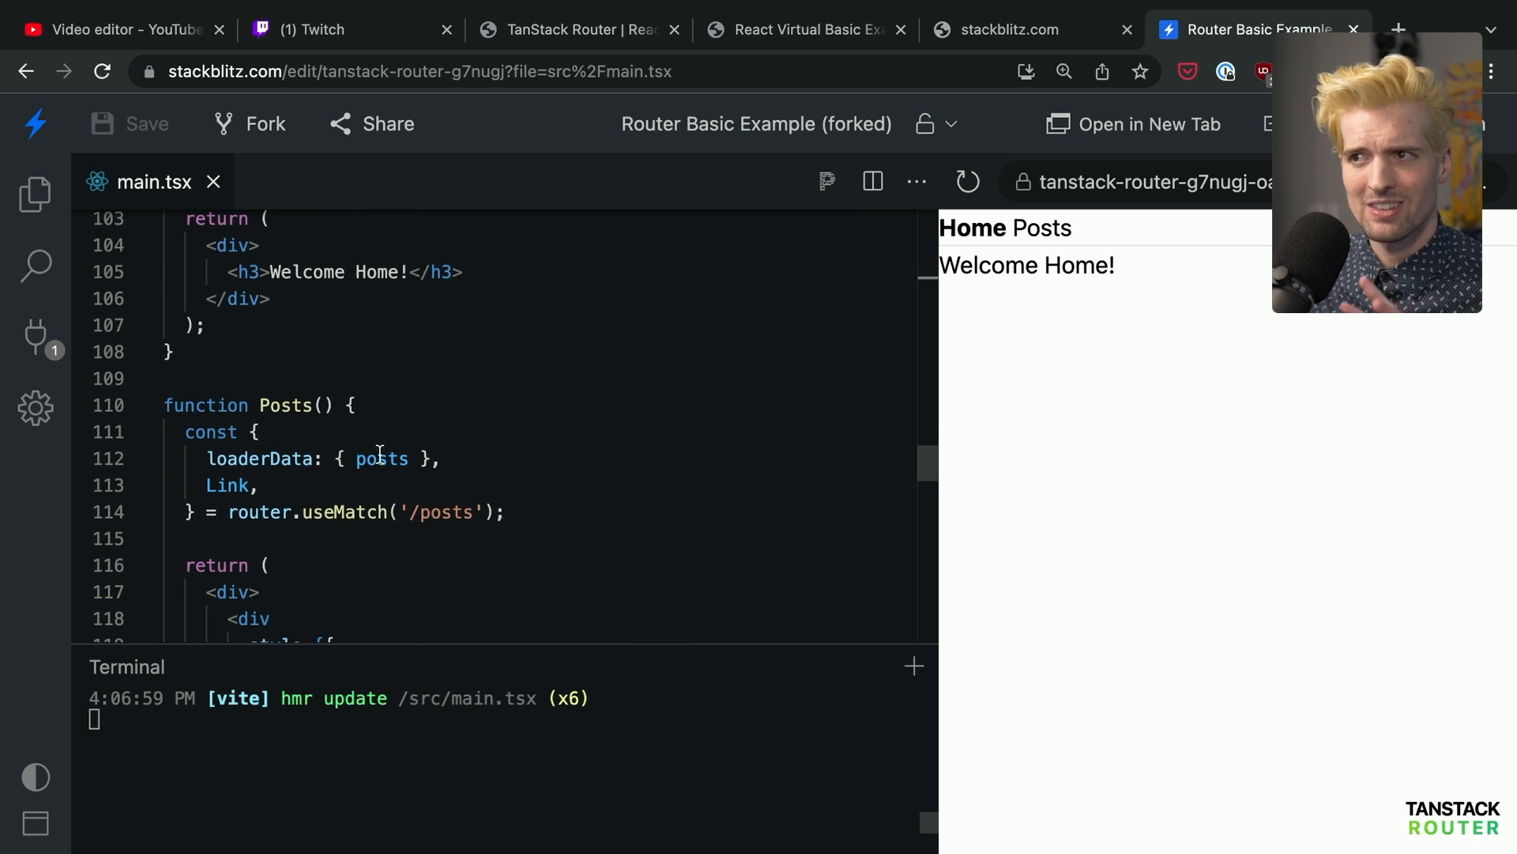
pyautogui.click(431, 539)
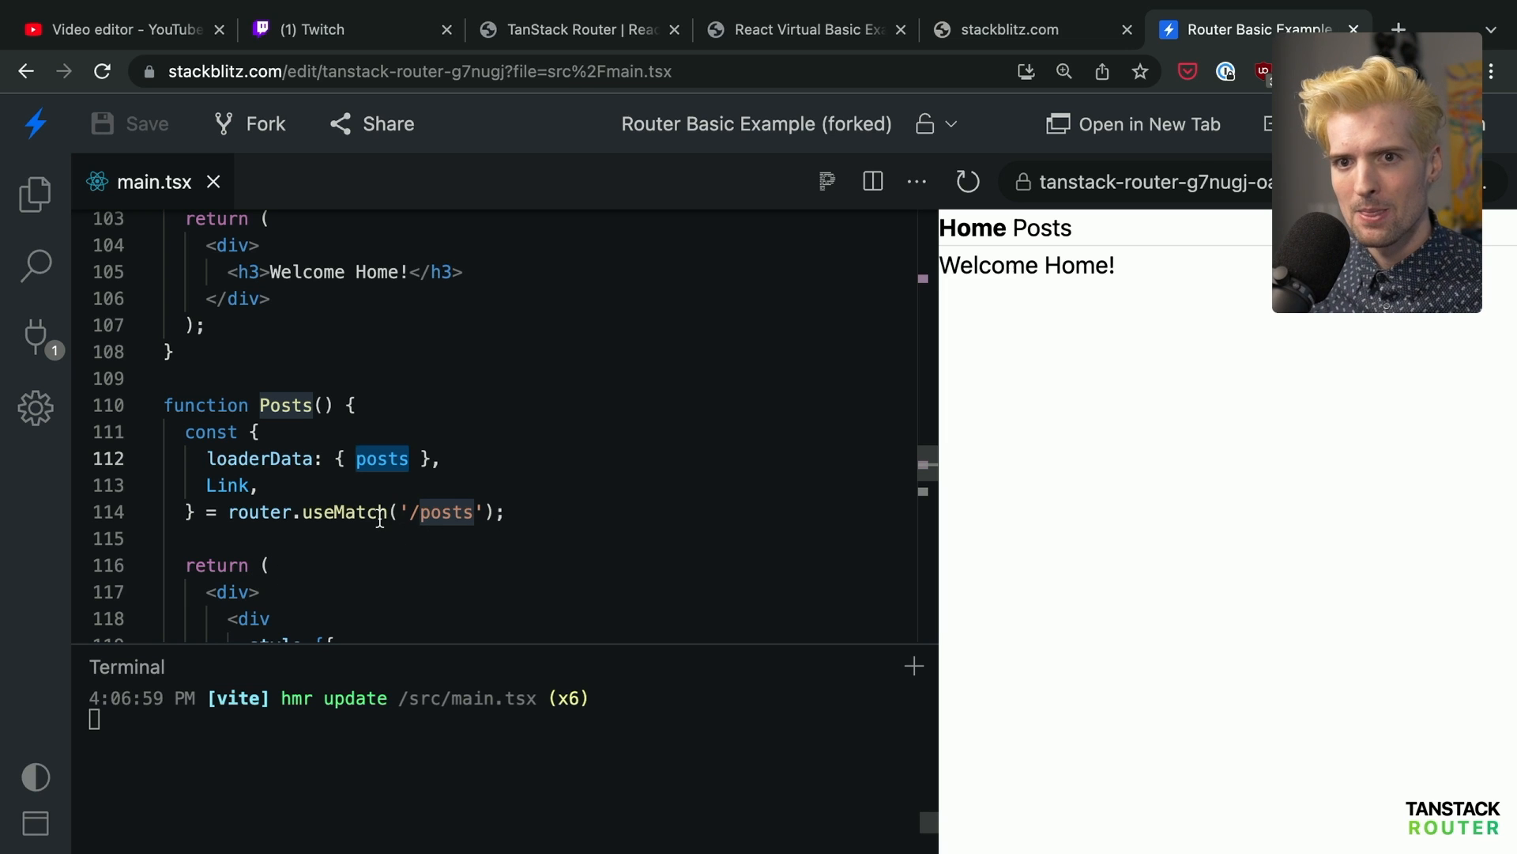
pyautogui.click(286, 538)
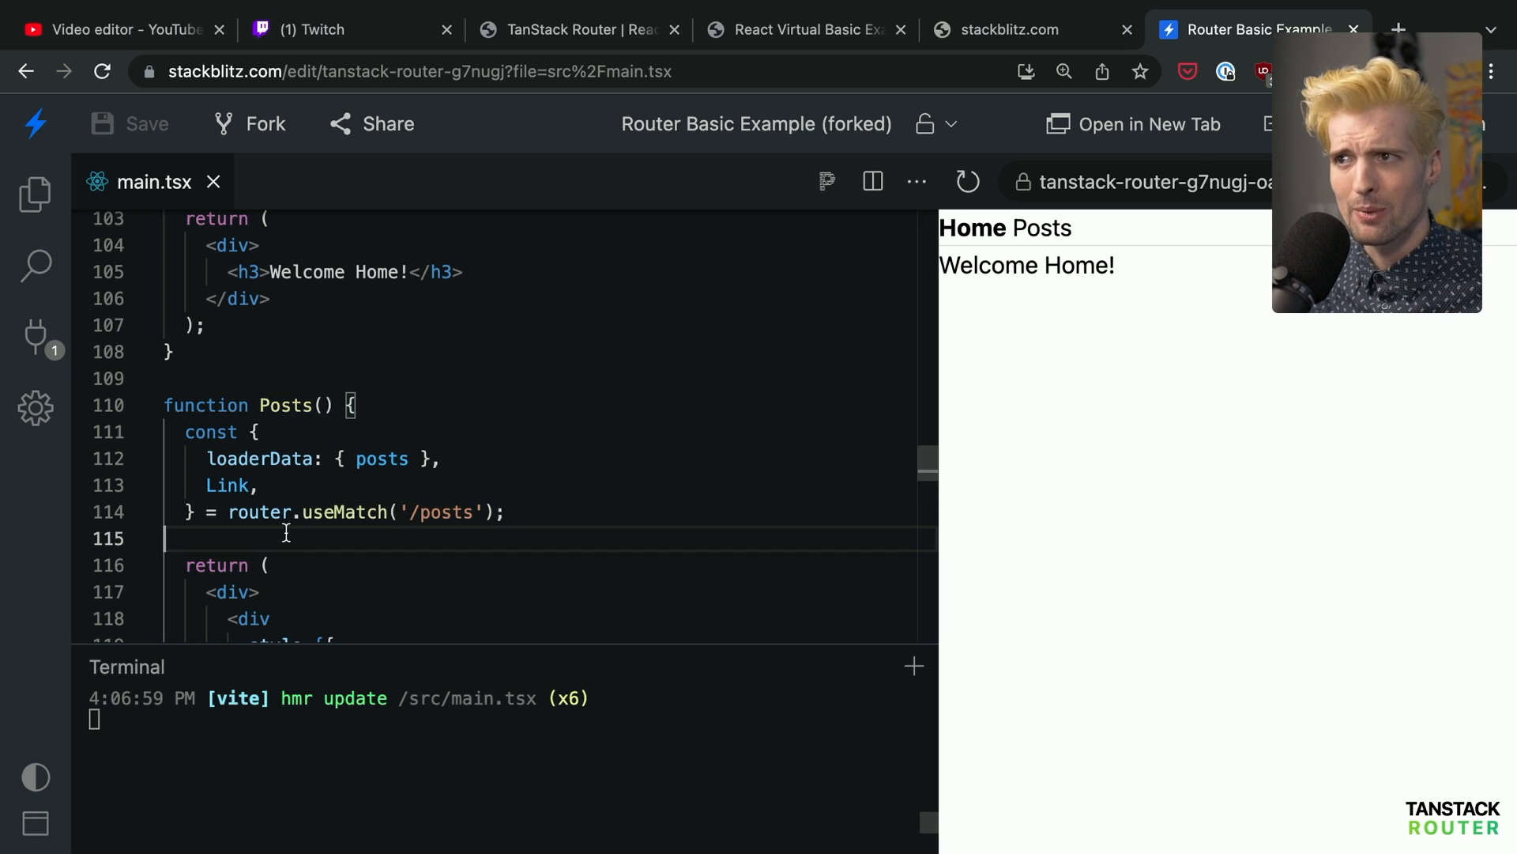
pyautogui.moveTo(383, 458)
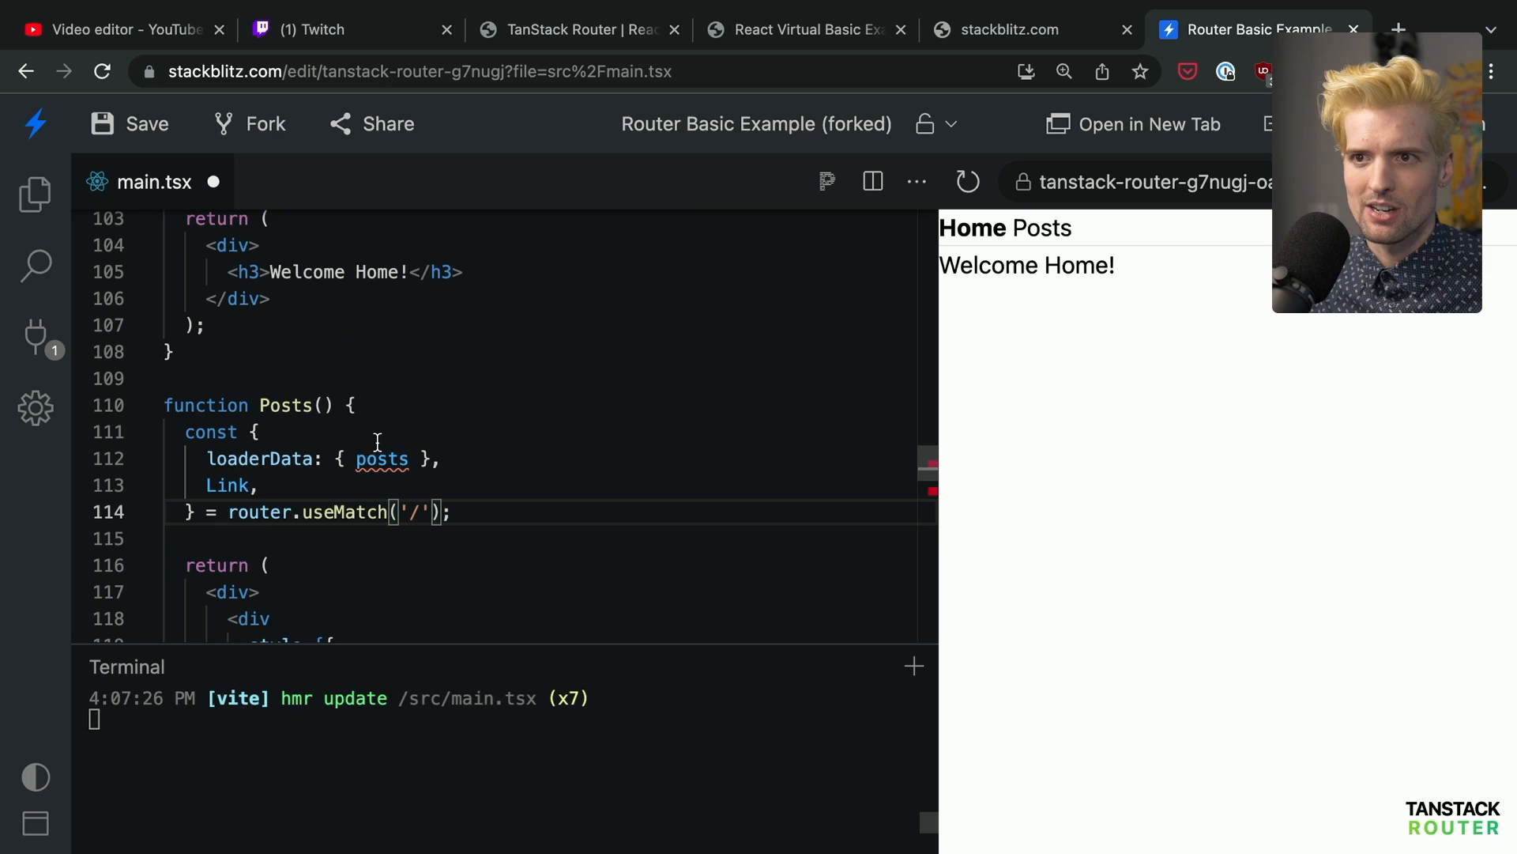
pyautogui.write('po')
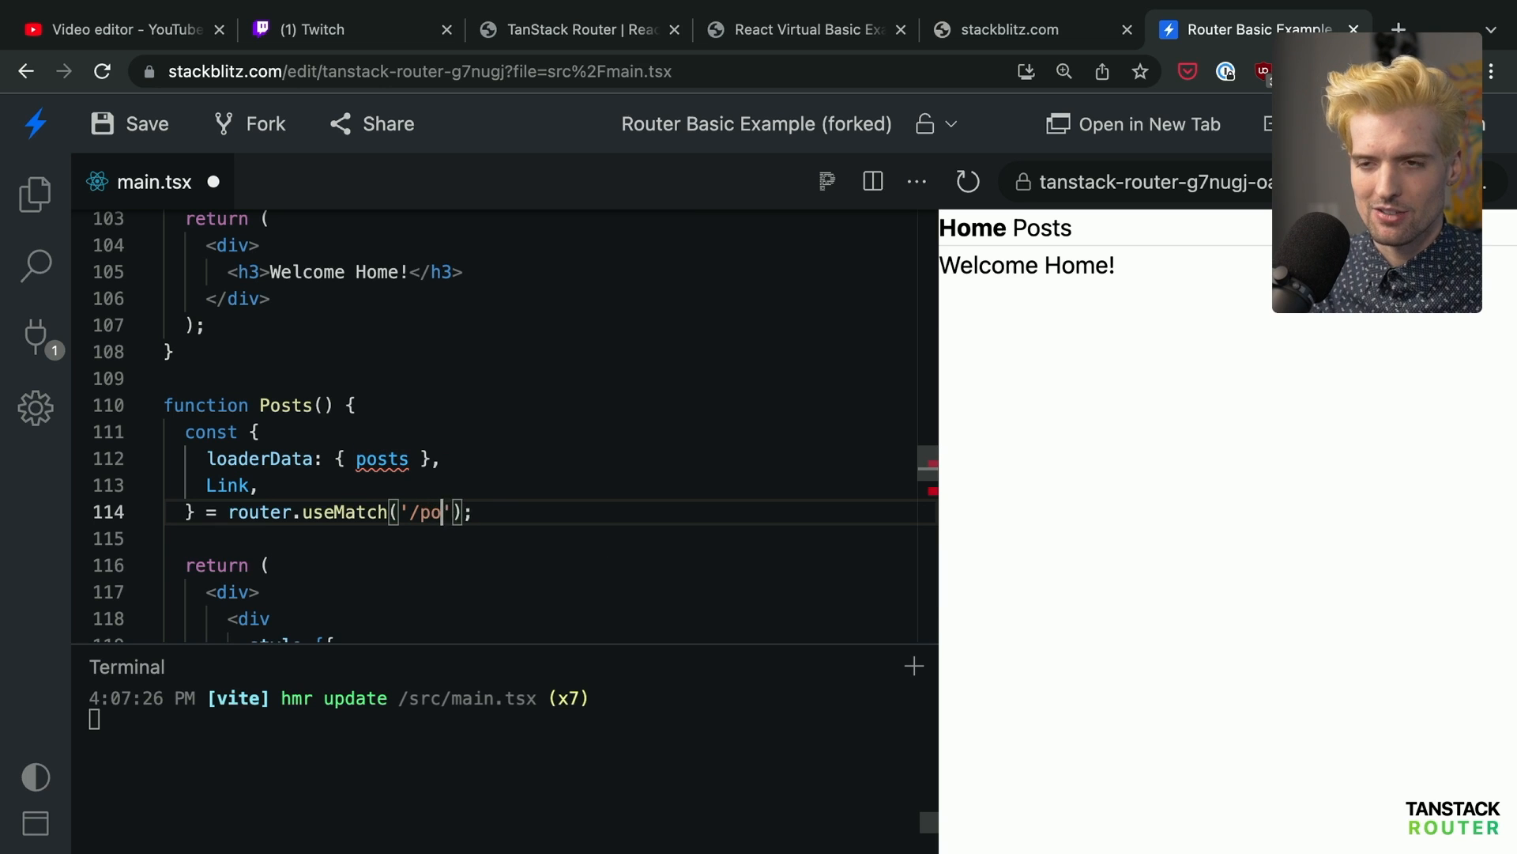
pyautogui.write('sts')
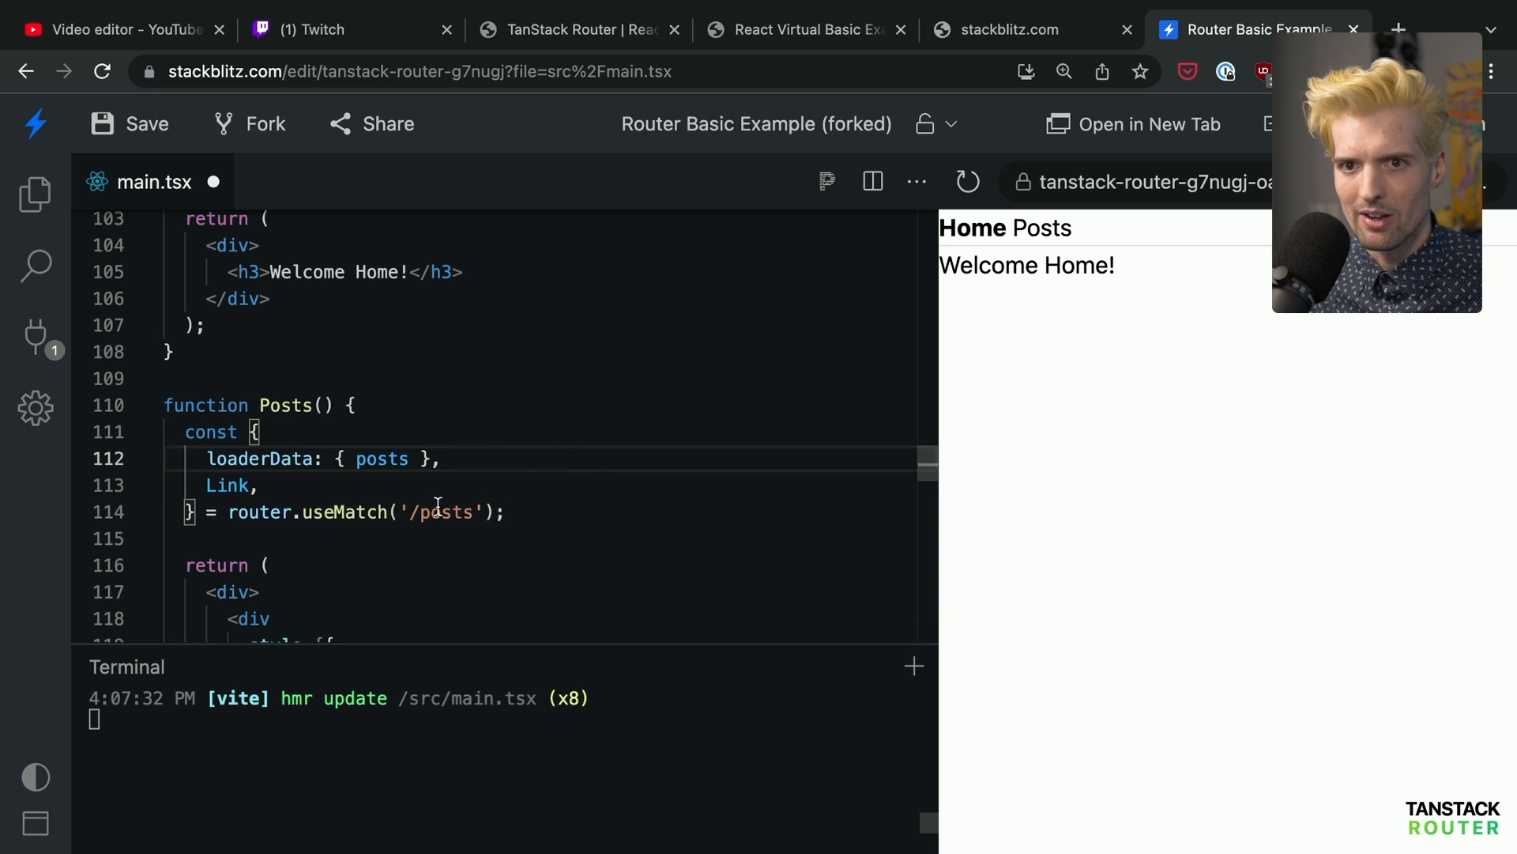
pyautogui.doubleClick(443, 512)
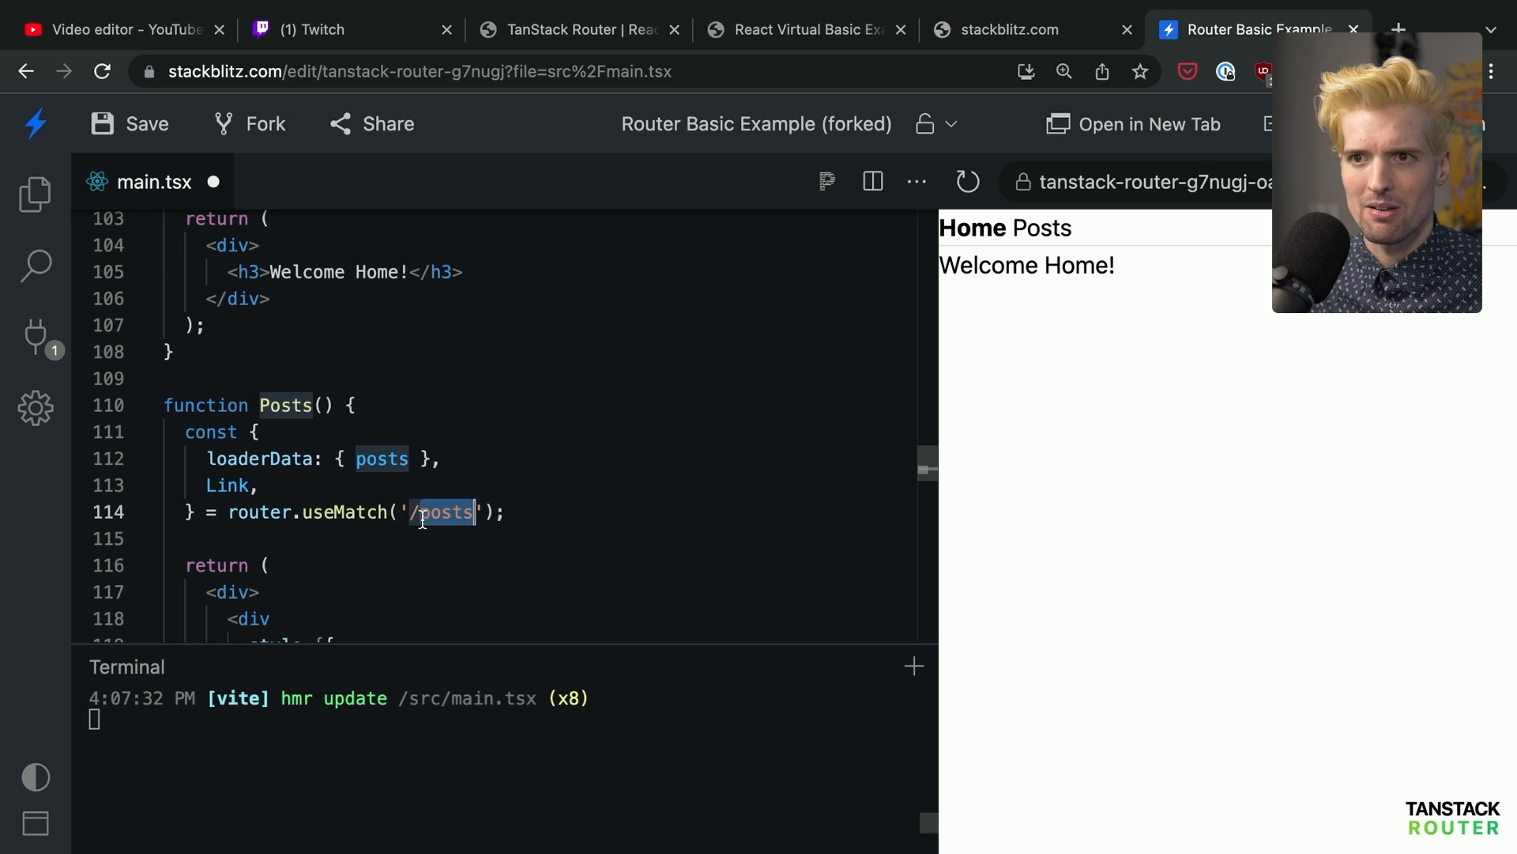
pyautogui.click(428, 538)
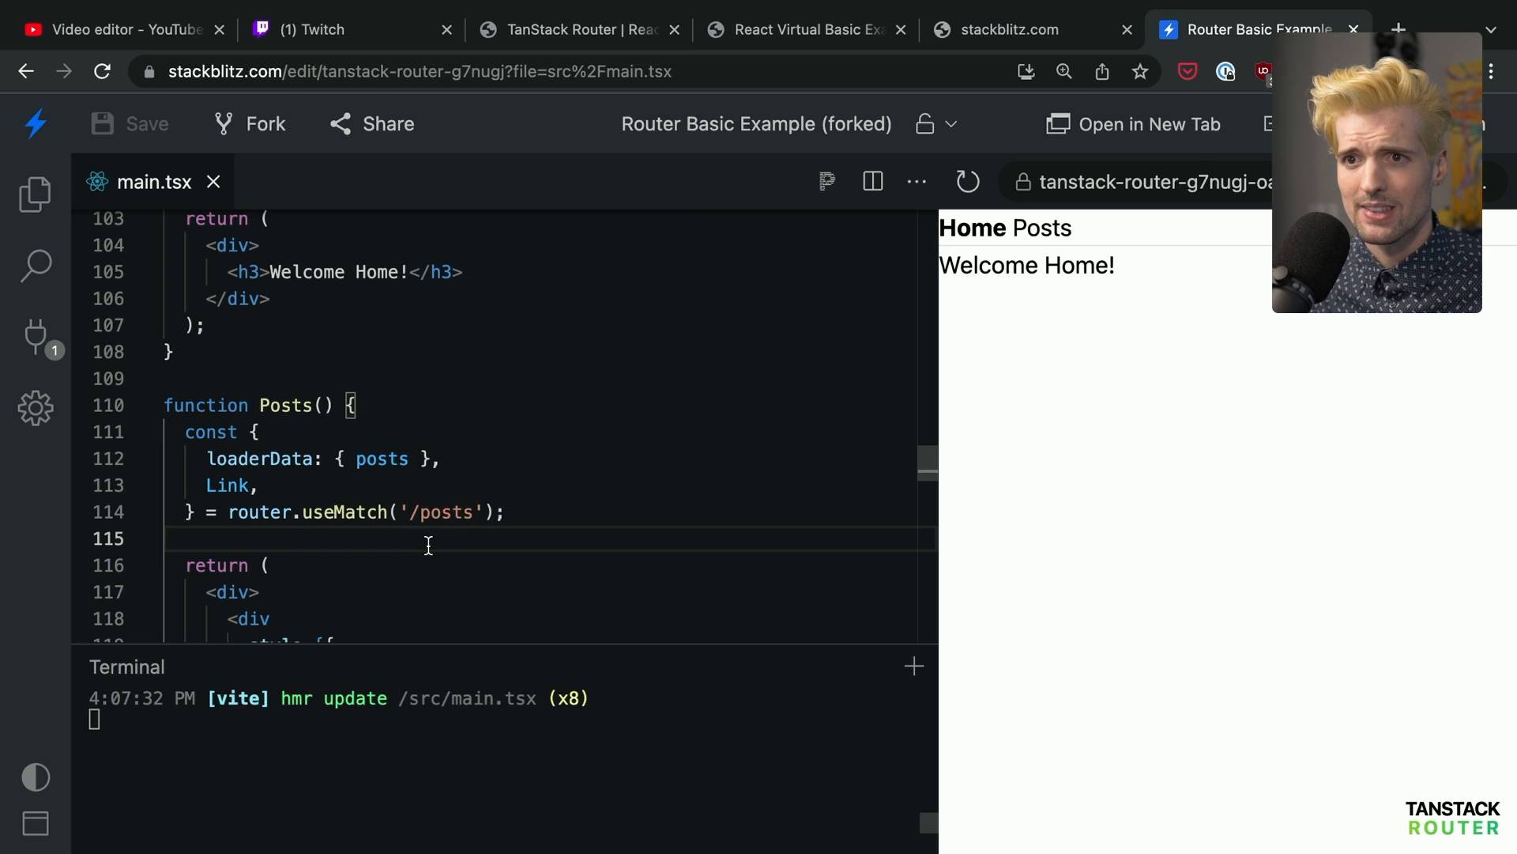
pyautogui.scroll(-3)
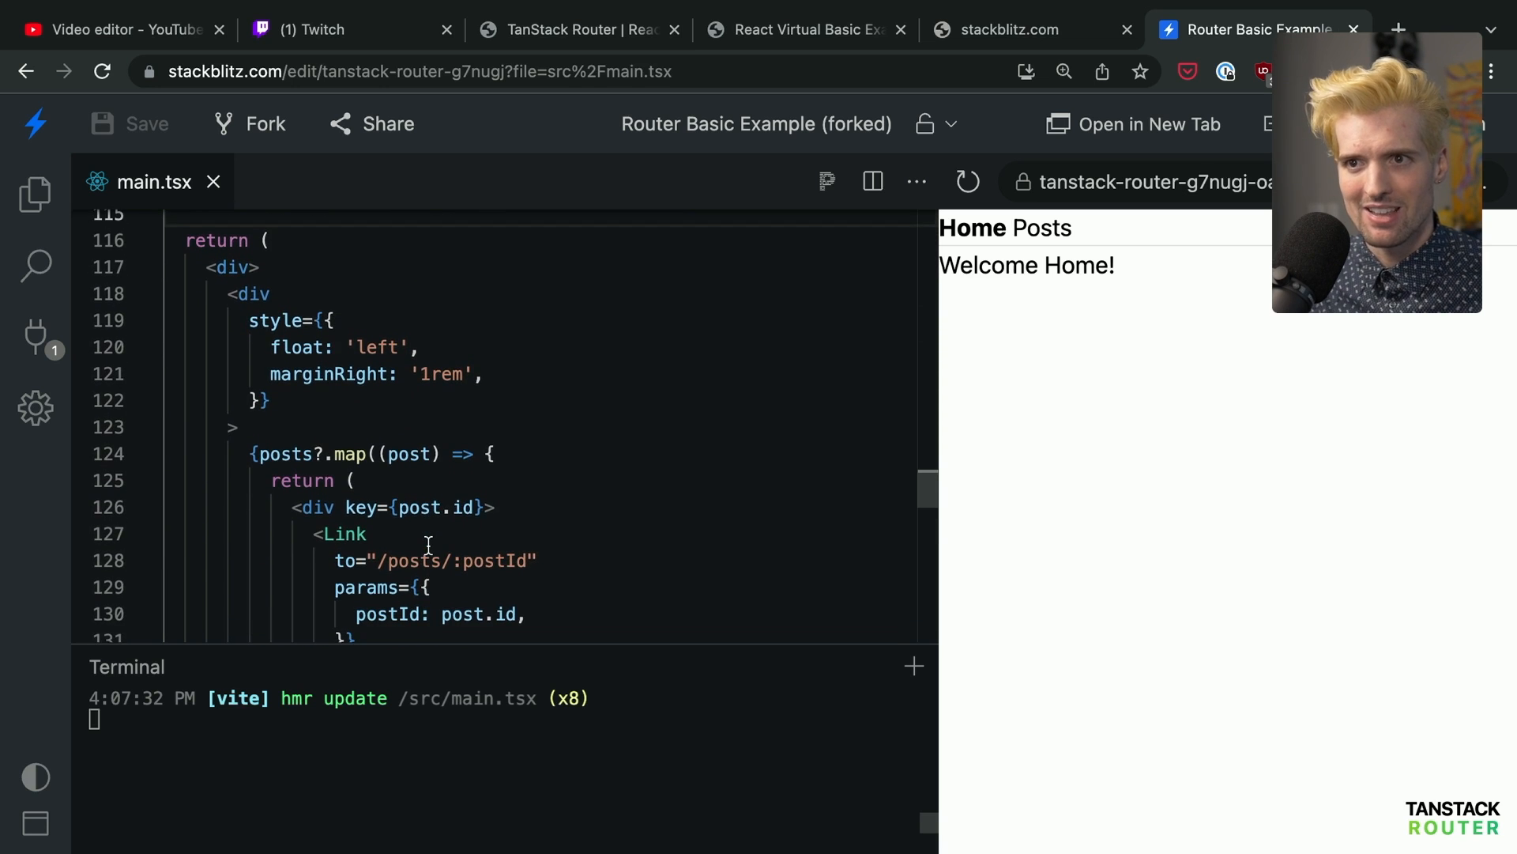
pyautogui.scroll(-3)
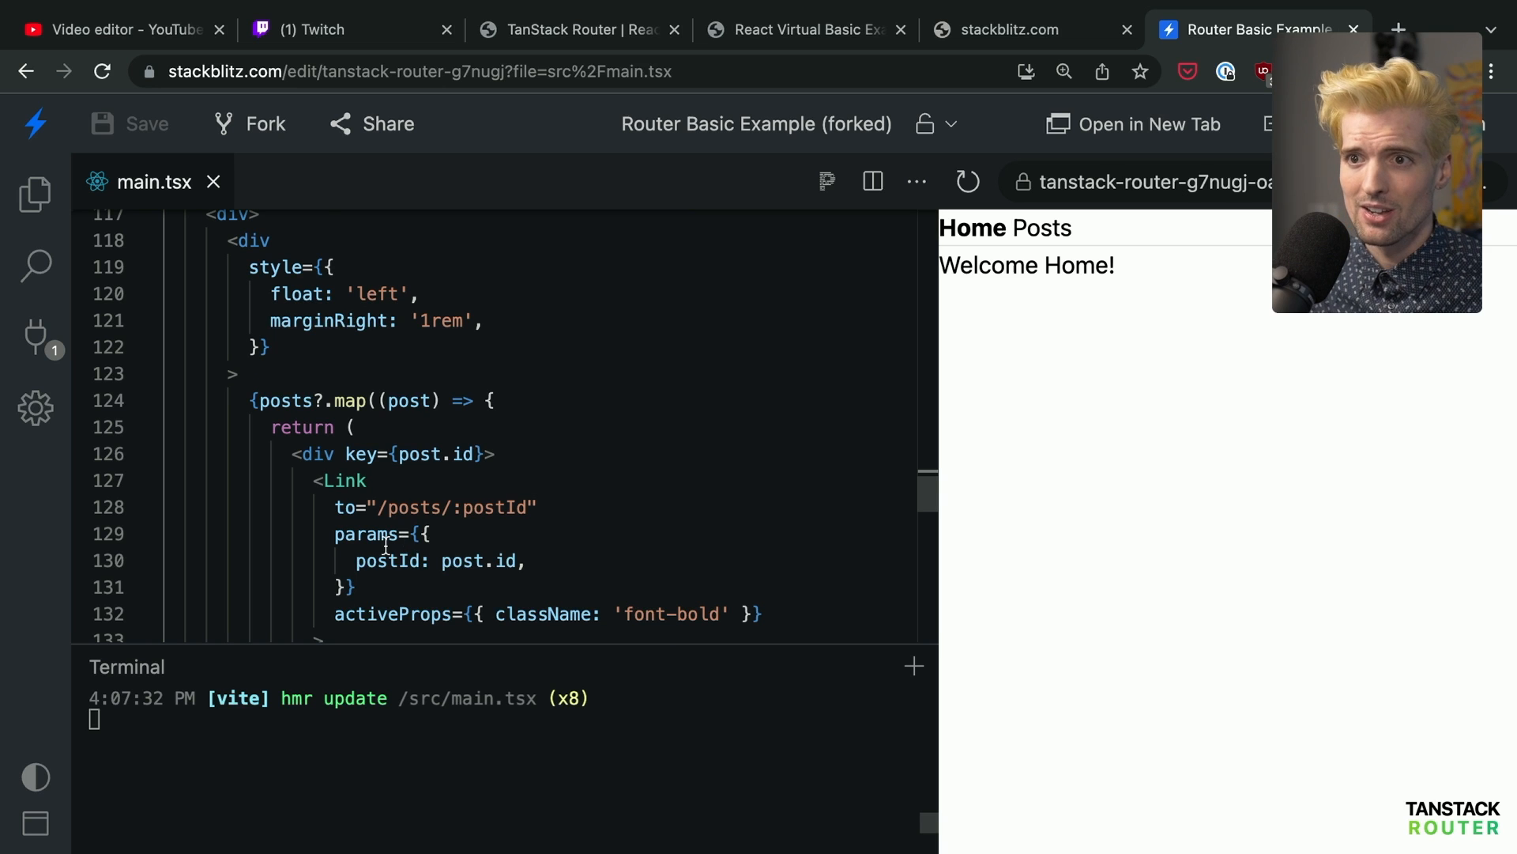
pyautogui.scroll(-3)
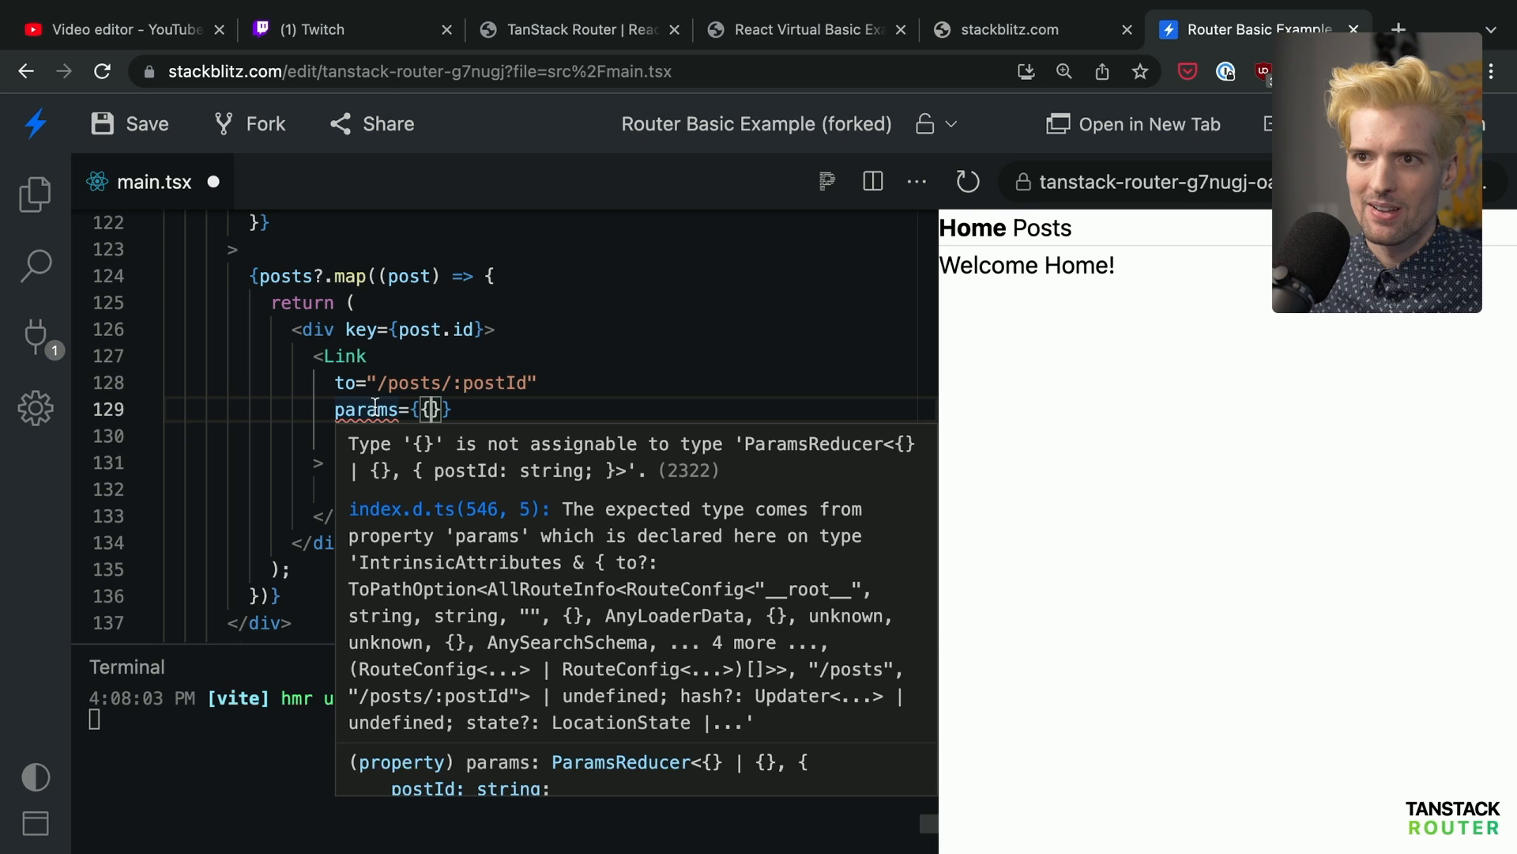
pyautogui.moveTo(491, 383)
pyautogui.write('postId: post.id,')
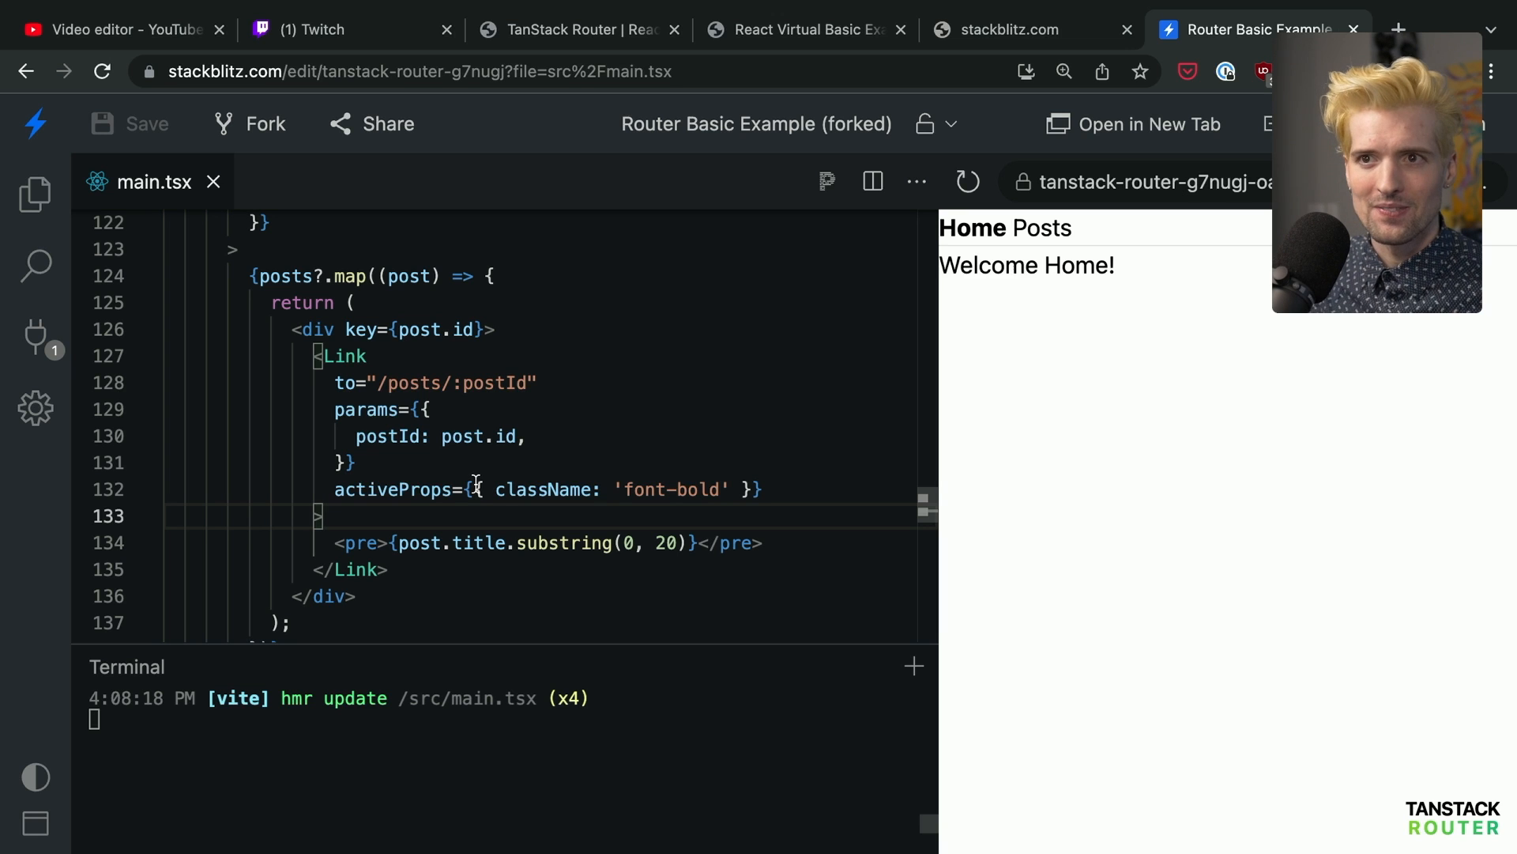
pyautogui.scroll(3)
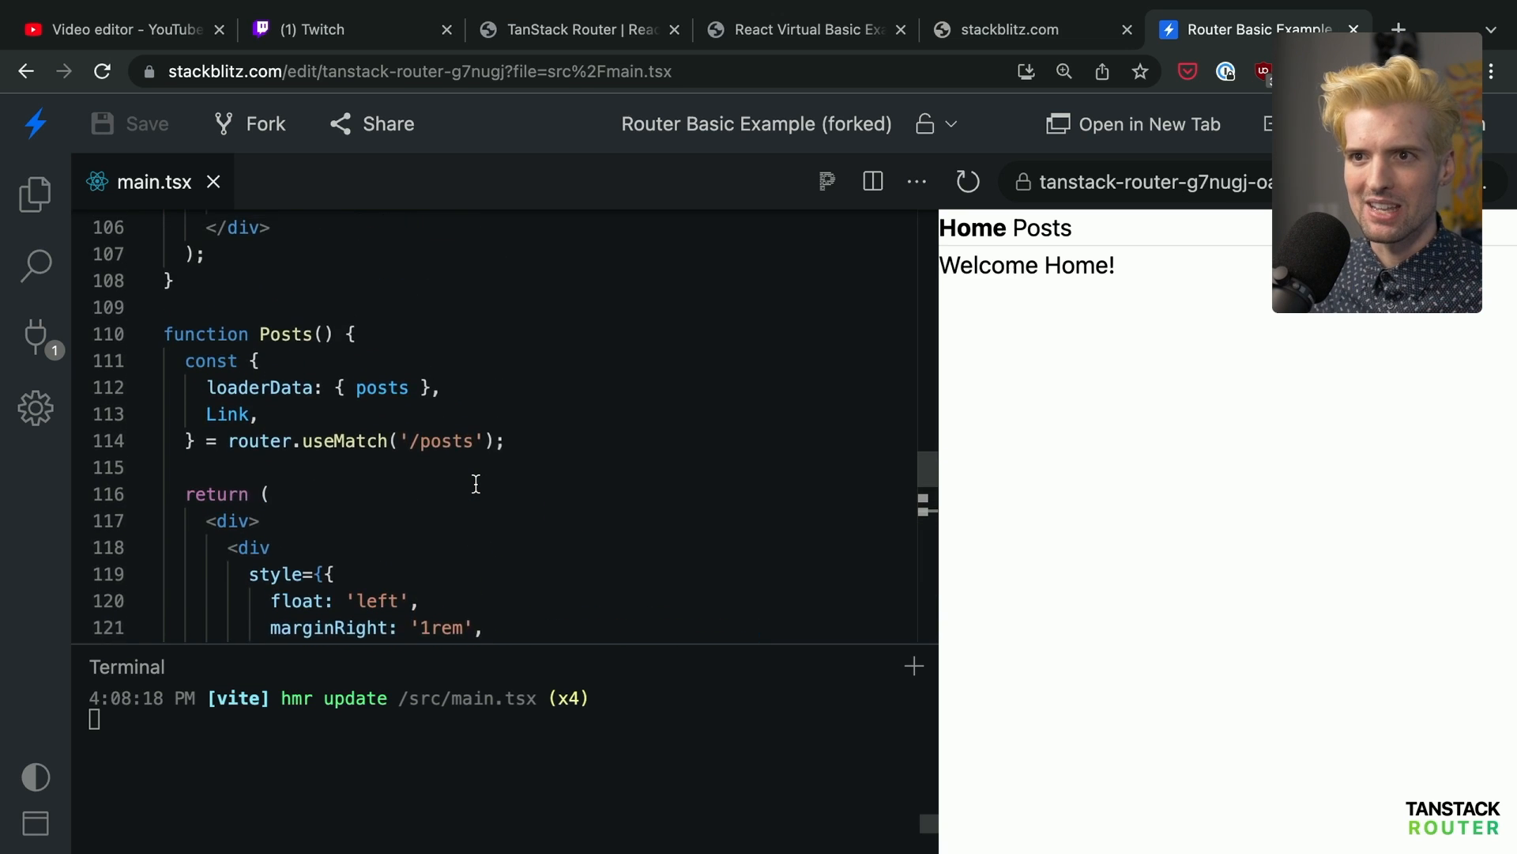
pyautogui.scroll(3)
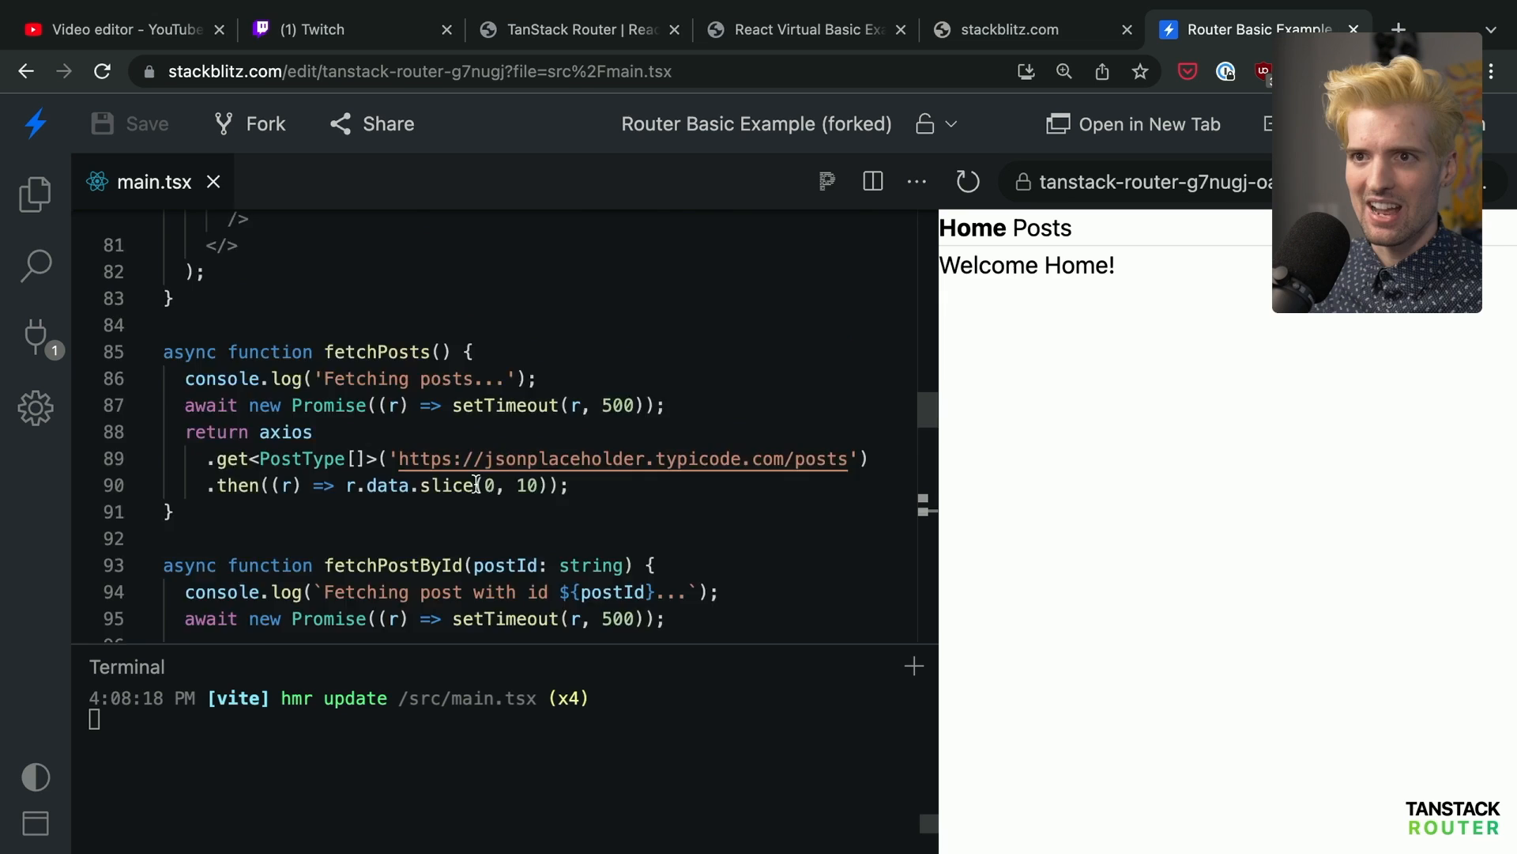
pyautogui.scroll(3)
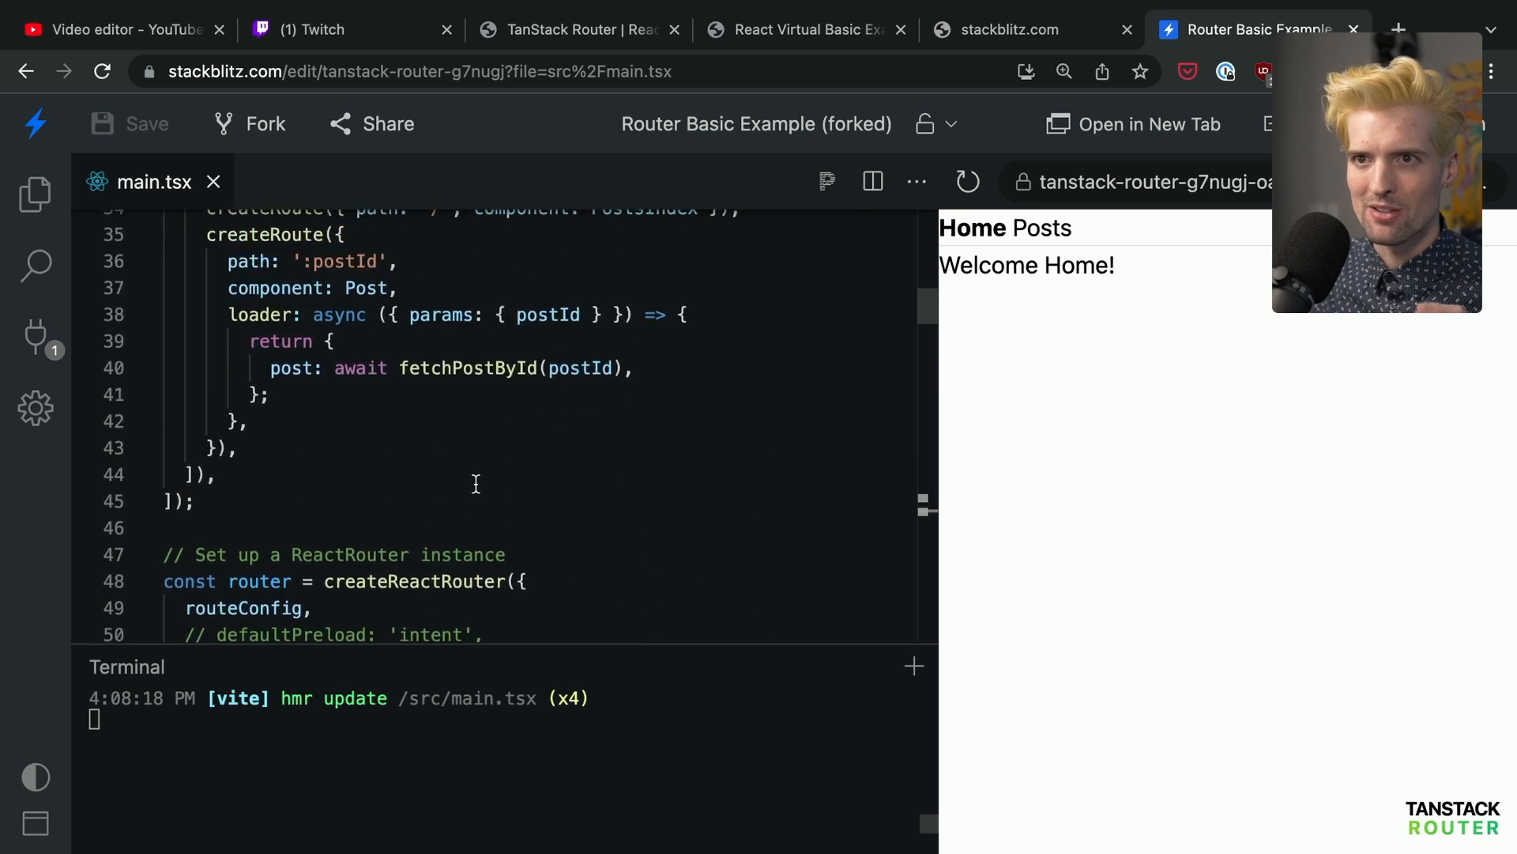
pyautogui.scroll(3)
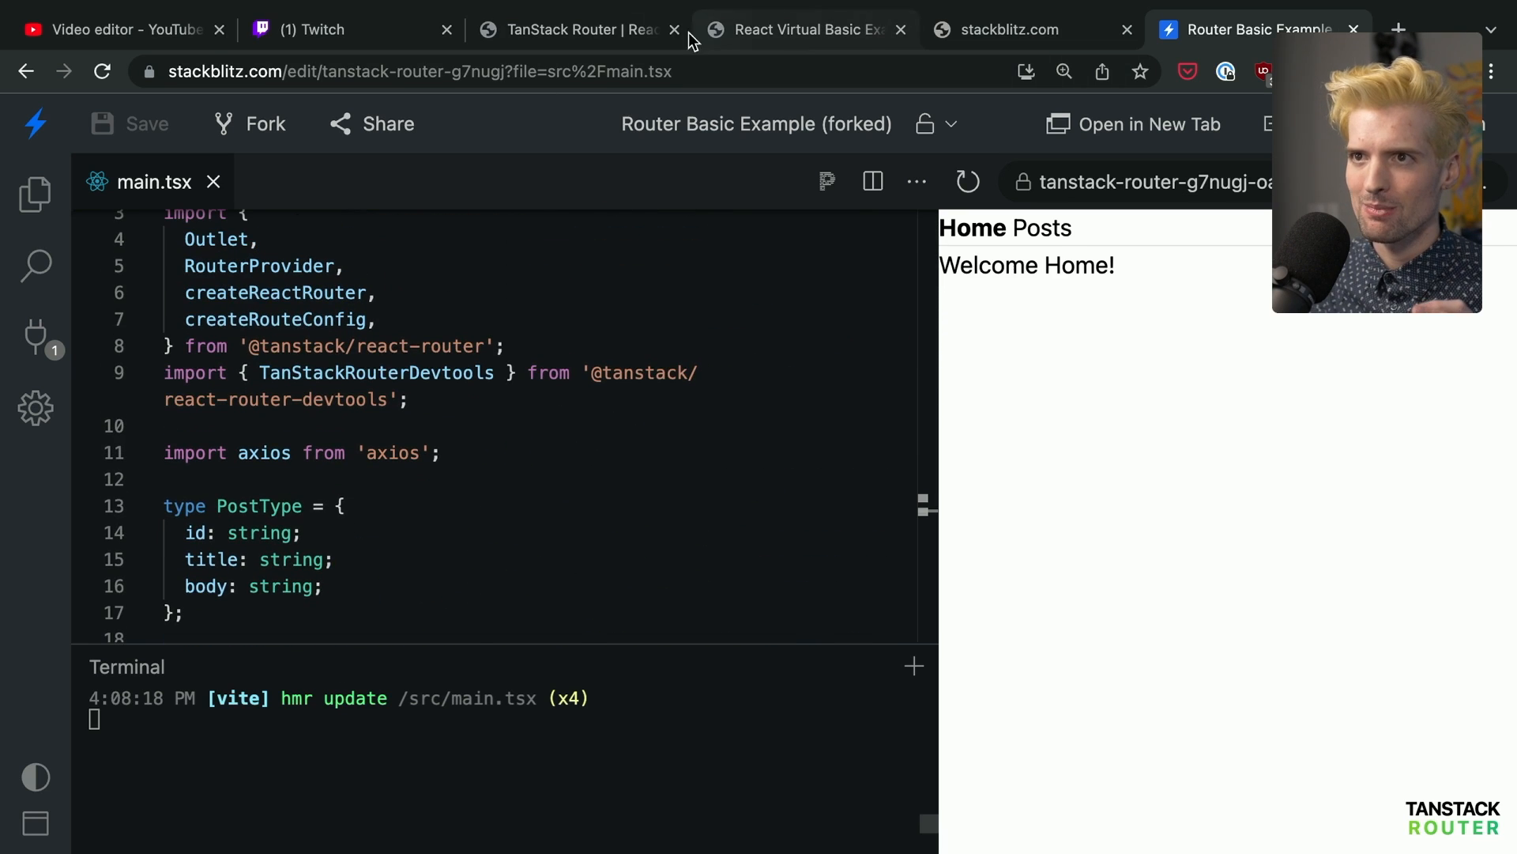
pyautogui.click(798, 30)
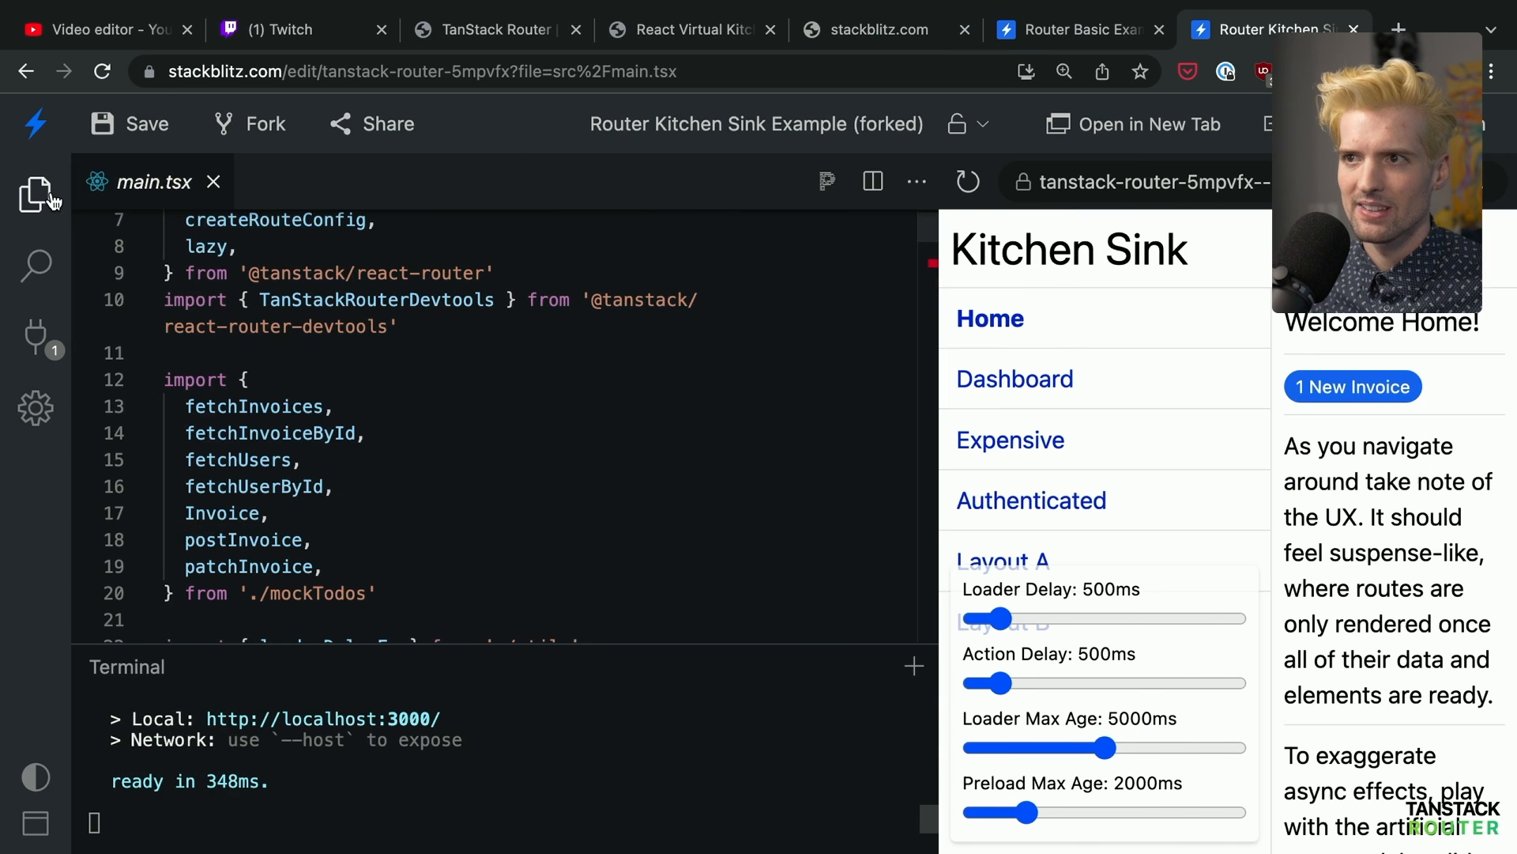
# Open the Kitchen Sink Dashboard and filter its users list by 'theo'
pyautogui.scroll(-3)
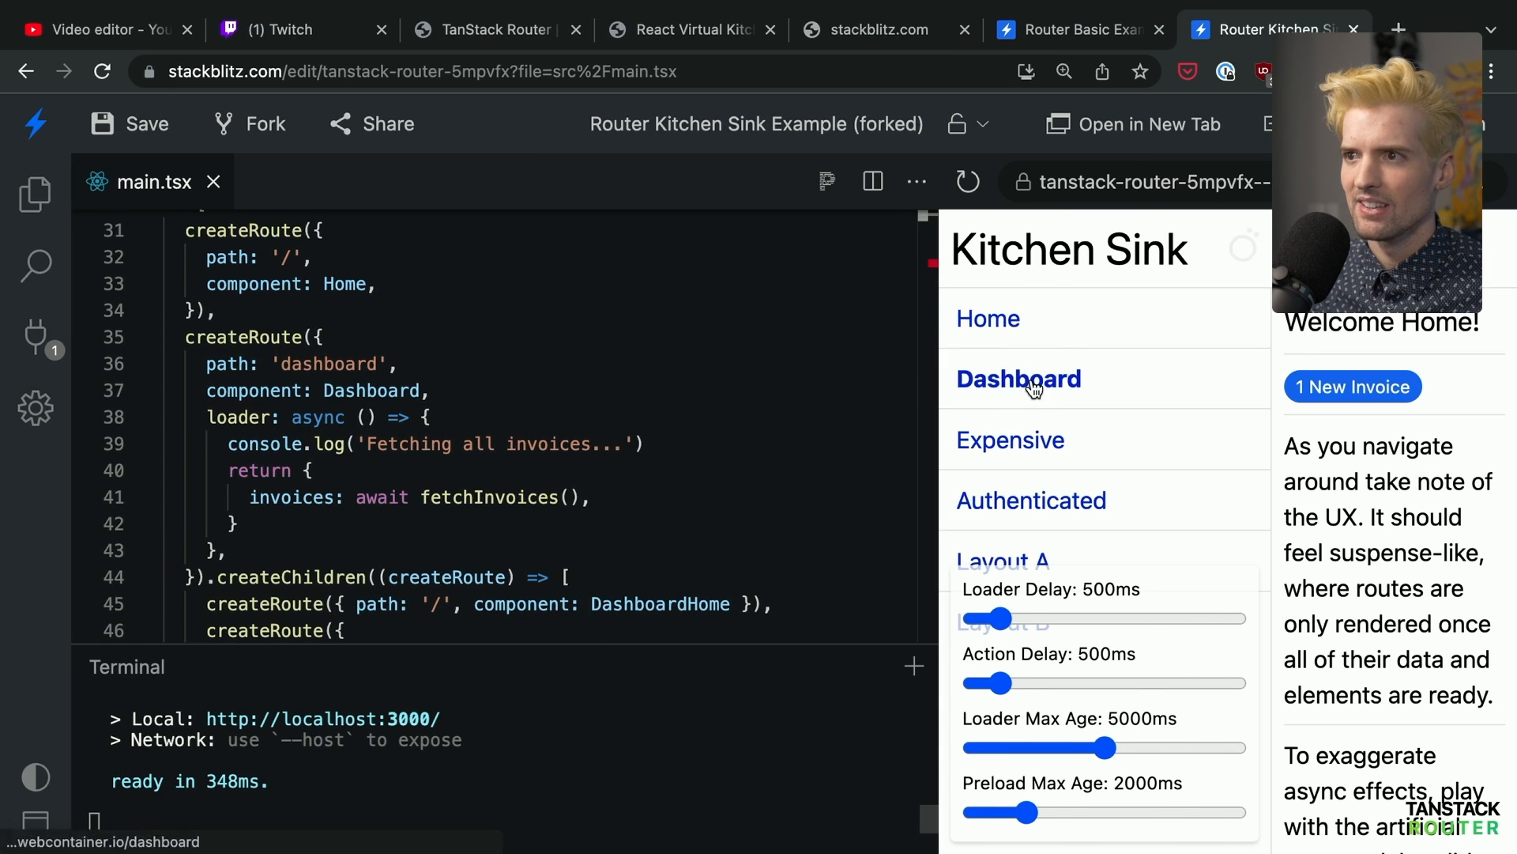
pyautogui.click(1018, 378)
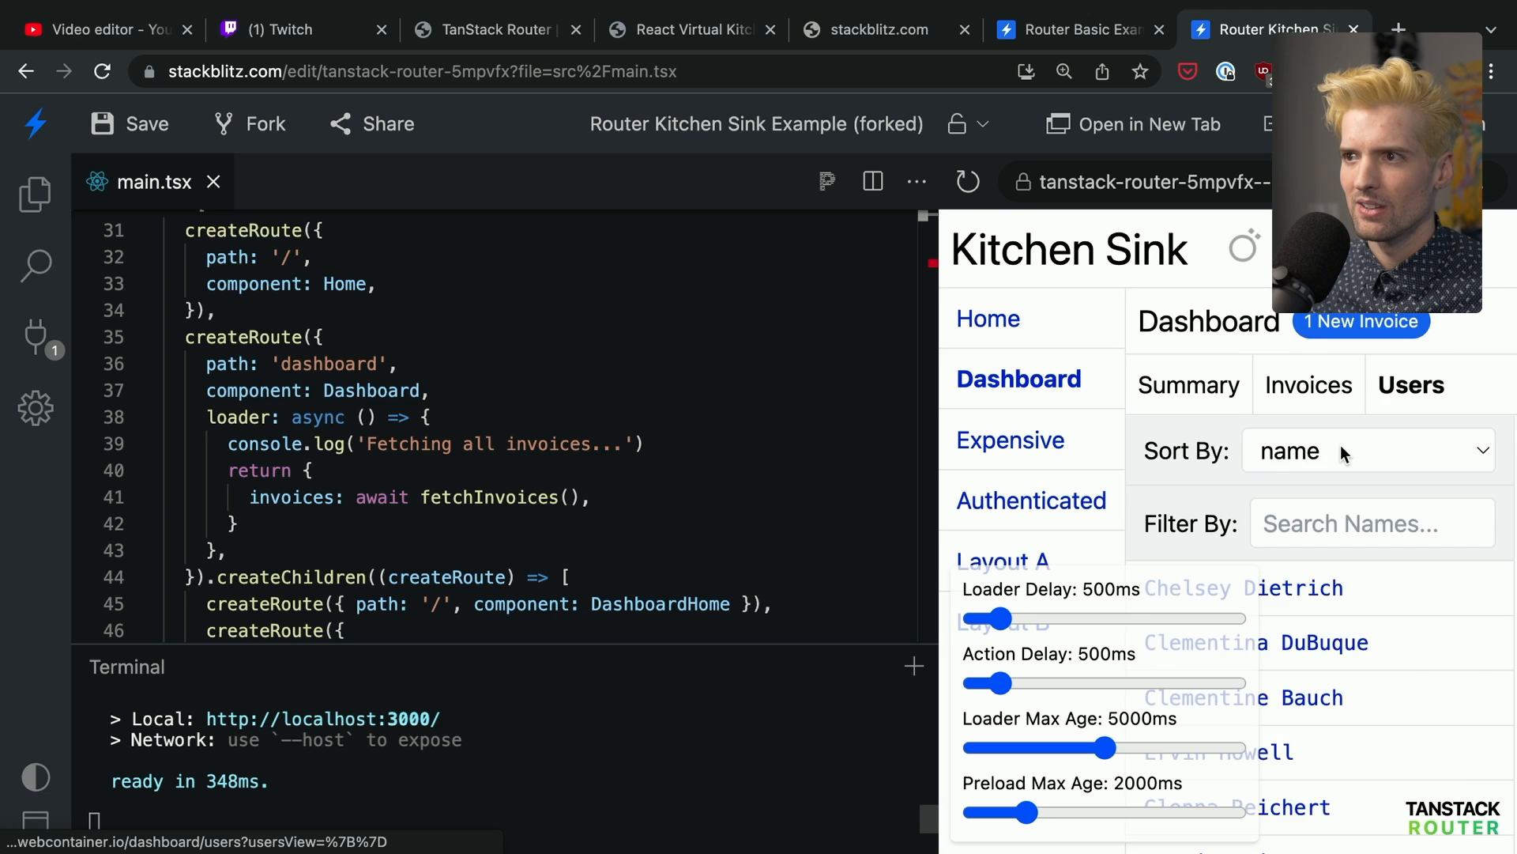
pyautogui.click(1365, 450)
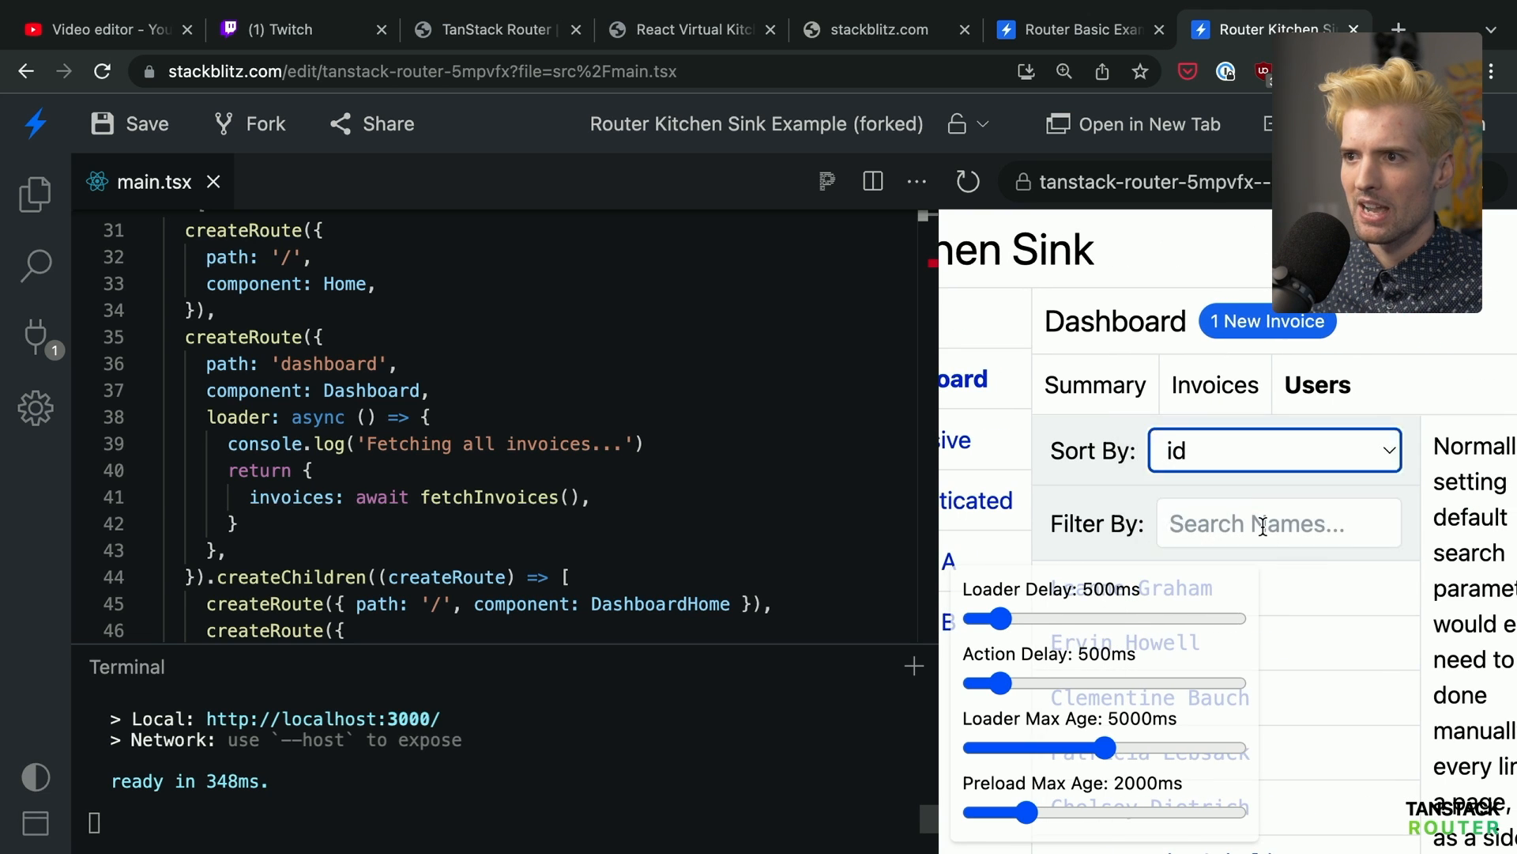
pyautogui.write('theo')
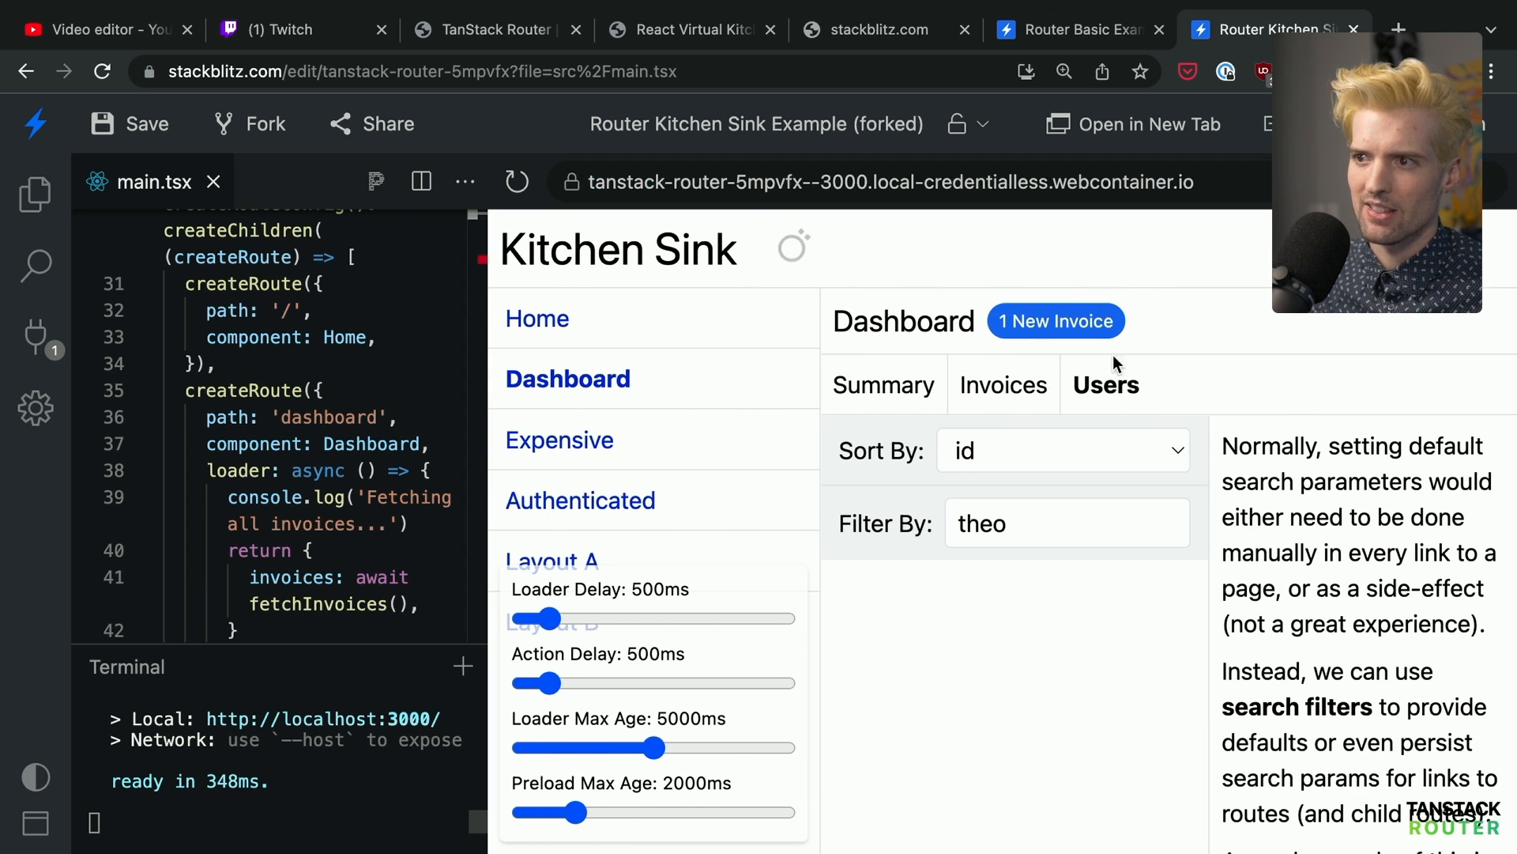
pyautogui.moveTo(1093, 467)
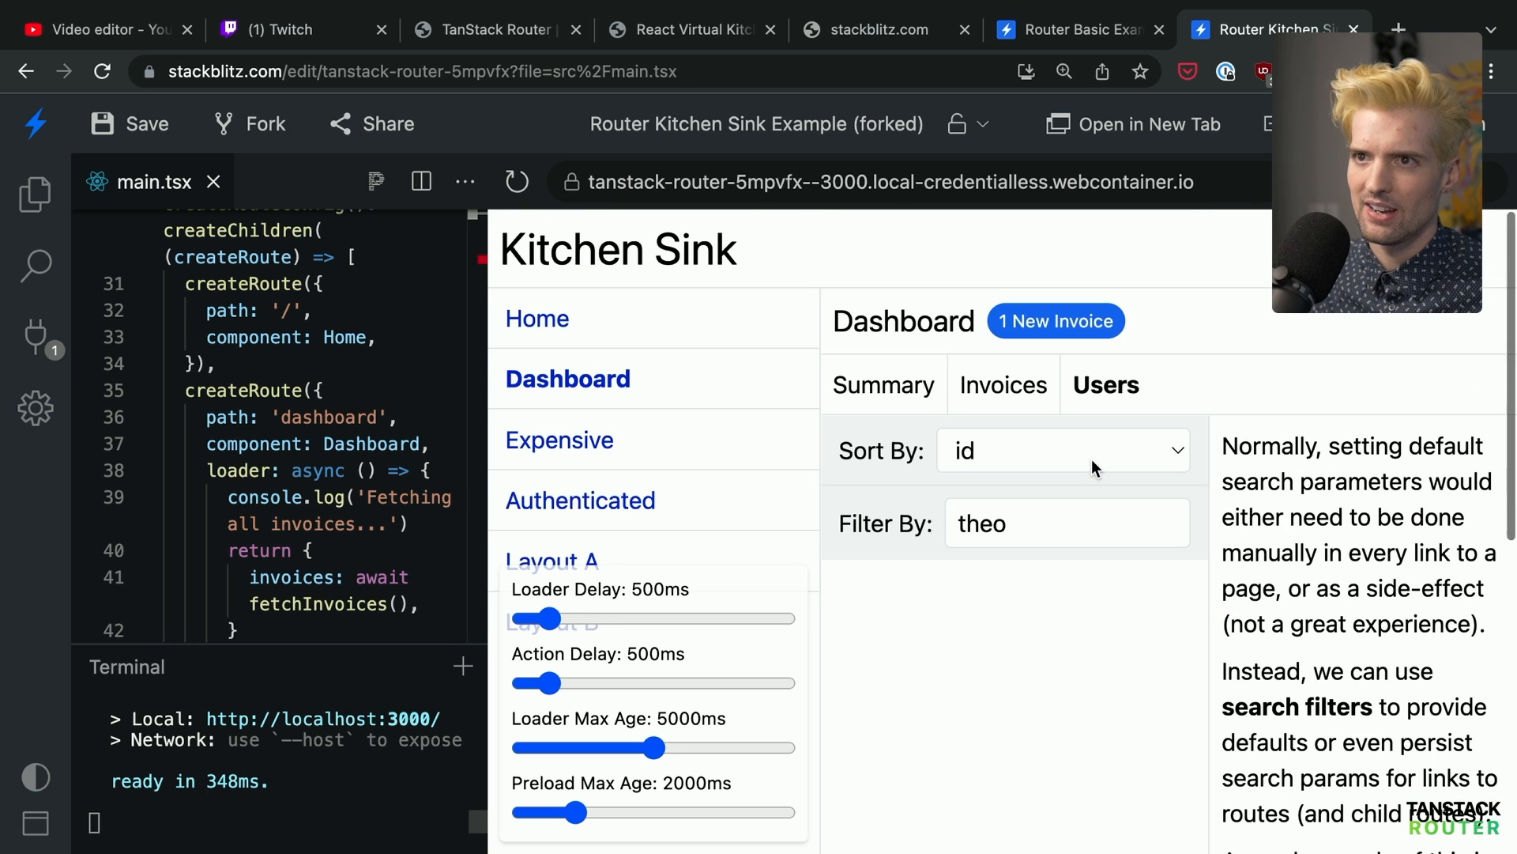
pyautogui.moveTo(489, 499)
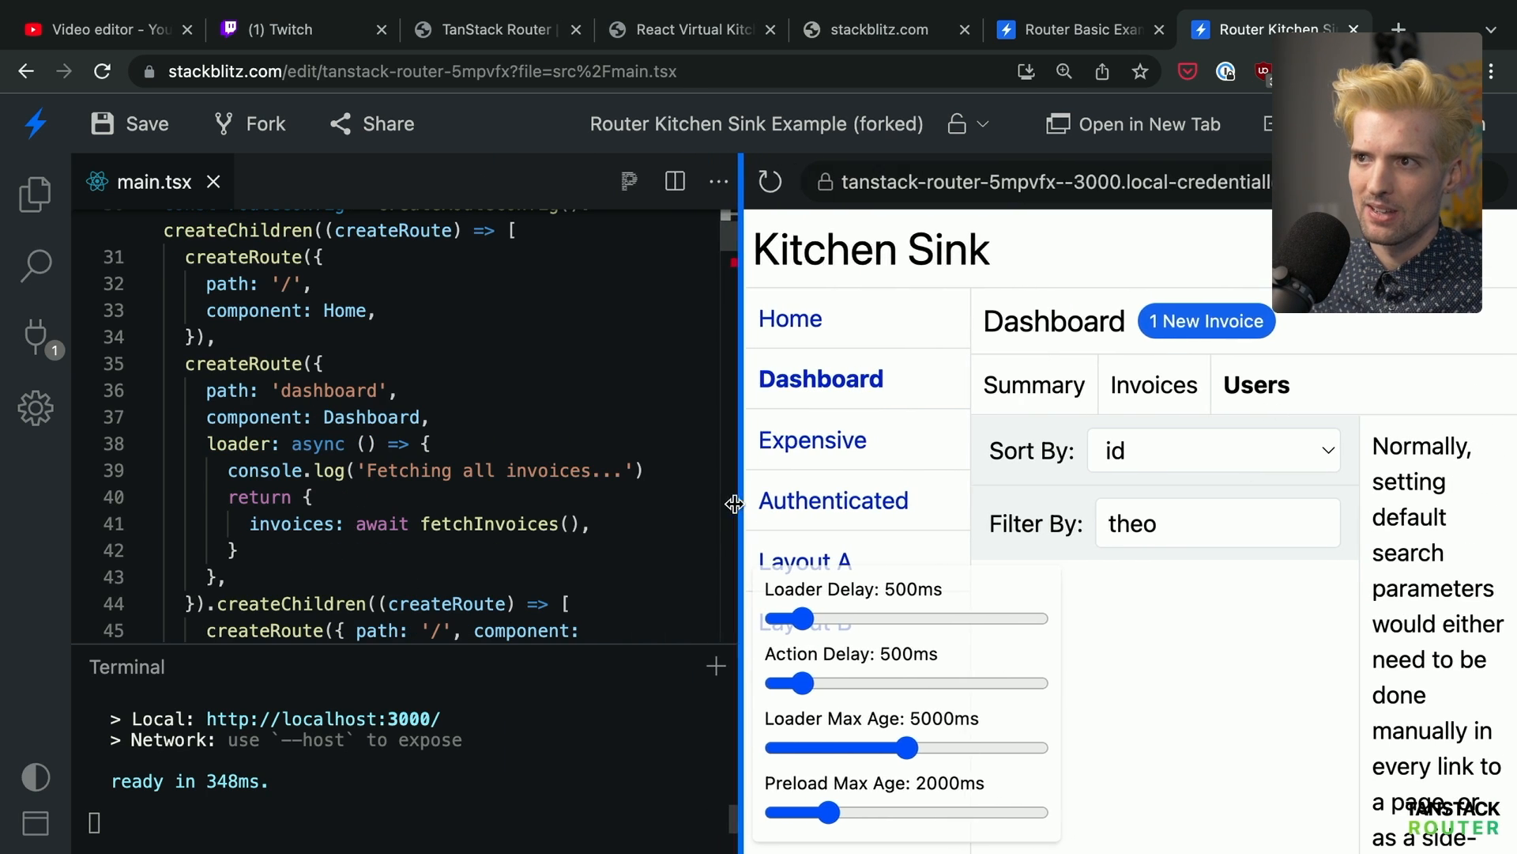
# Fork the Kitchen Sink project and open its running app in a separate browser tab
pyautogui.click(1040, 181)
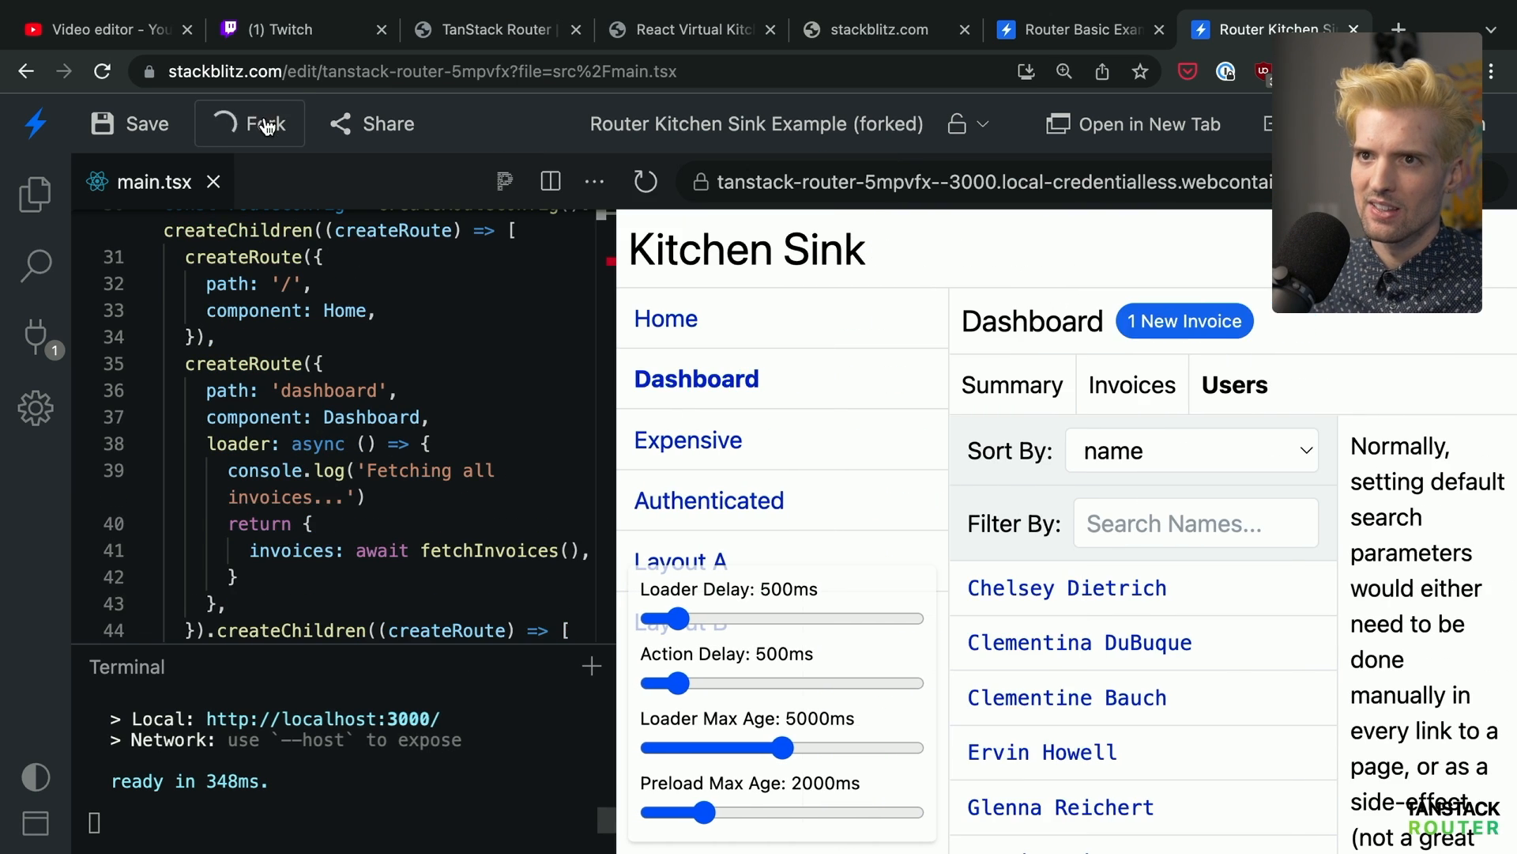
pyautogui.click(263, 123)
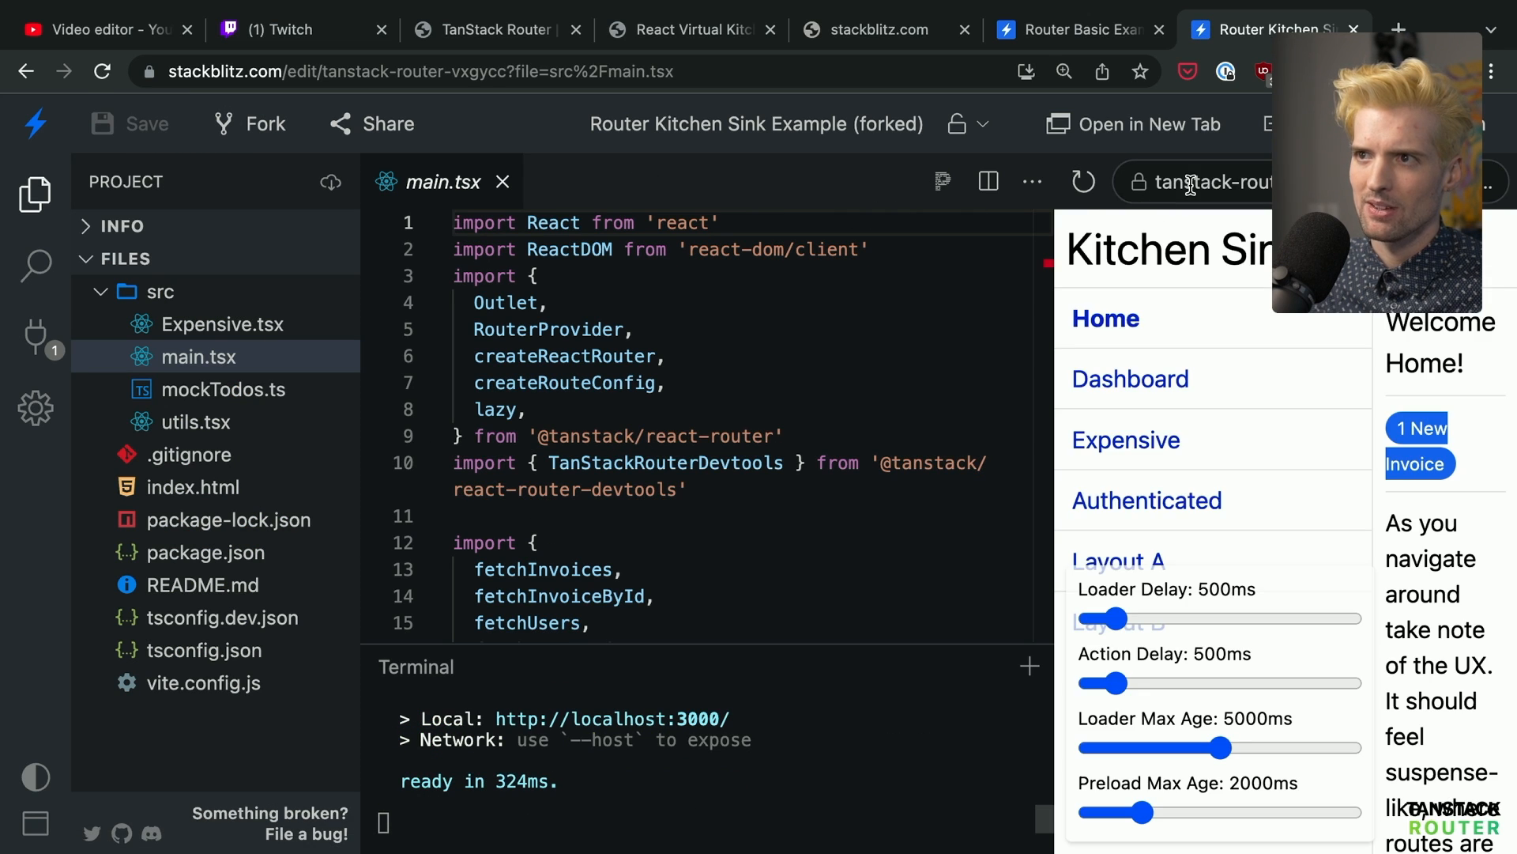
pyautogui.click(1077, 29)
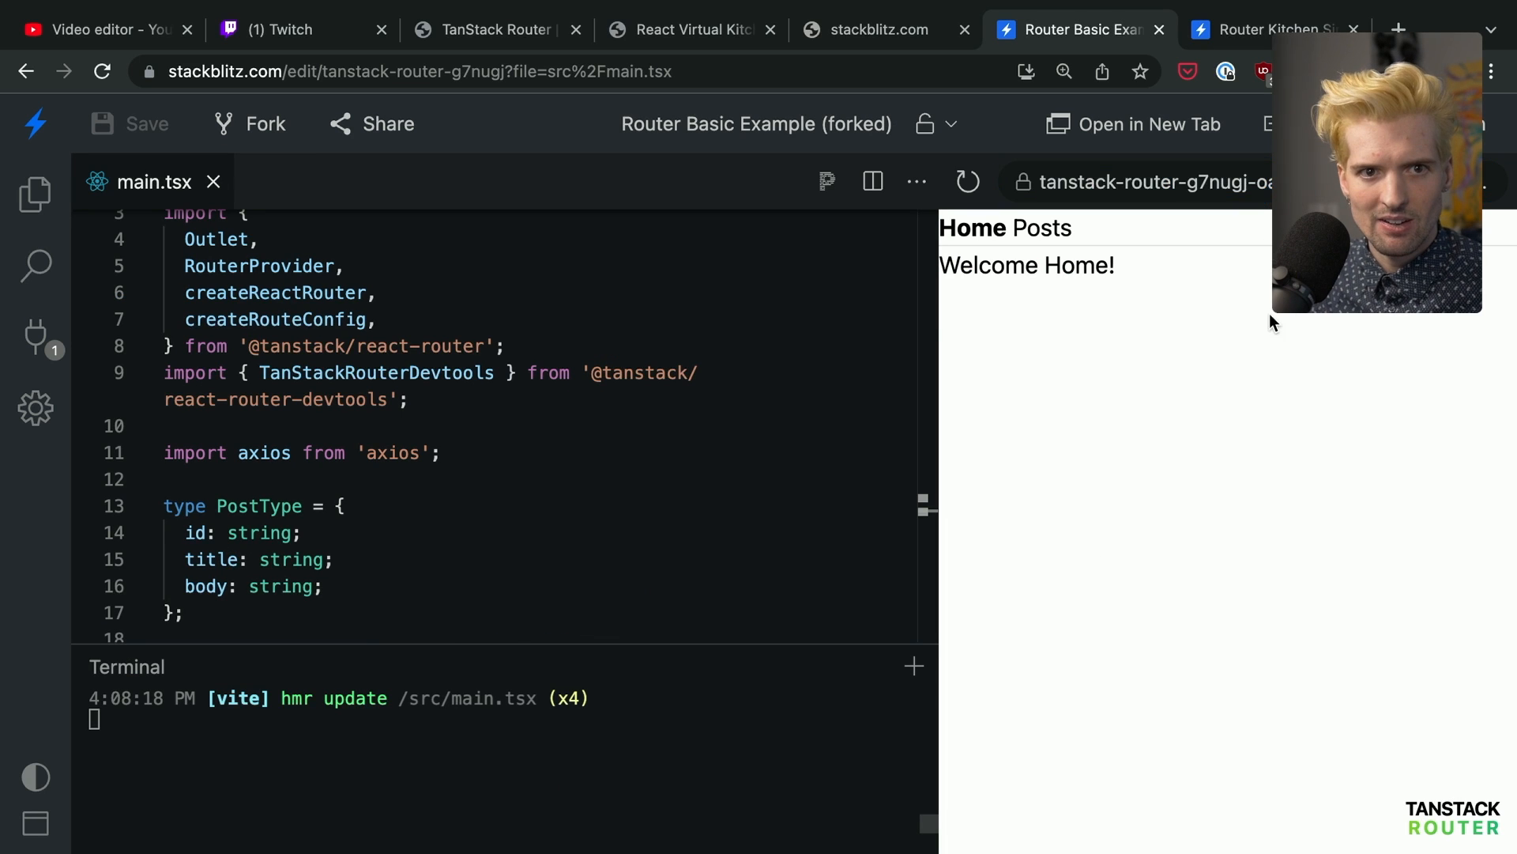
pyautogui.click(1276, 29)
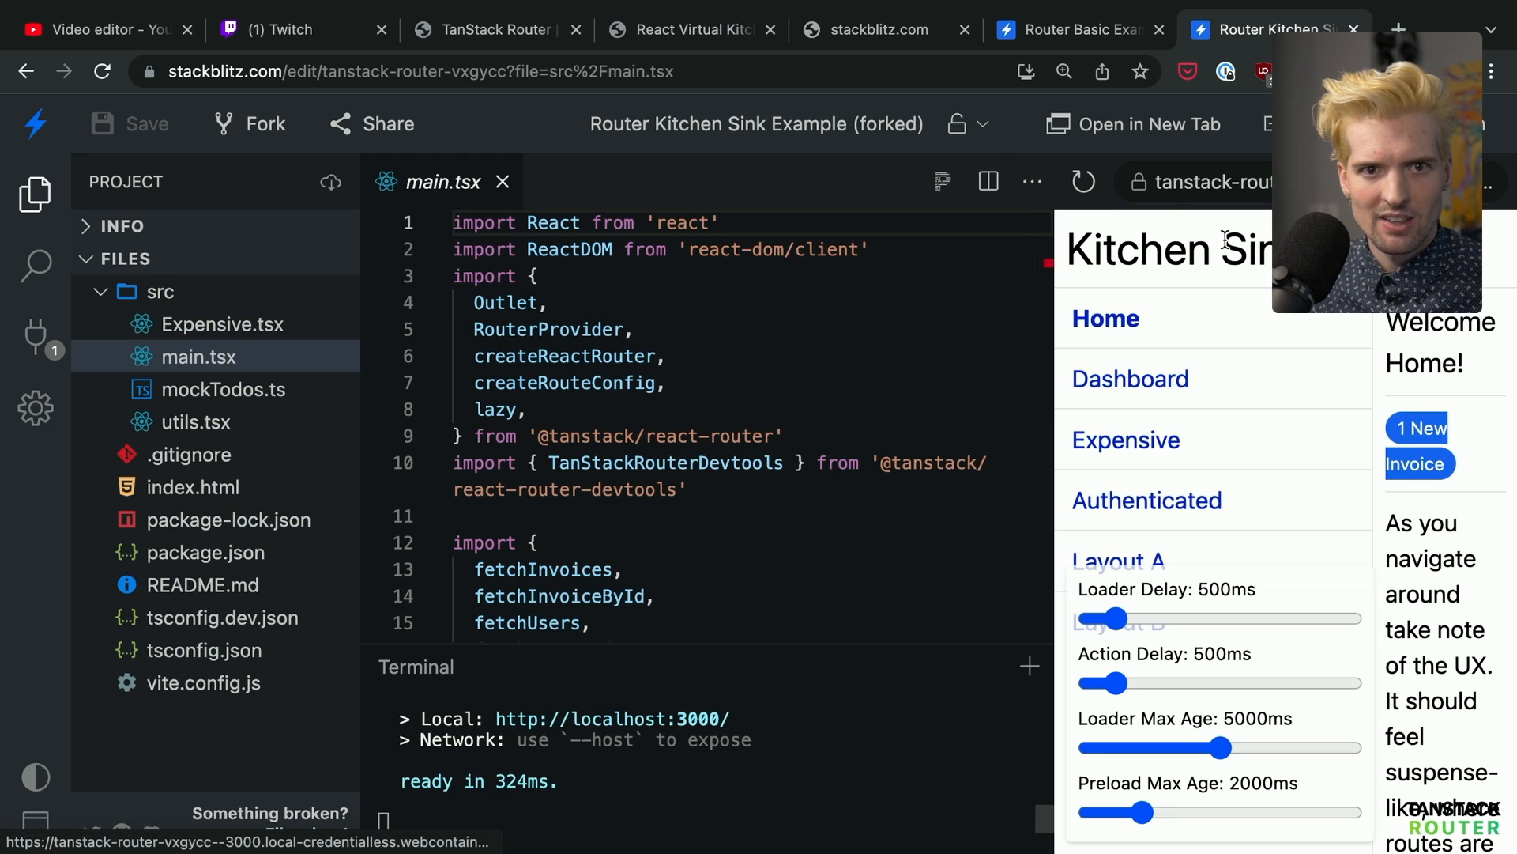
pyautogui.click(1134, 124)
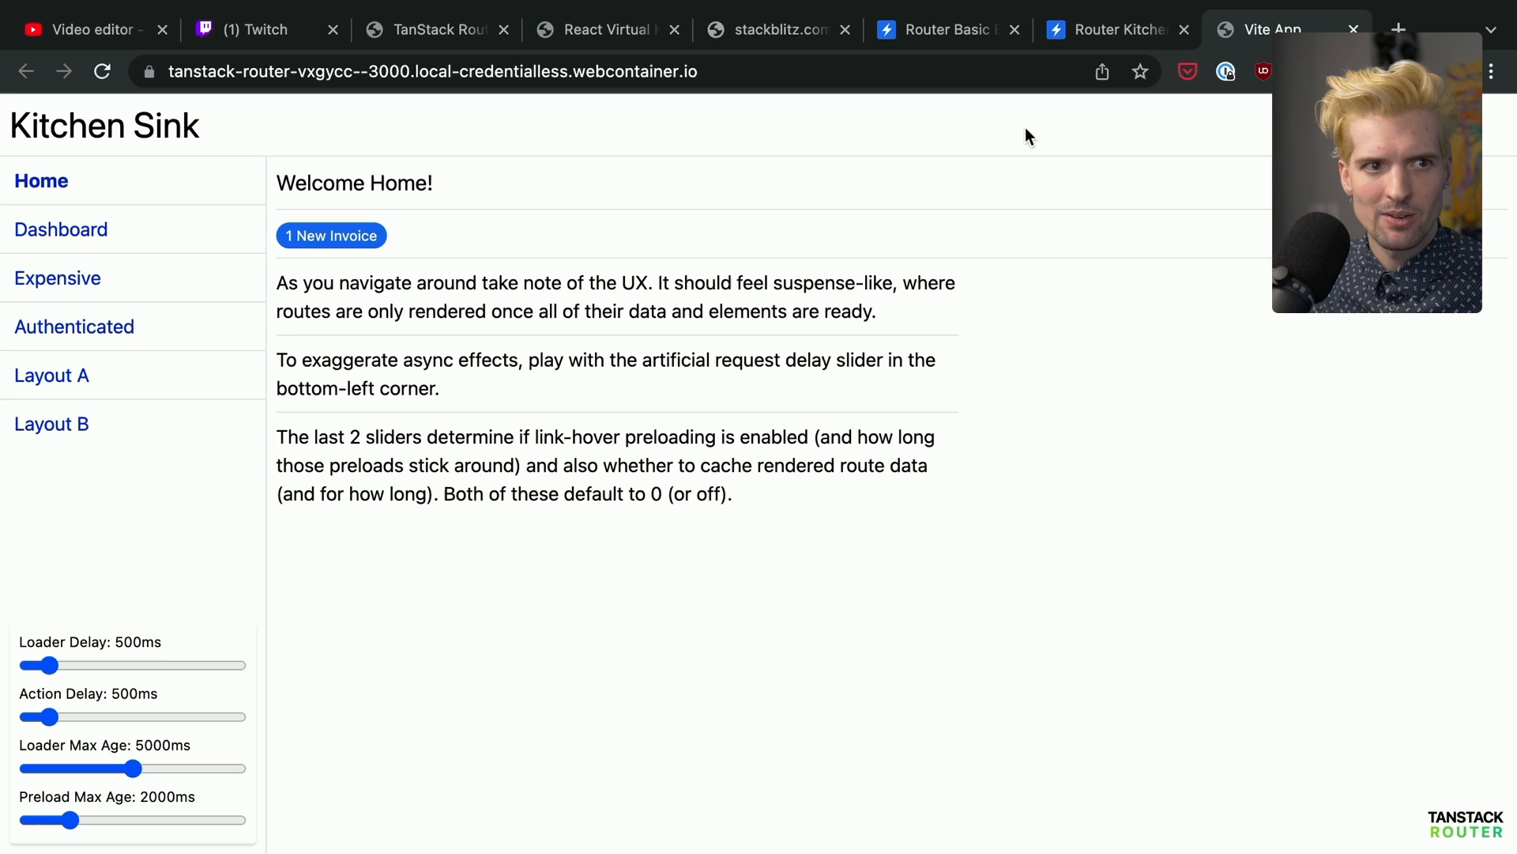
# Sort the Dashboard Users list by email and filter it by 'ervi'
pyautogui.click(60, 229)
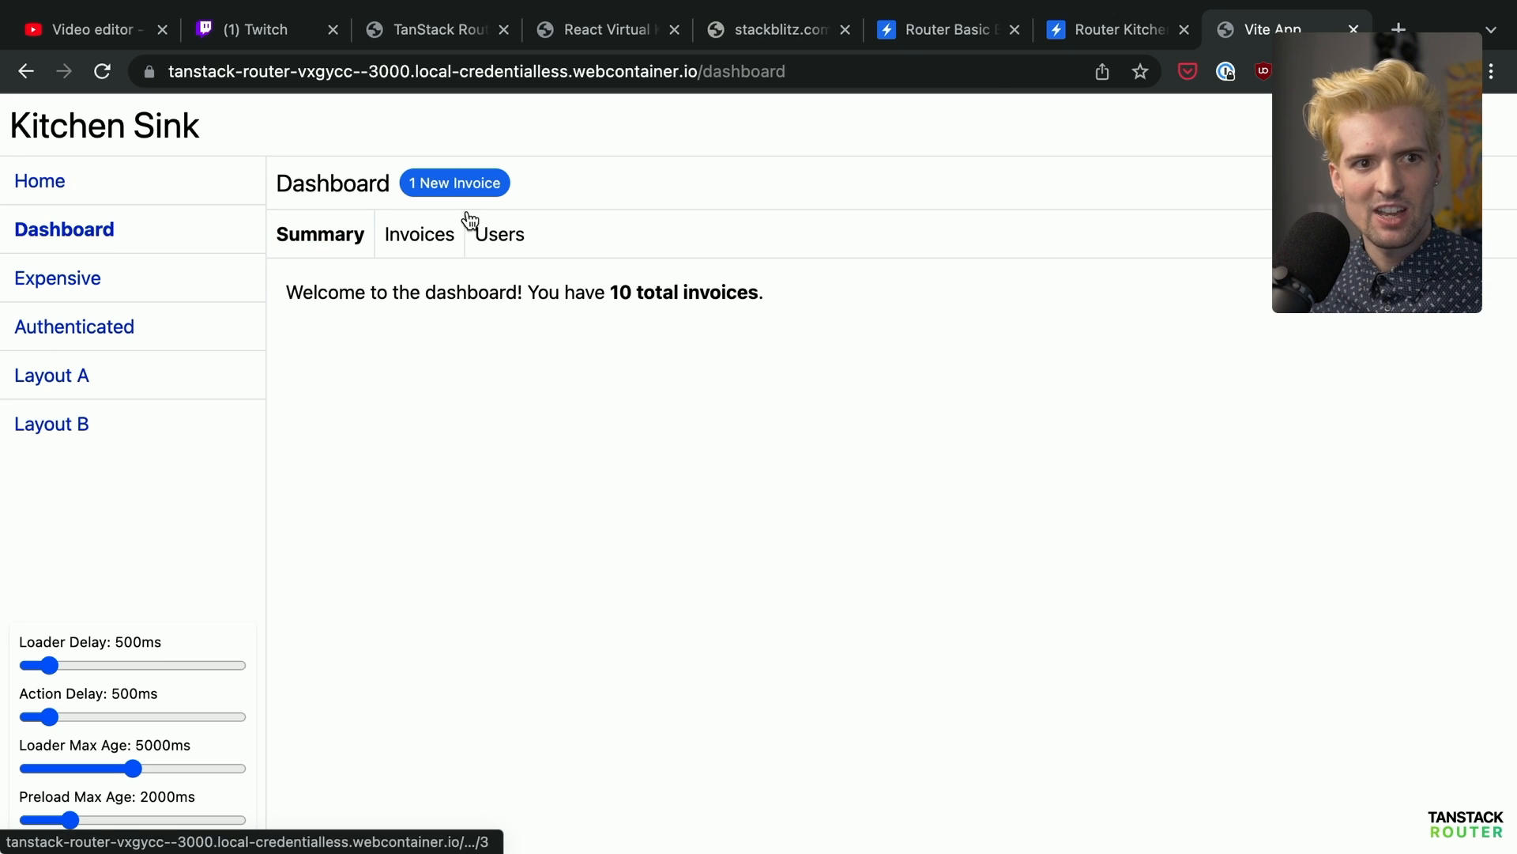
pyautogui.click(495, 233)
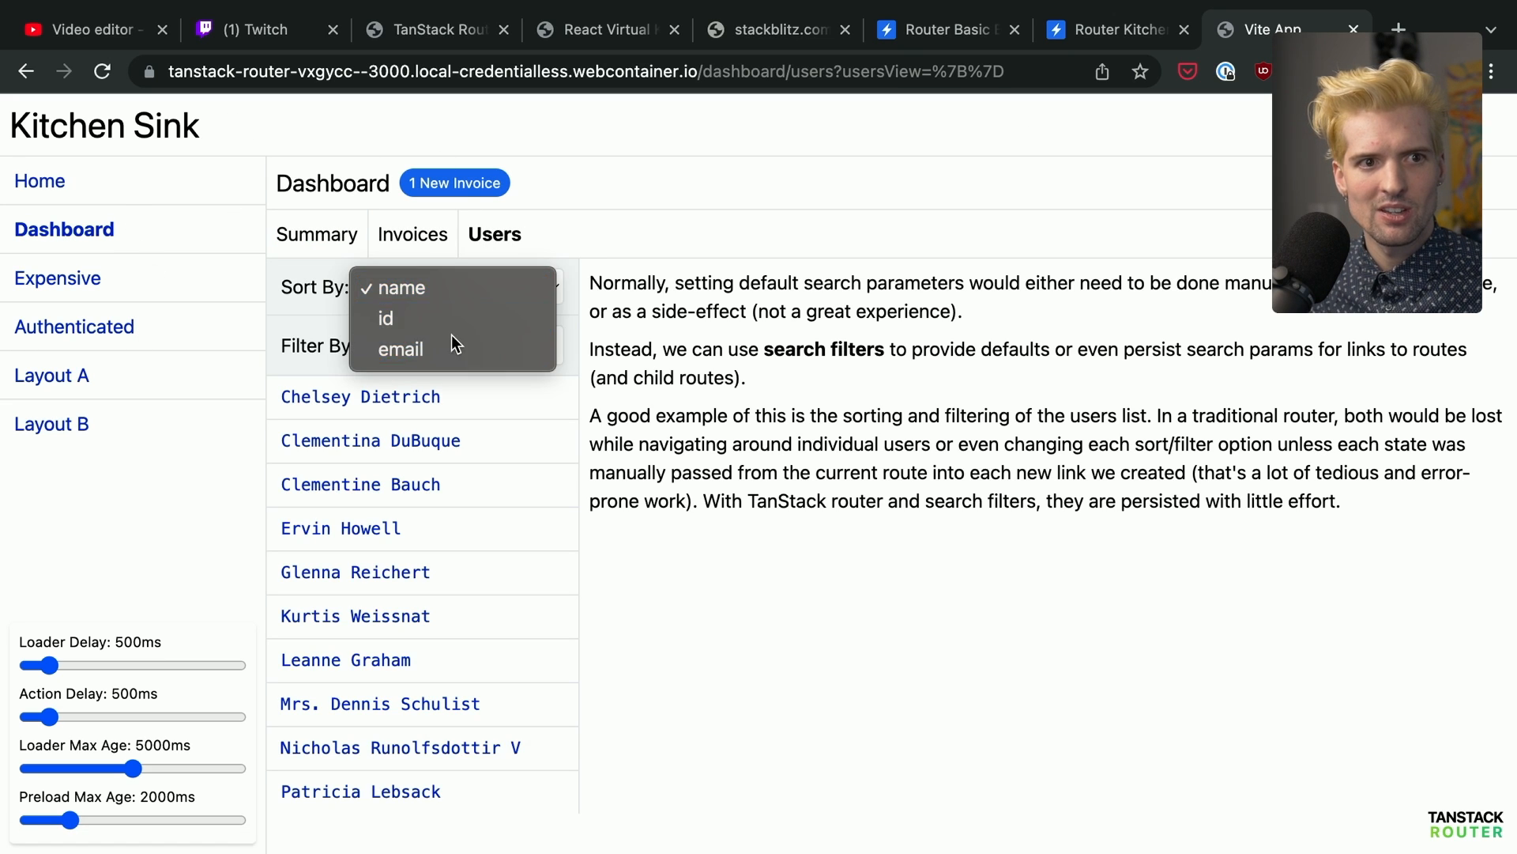
pyautogui.click(400, 350)
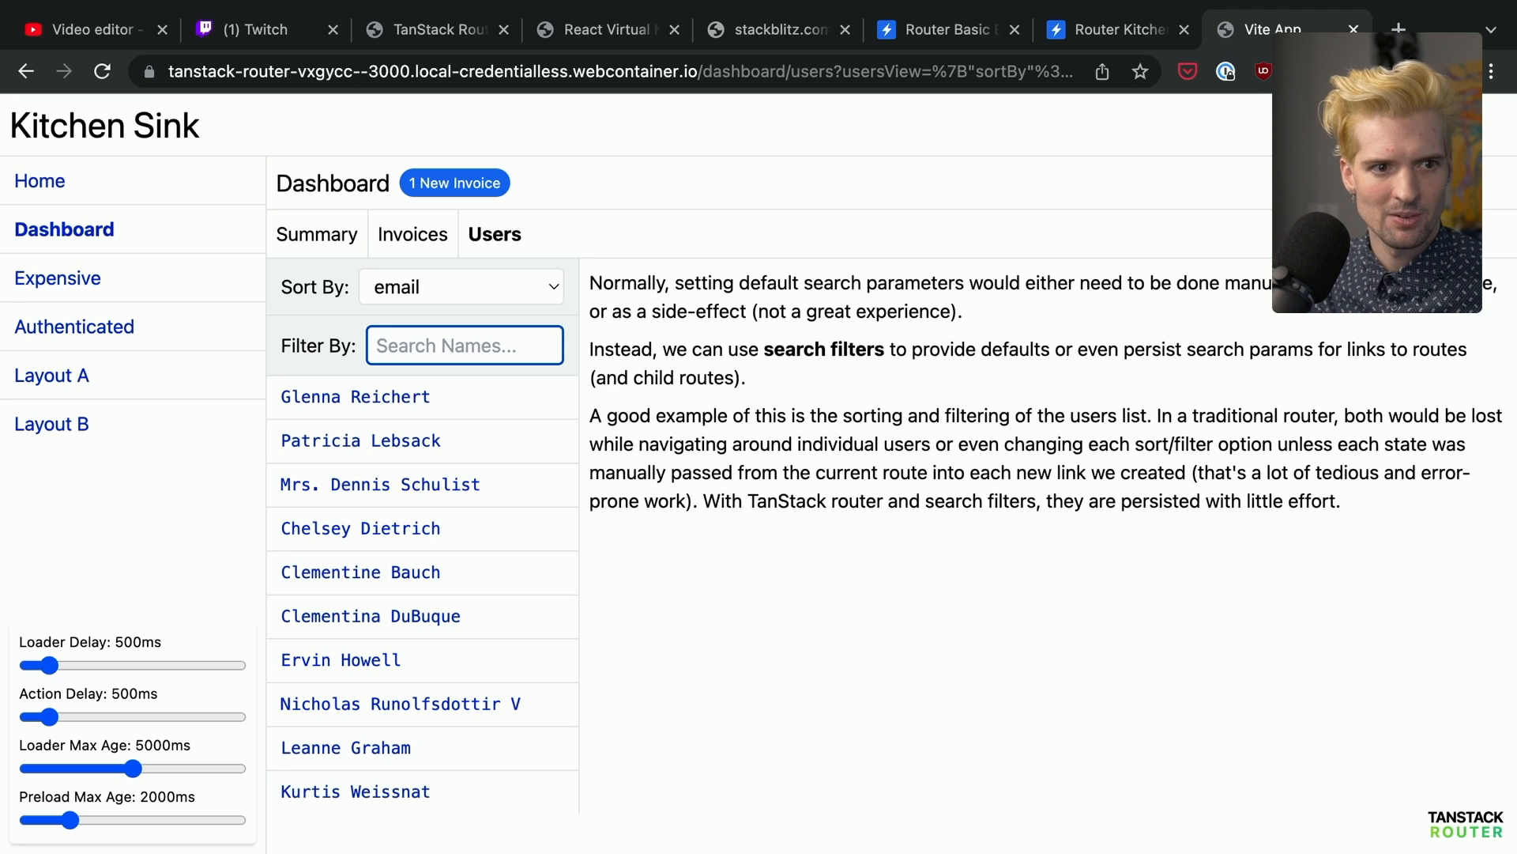
pyautogui.write('ervin')
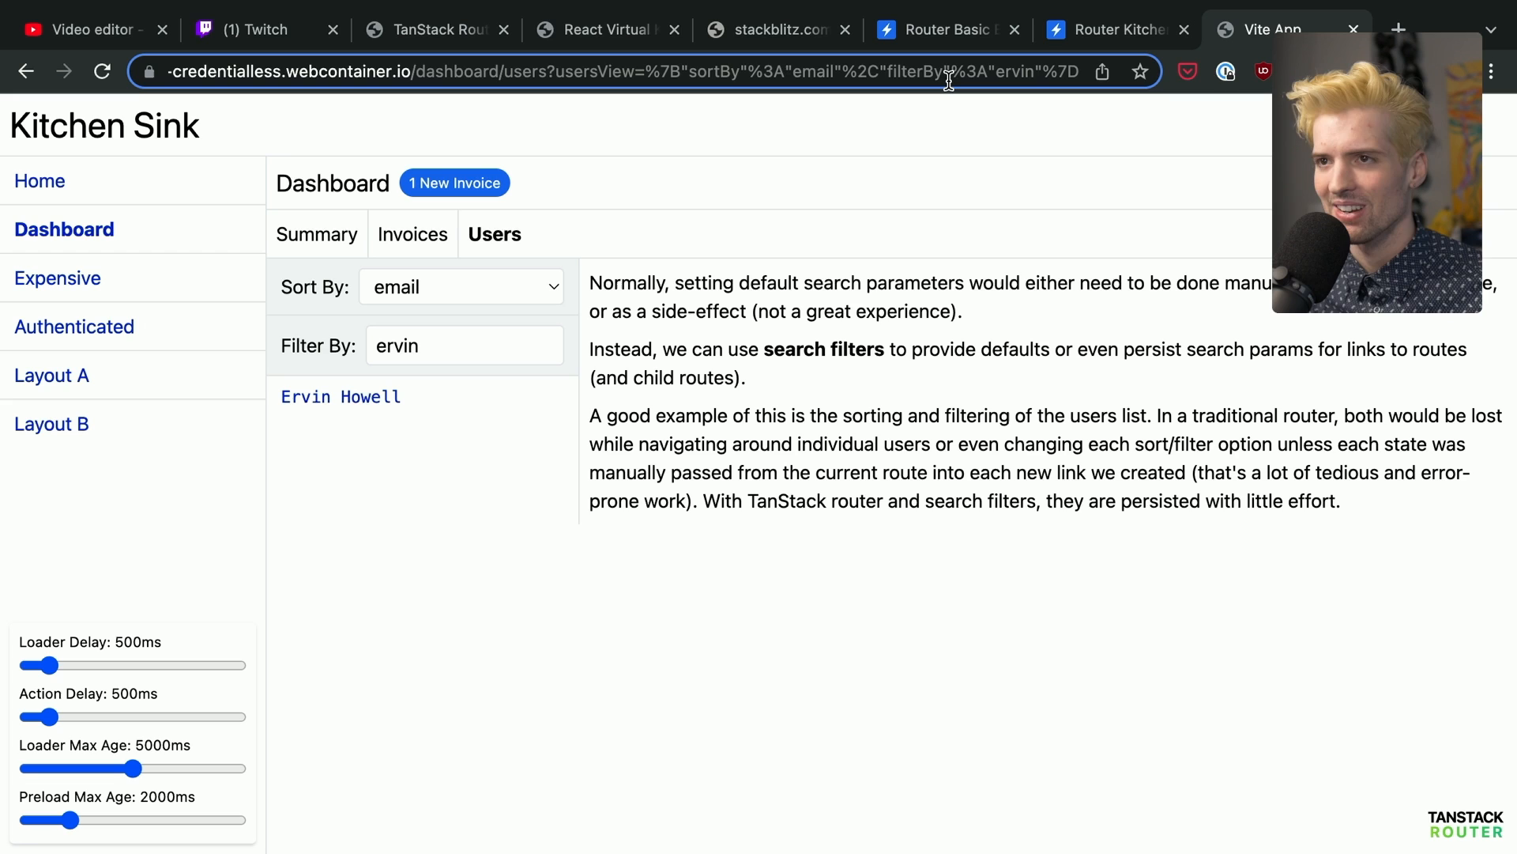
pyautogui.click(1112, 29)
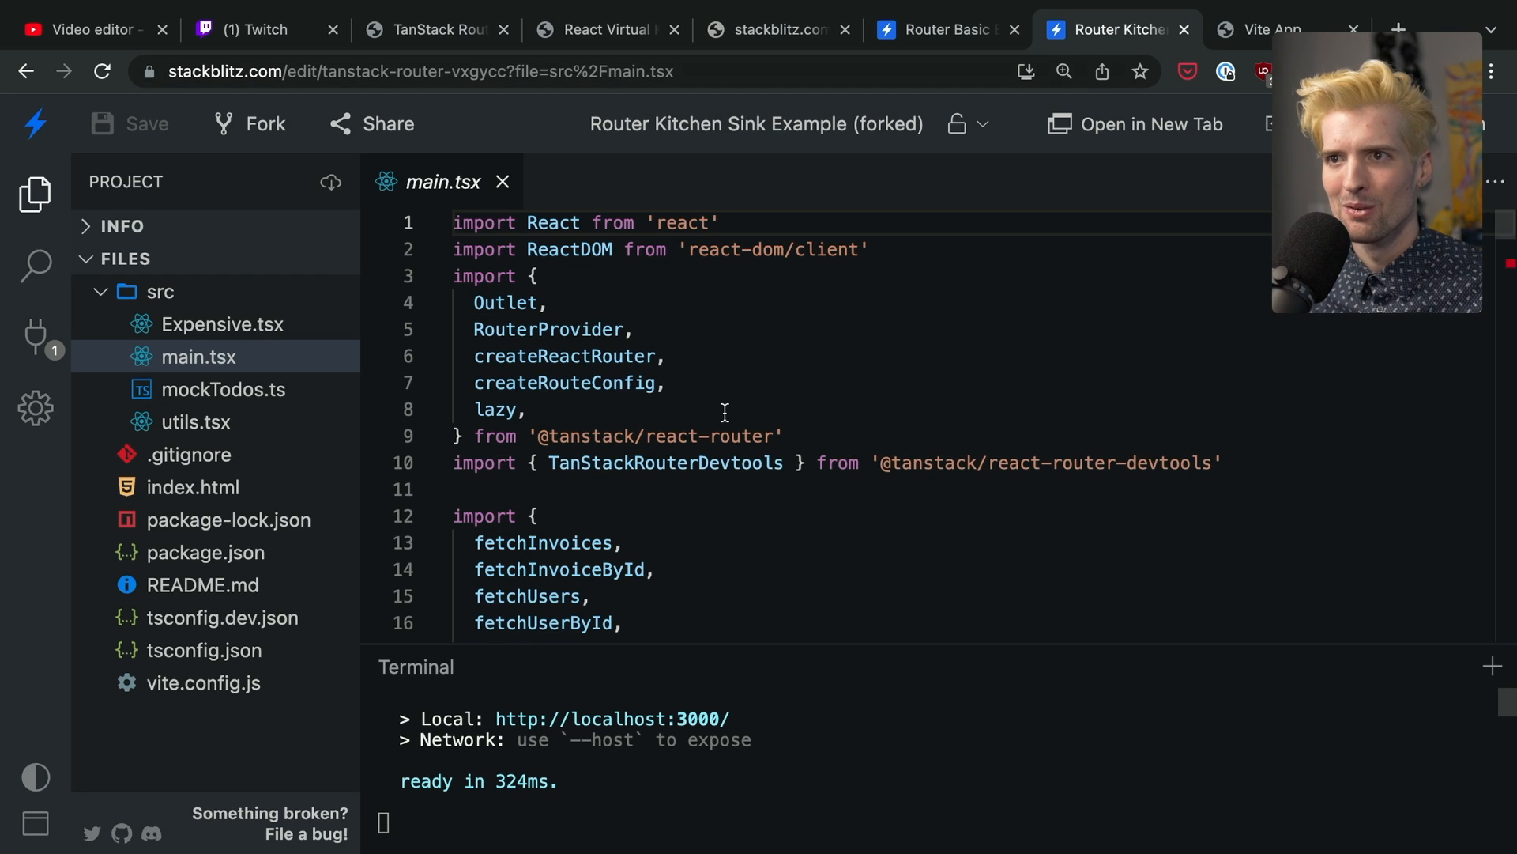
pyautogui.scroll(-3)
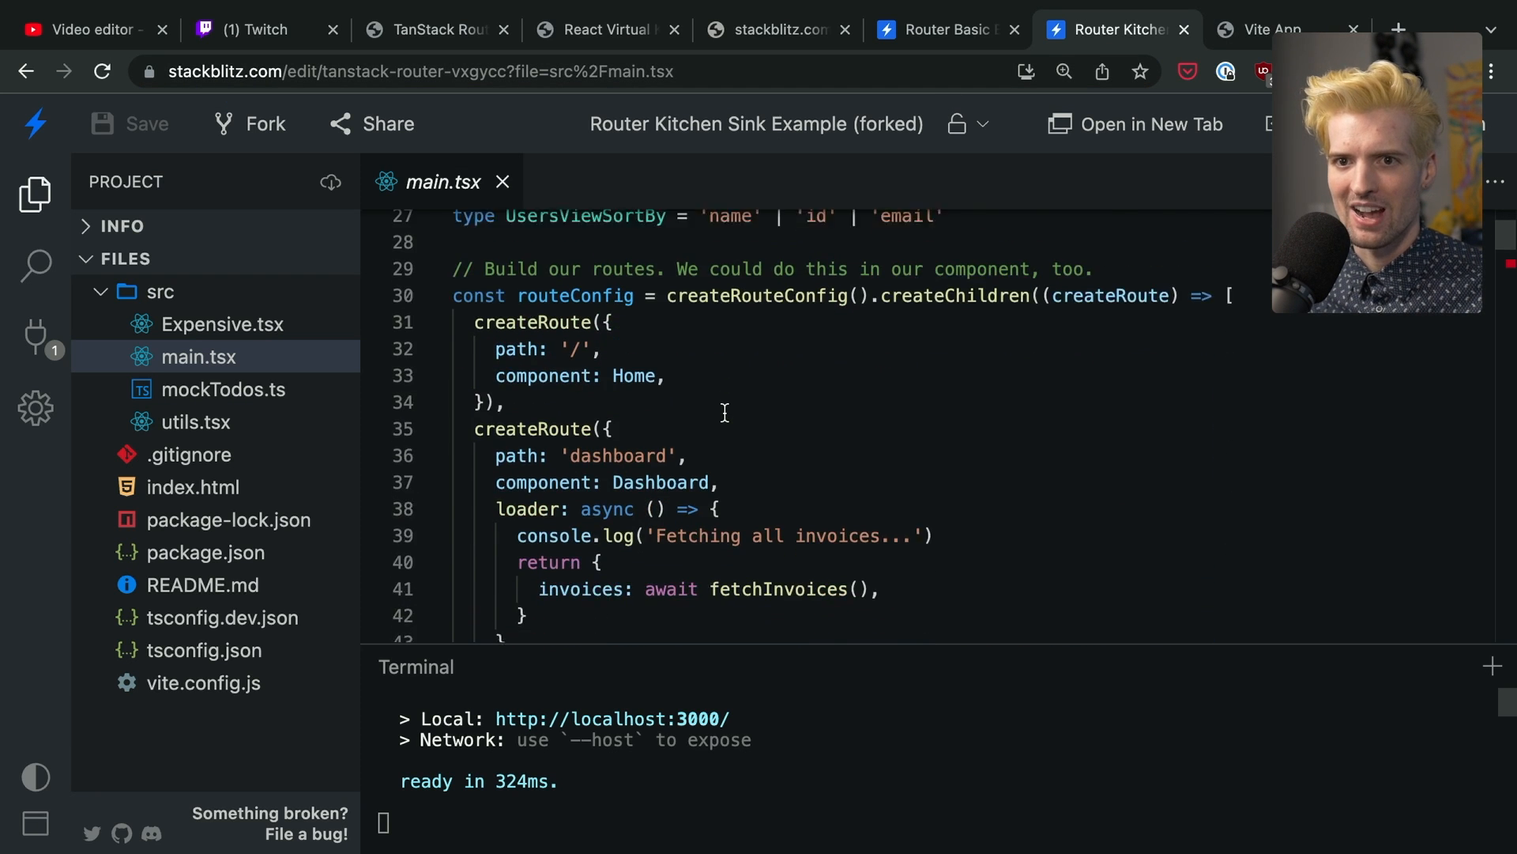
pyautogui.scroll(-3)
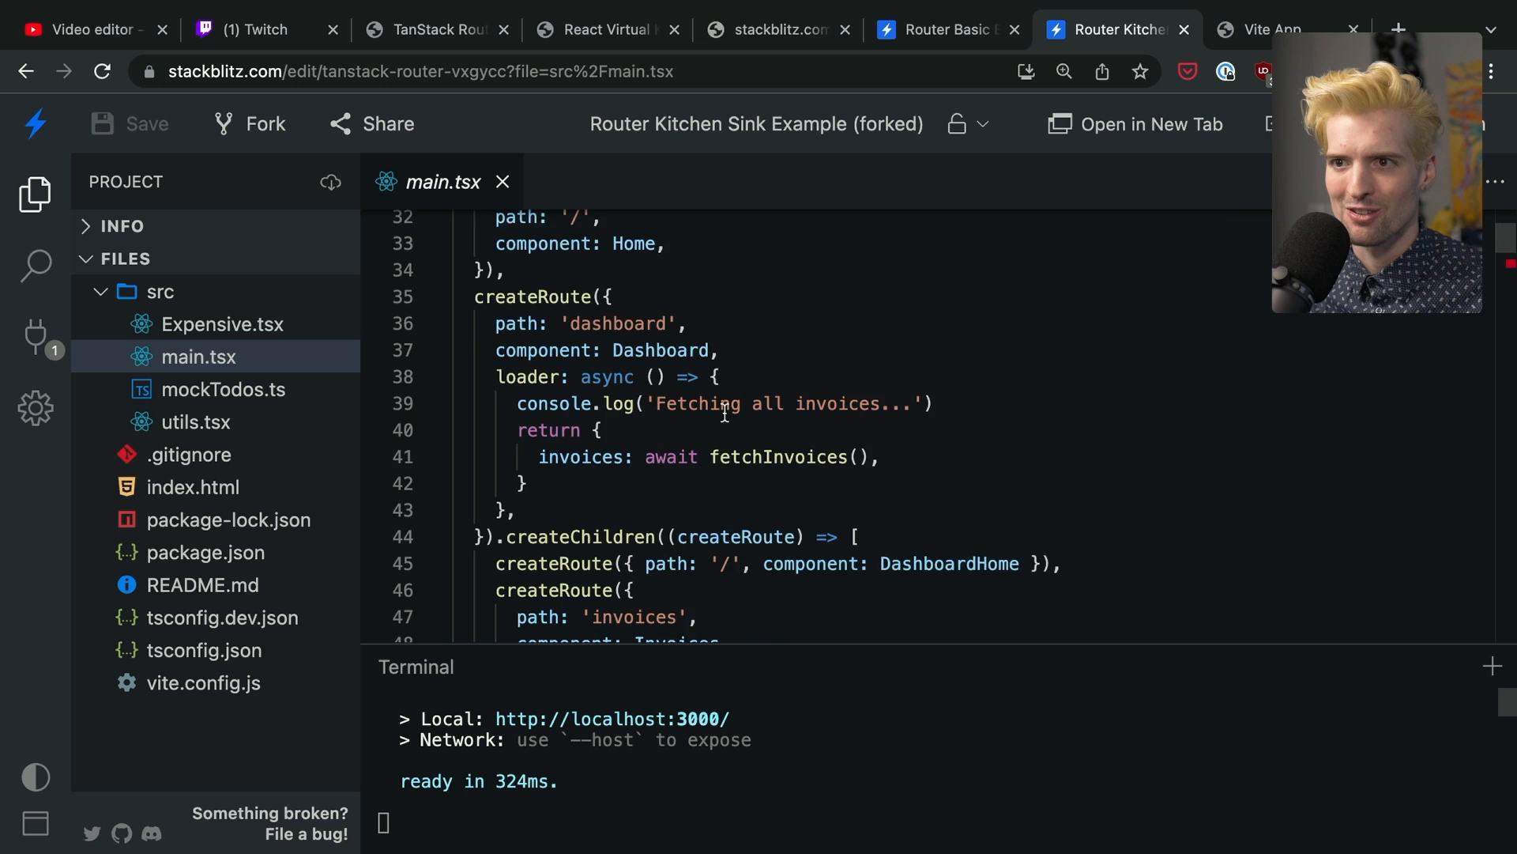
pyautogui.scroll(-3)
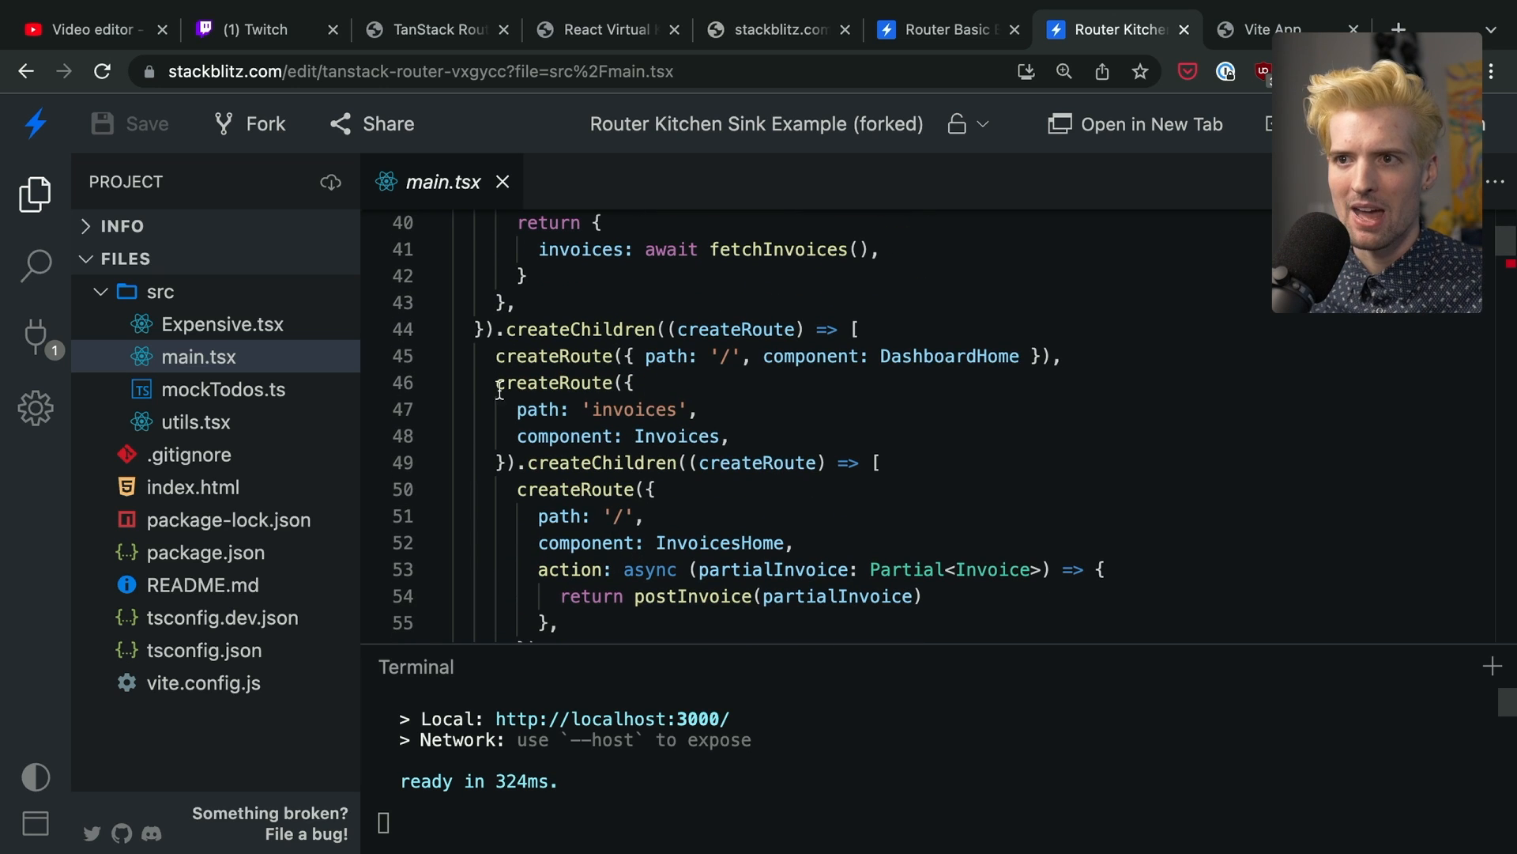
pyautogui.scroll(-3)
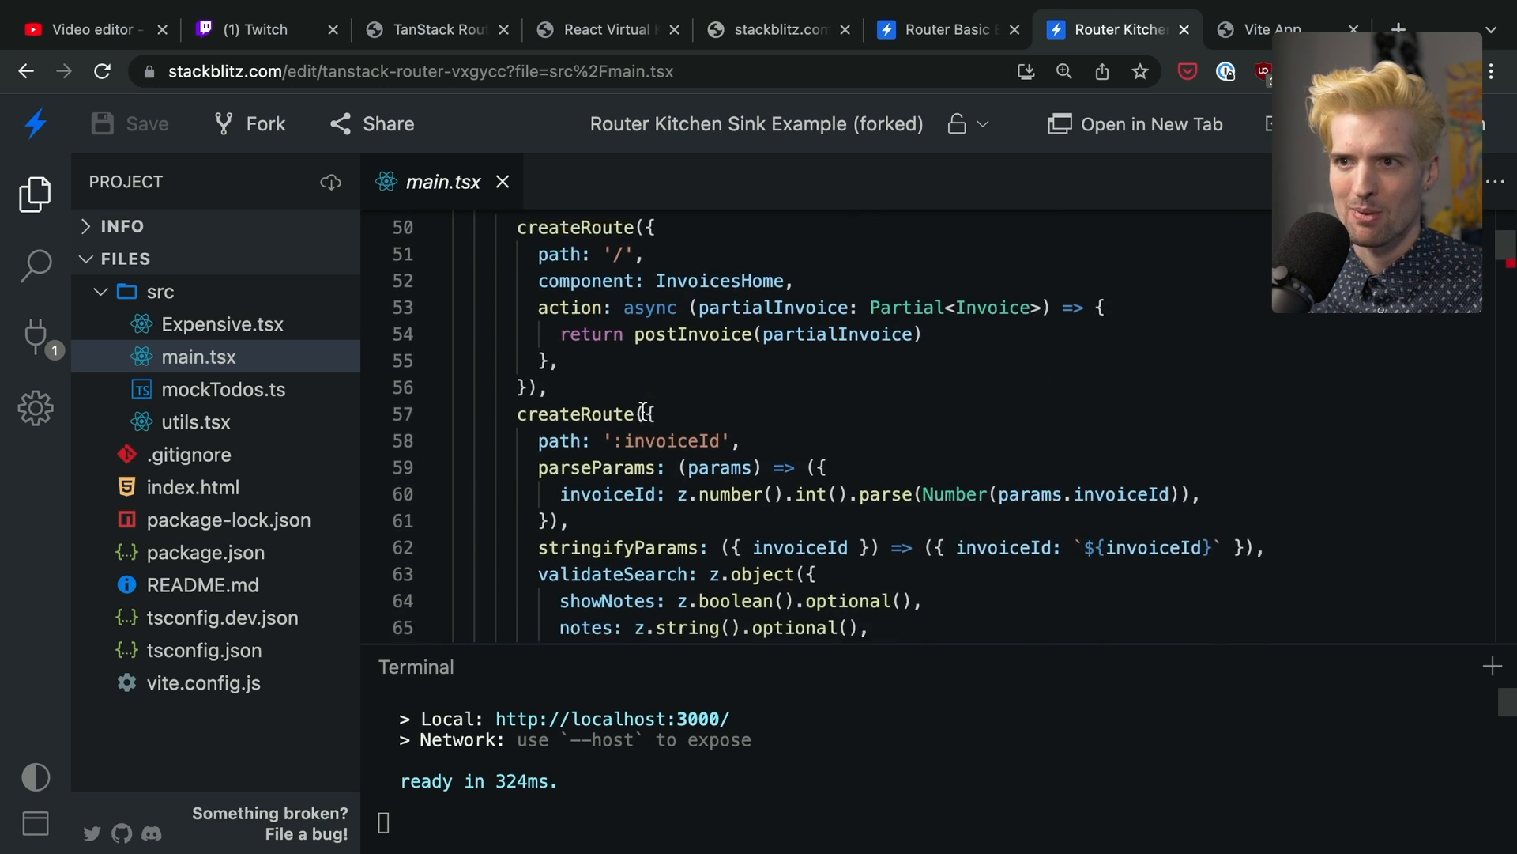
pyautogui.scroll(-3)
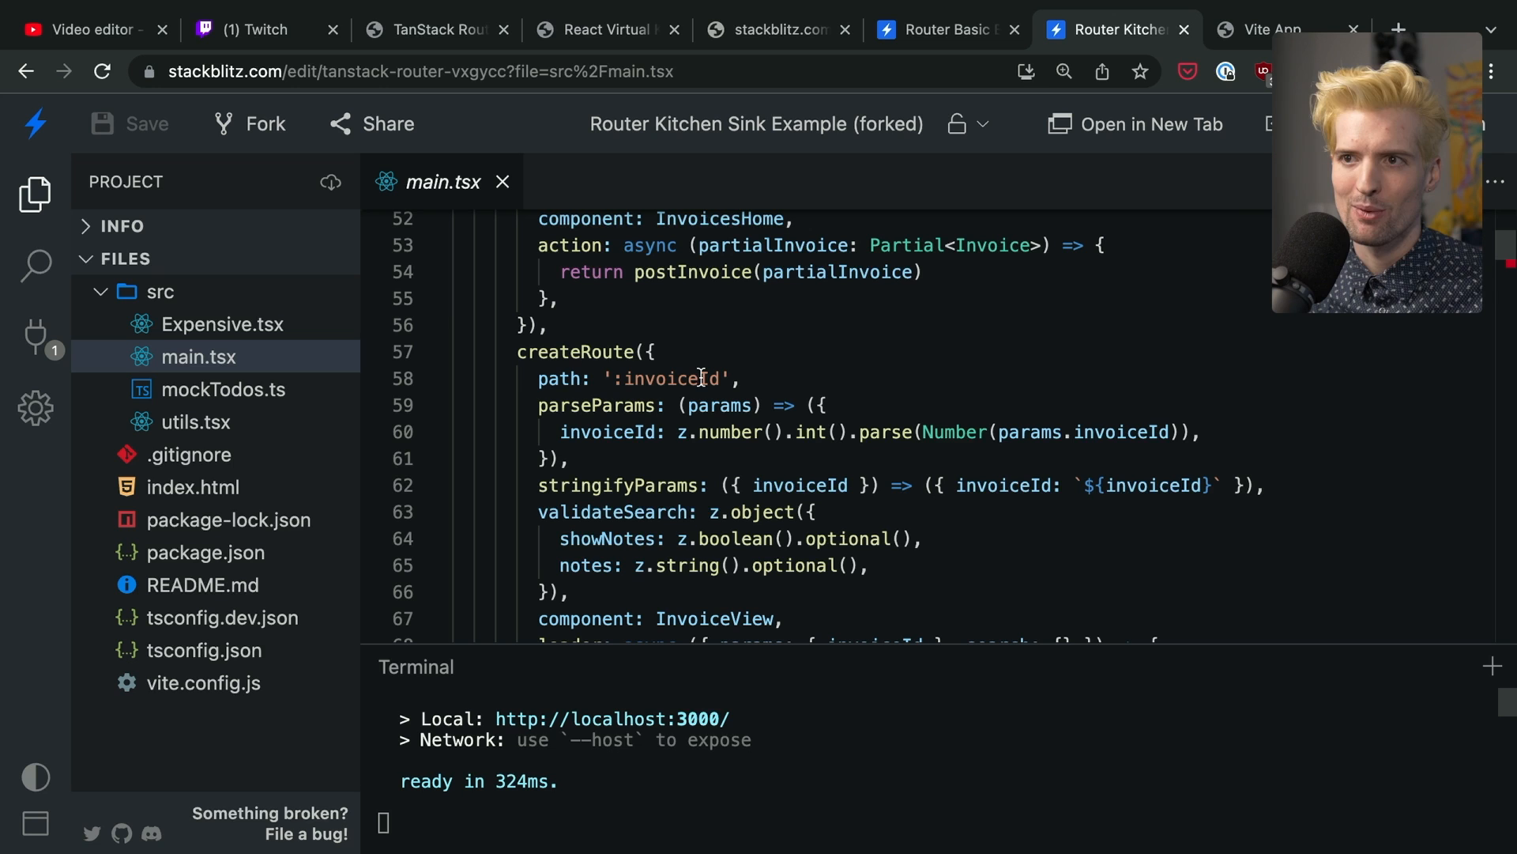
pyautogui.doubleClick(667, 378)
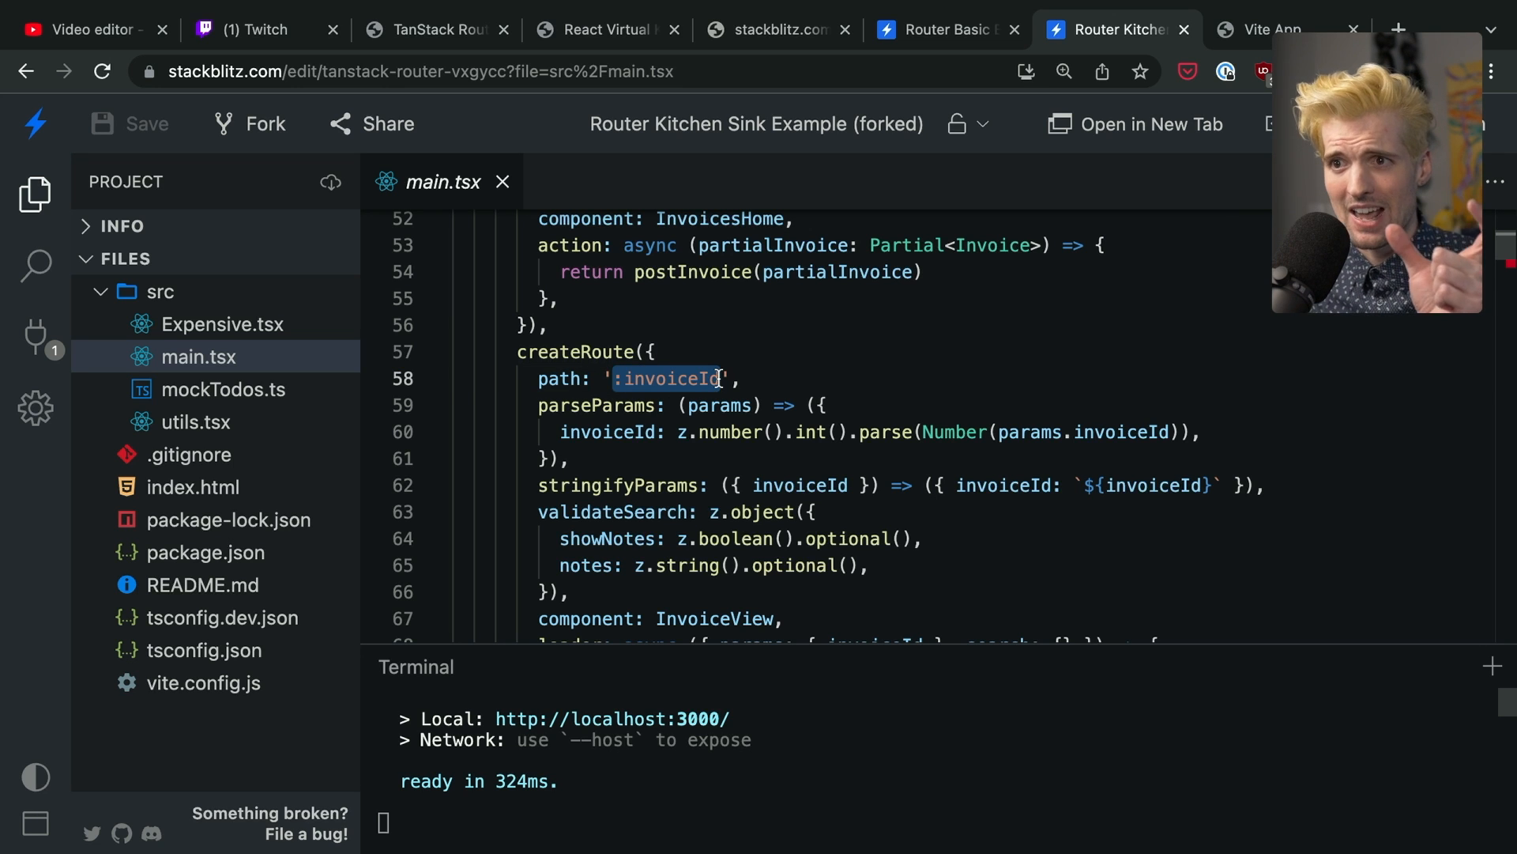
pyautogui.scroll(-3)
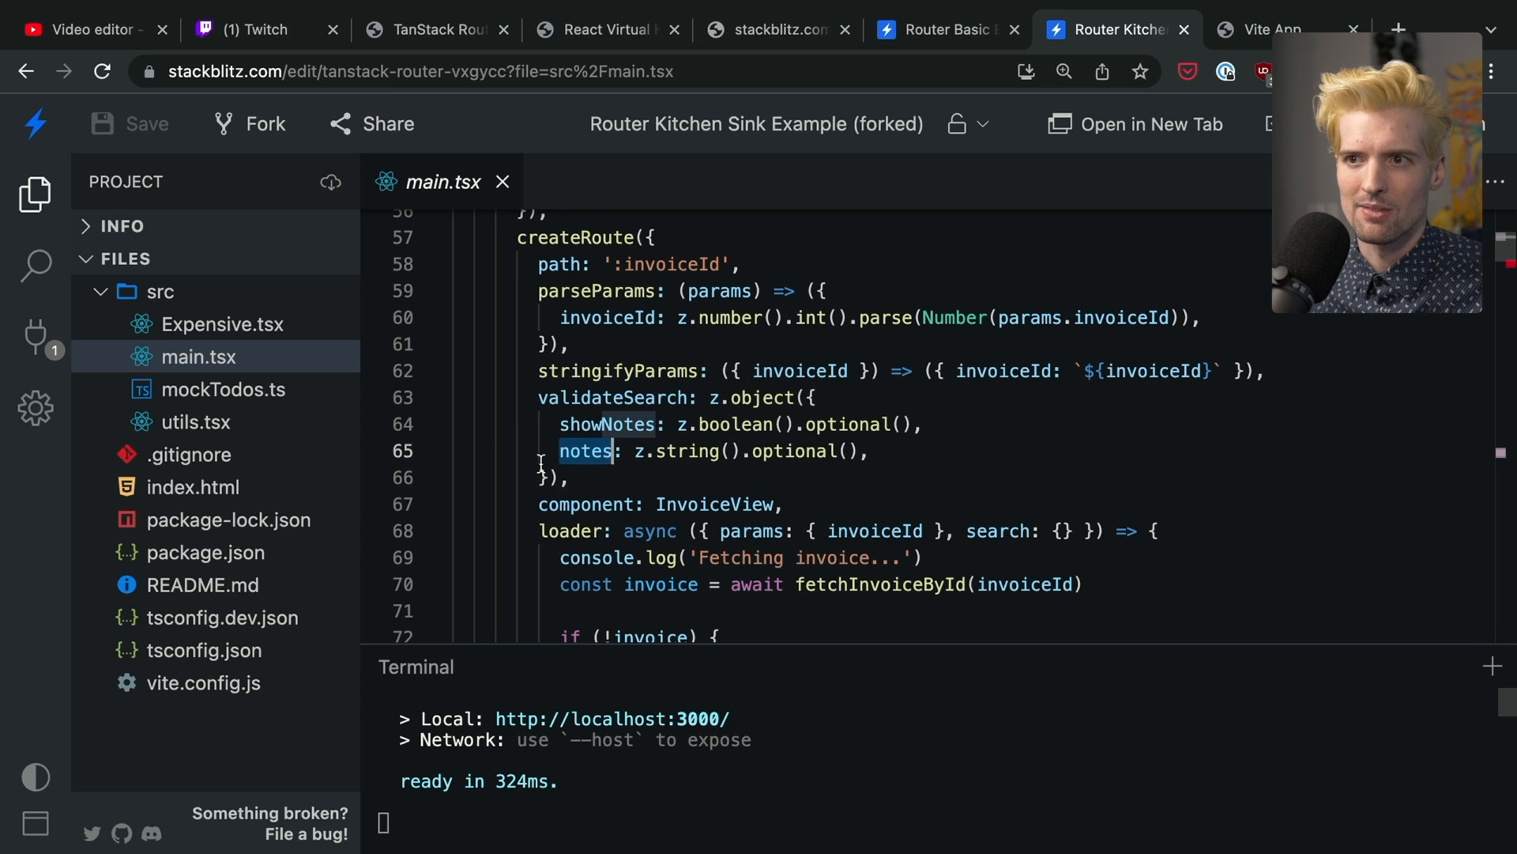
pyautogui.moveTo(687, 450)
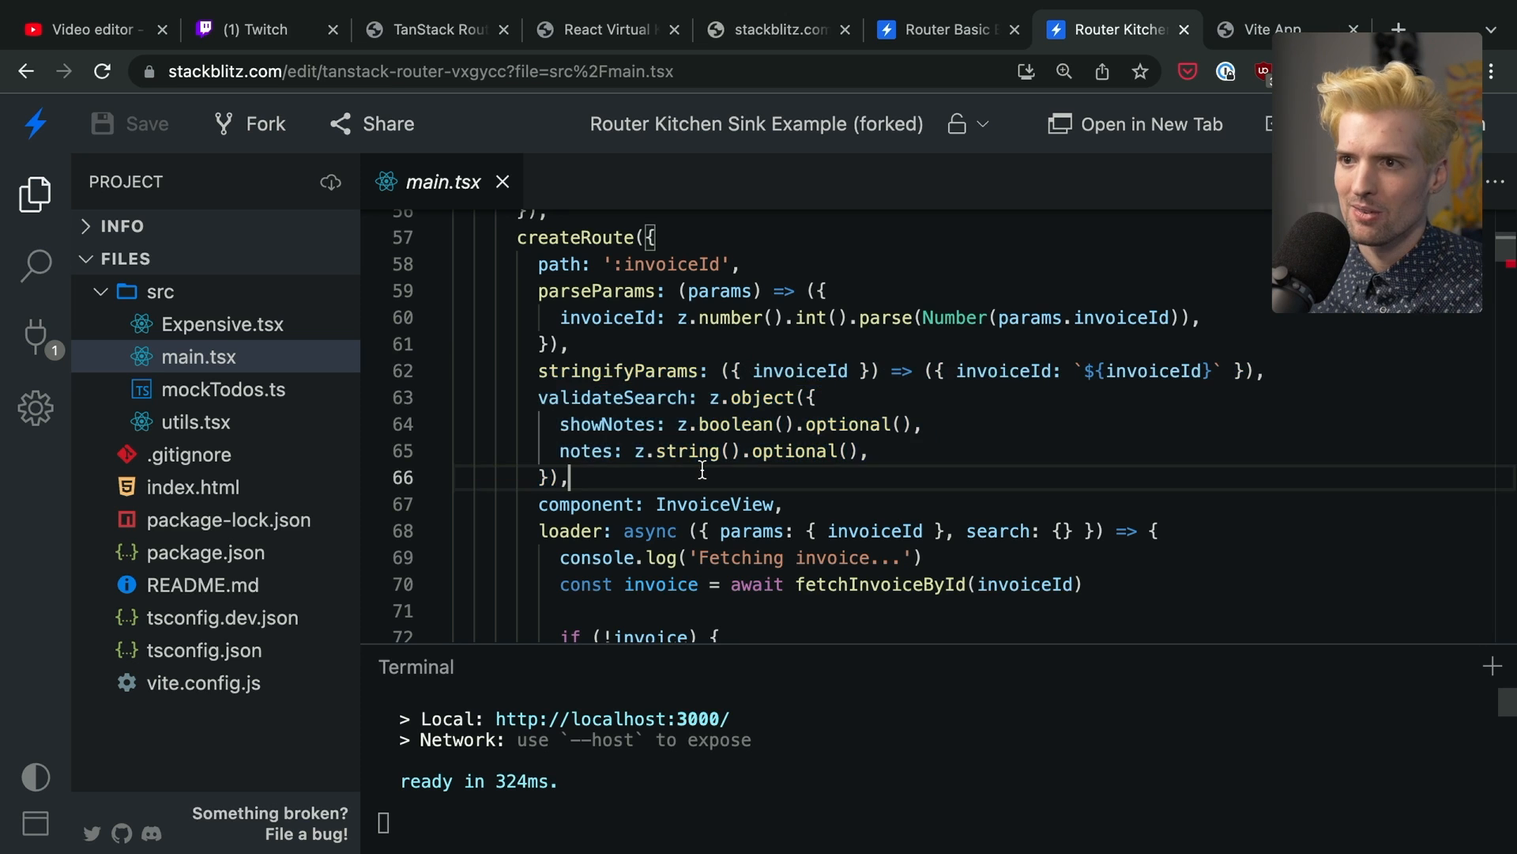
# Scroll main.tsx to the users route's sortBy/filterBy validateSearch, glancing at the app tab
pyautogui.scroll(-3)
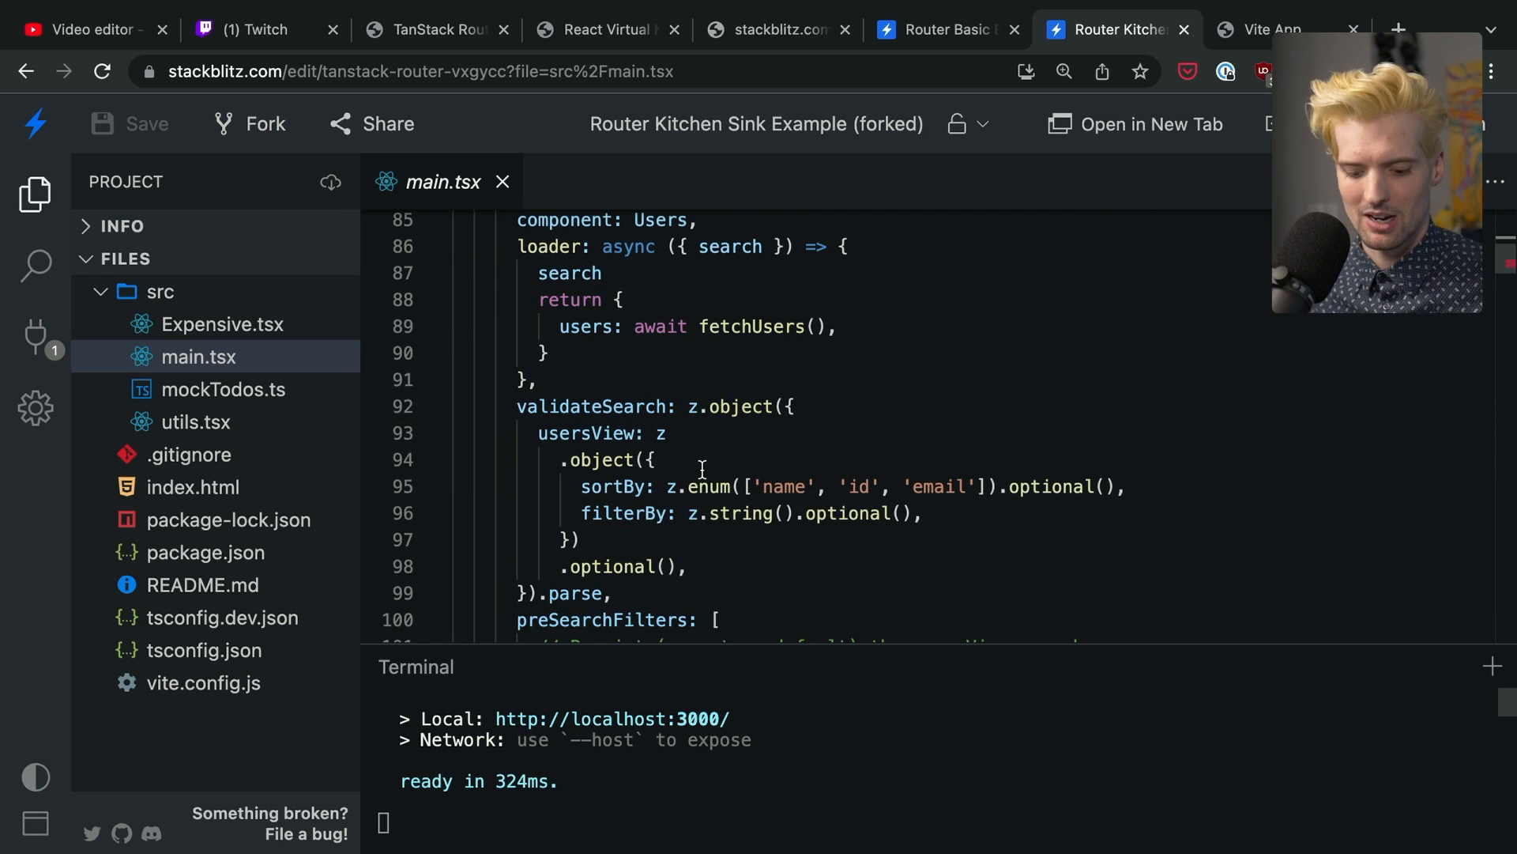
pyautogui.press('Ctrl+f')
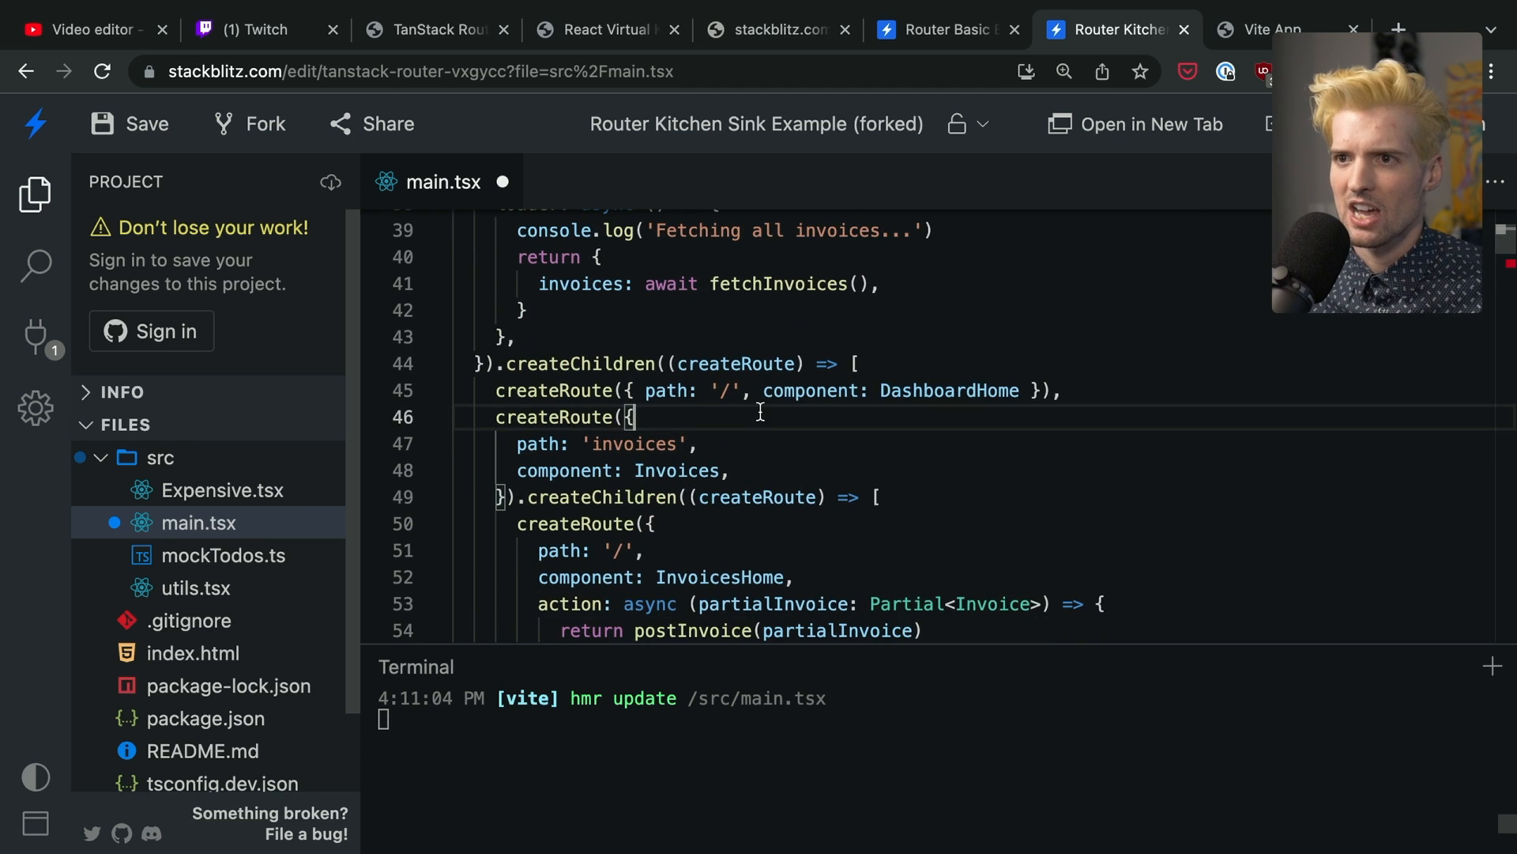
pyautogui.scroll(-3)
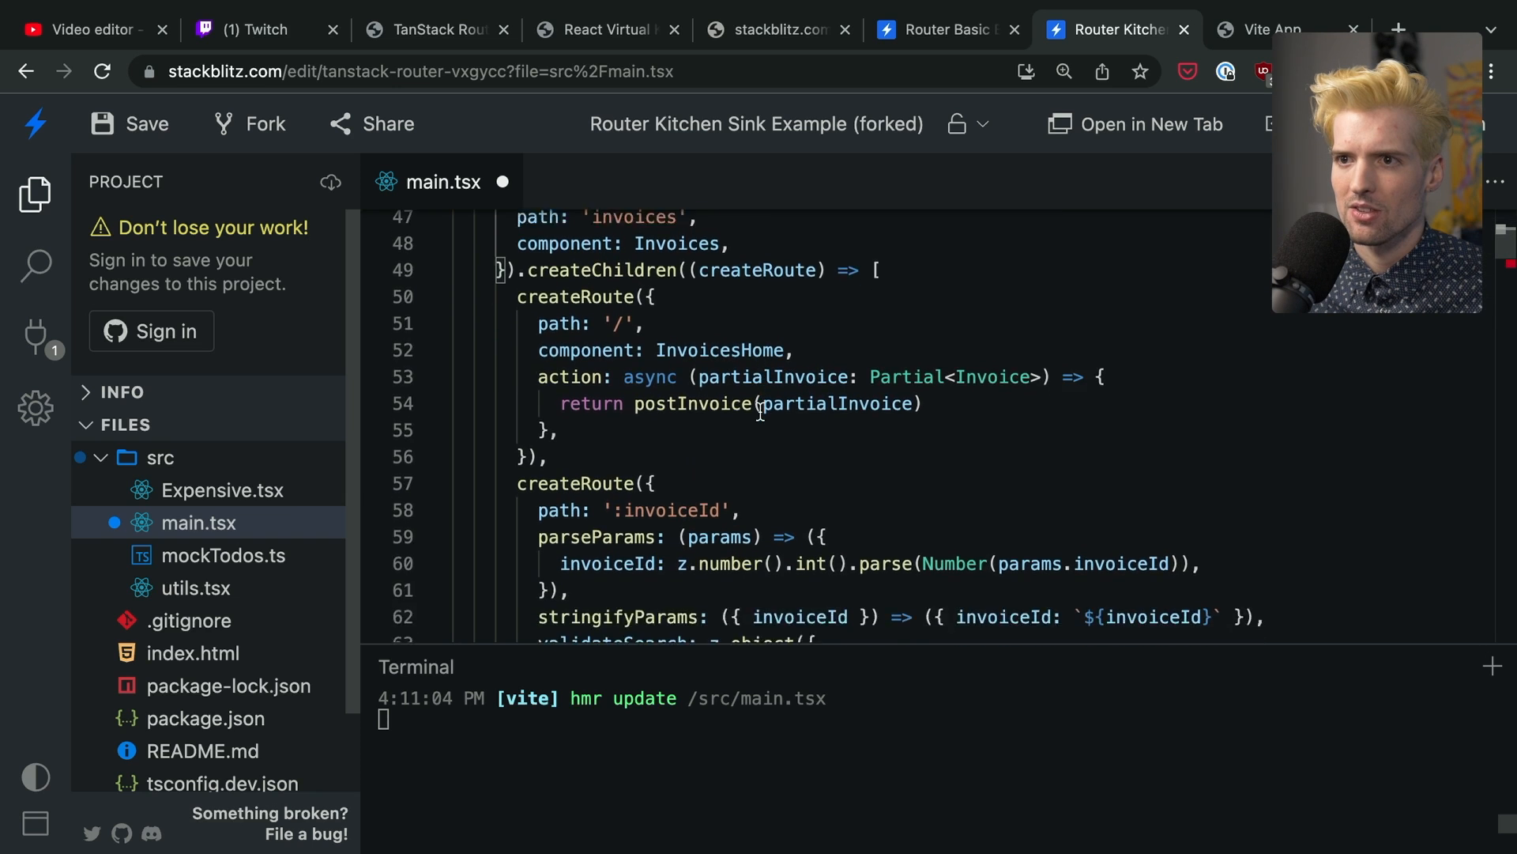
pyautogui.scroll(-3)
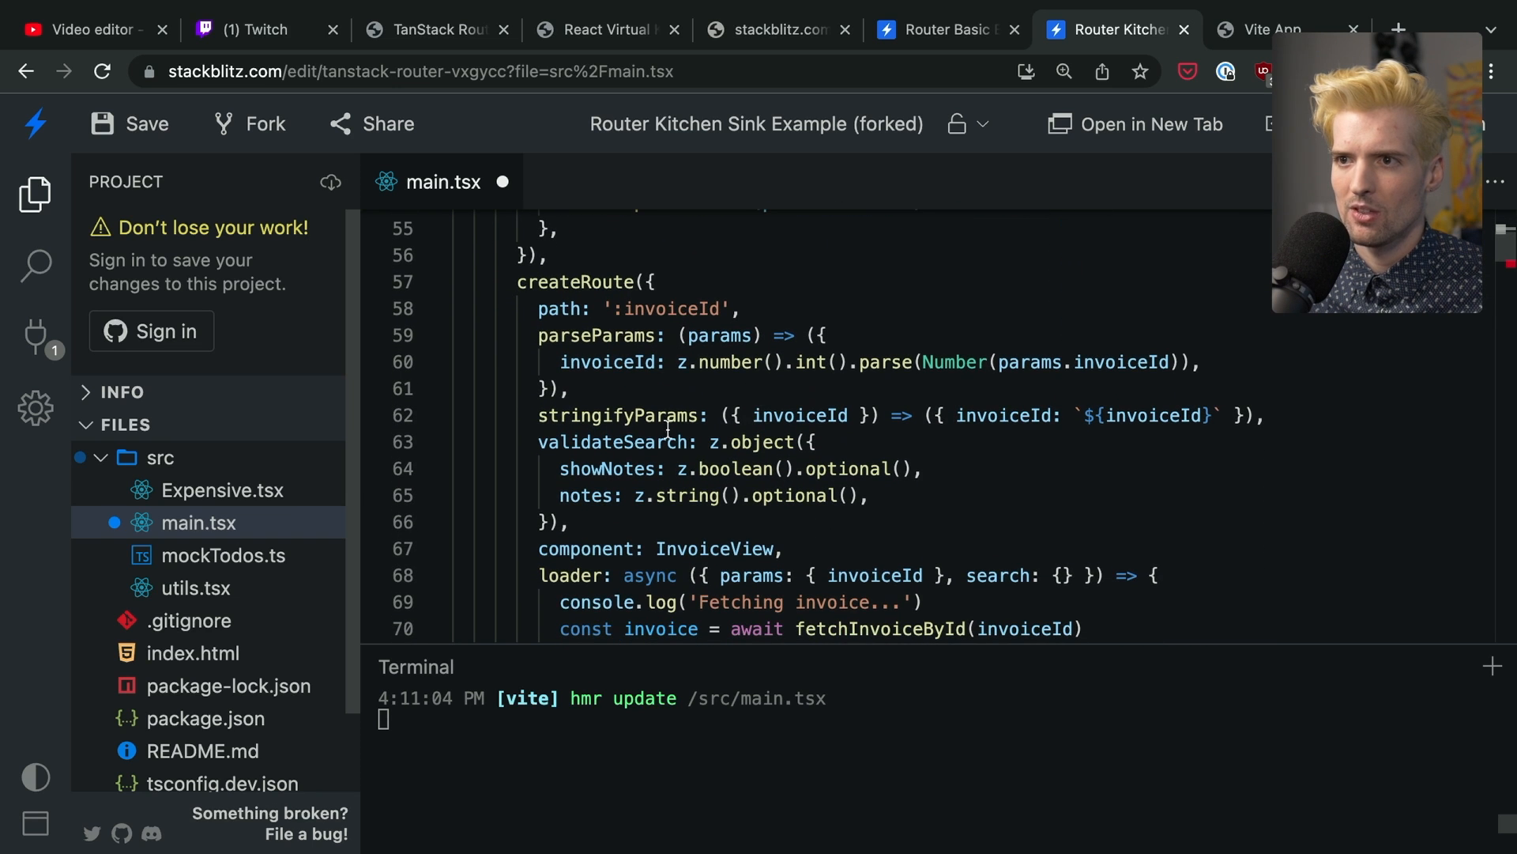
pyautogui.scroll(-3)
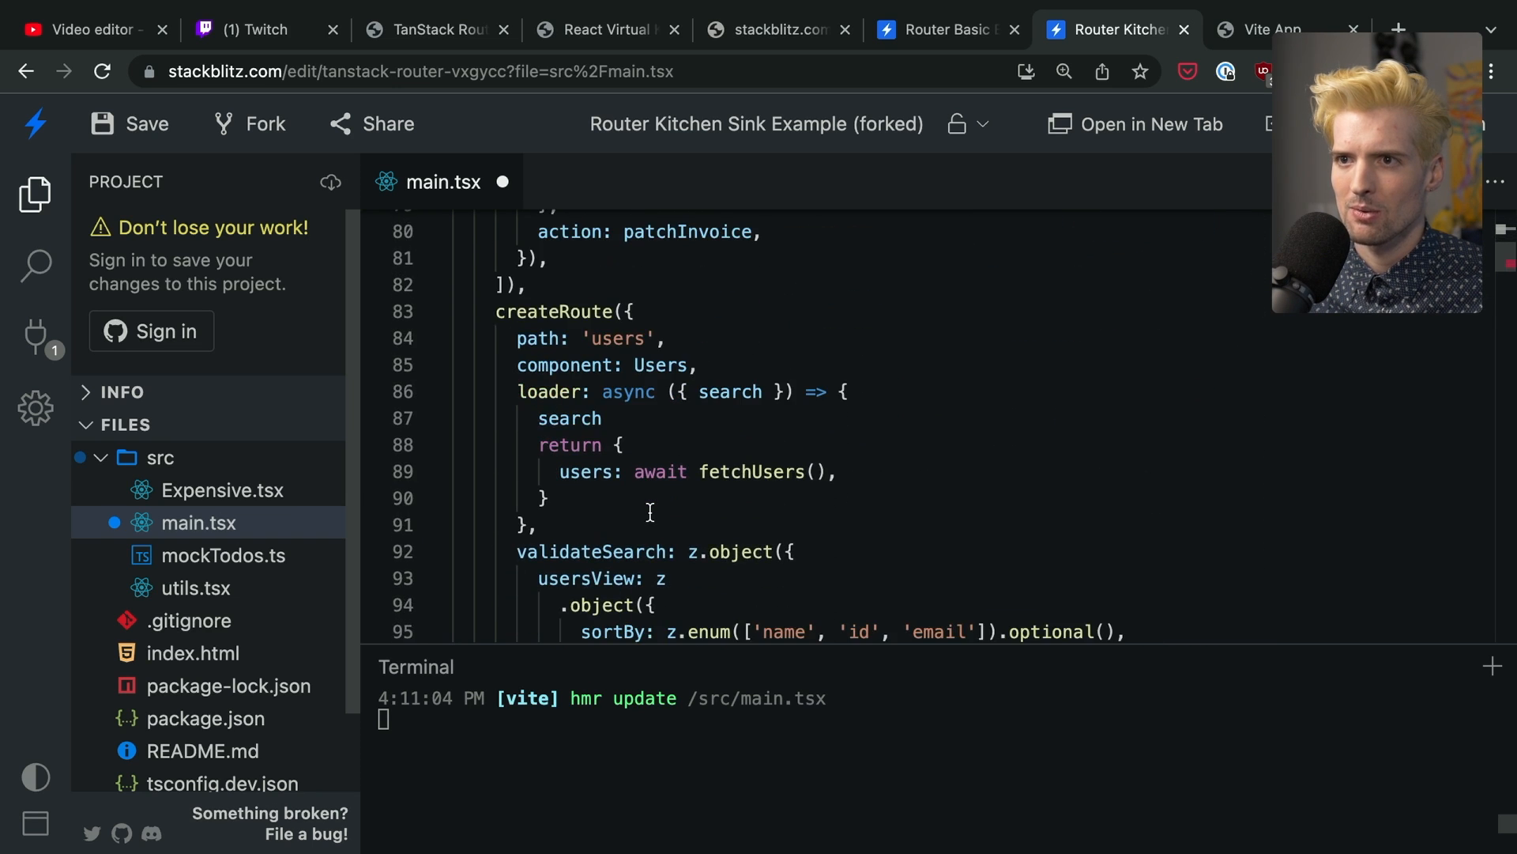
pyautogui.scroll(-3)
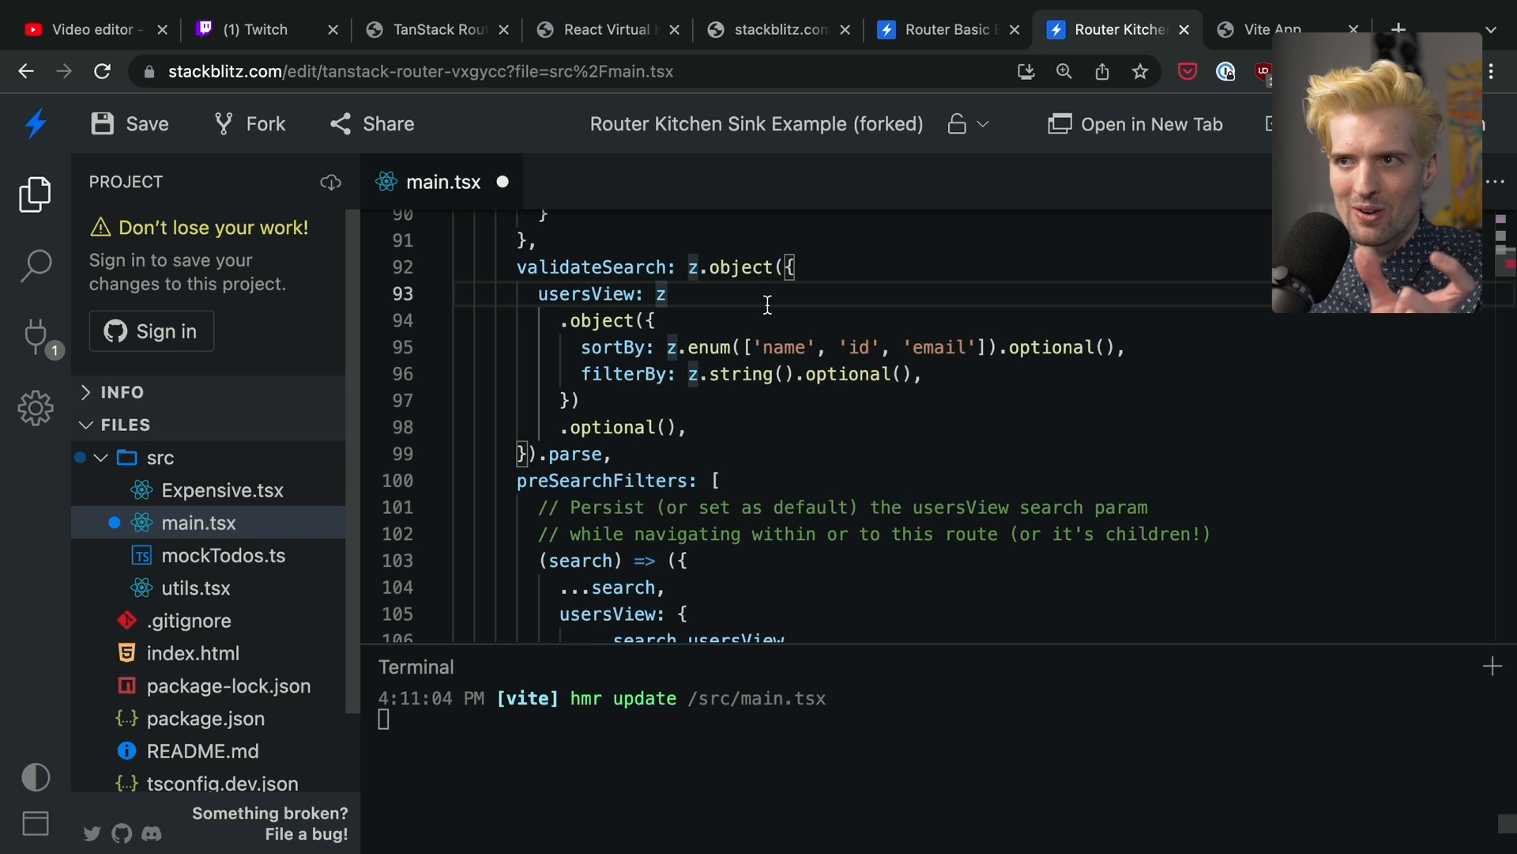
pyautogui.click(1268, 30)
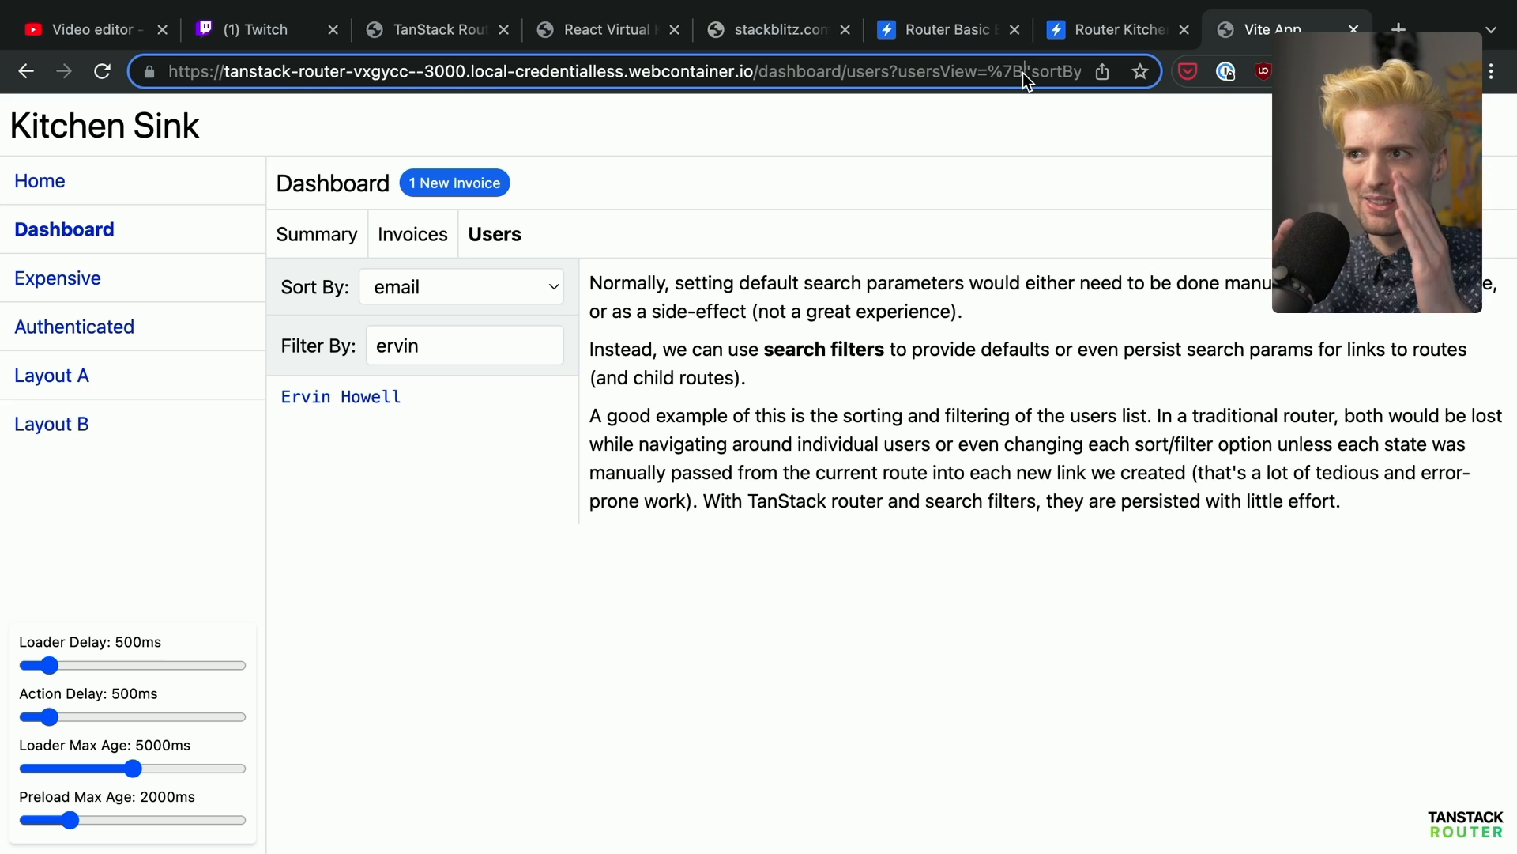
pyautogui.click(1103, 30)
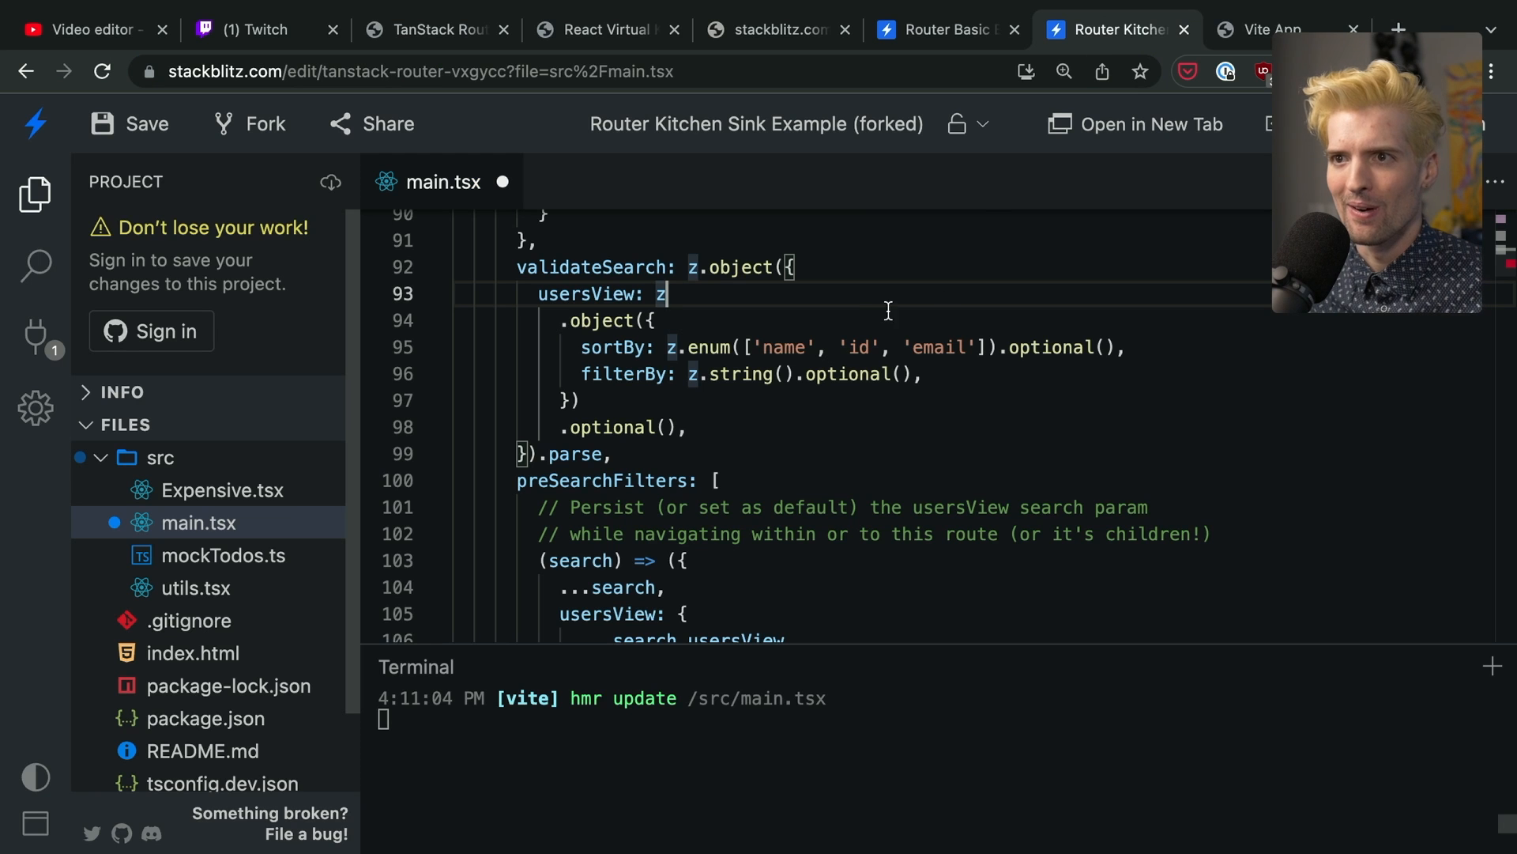
pyautogui.moveTo(621, 324)
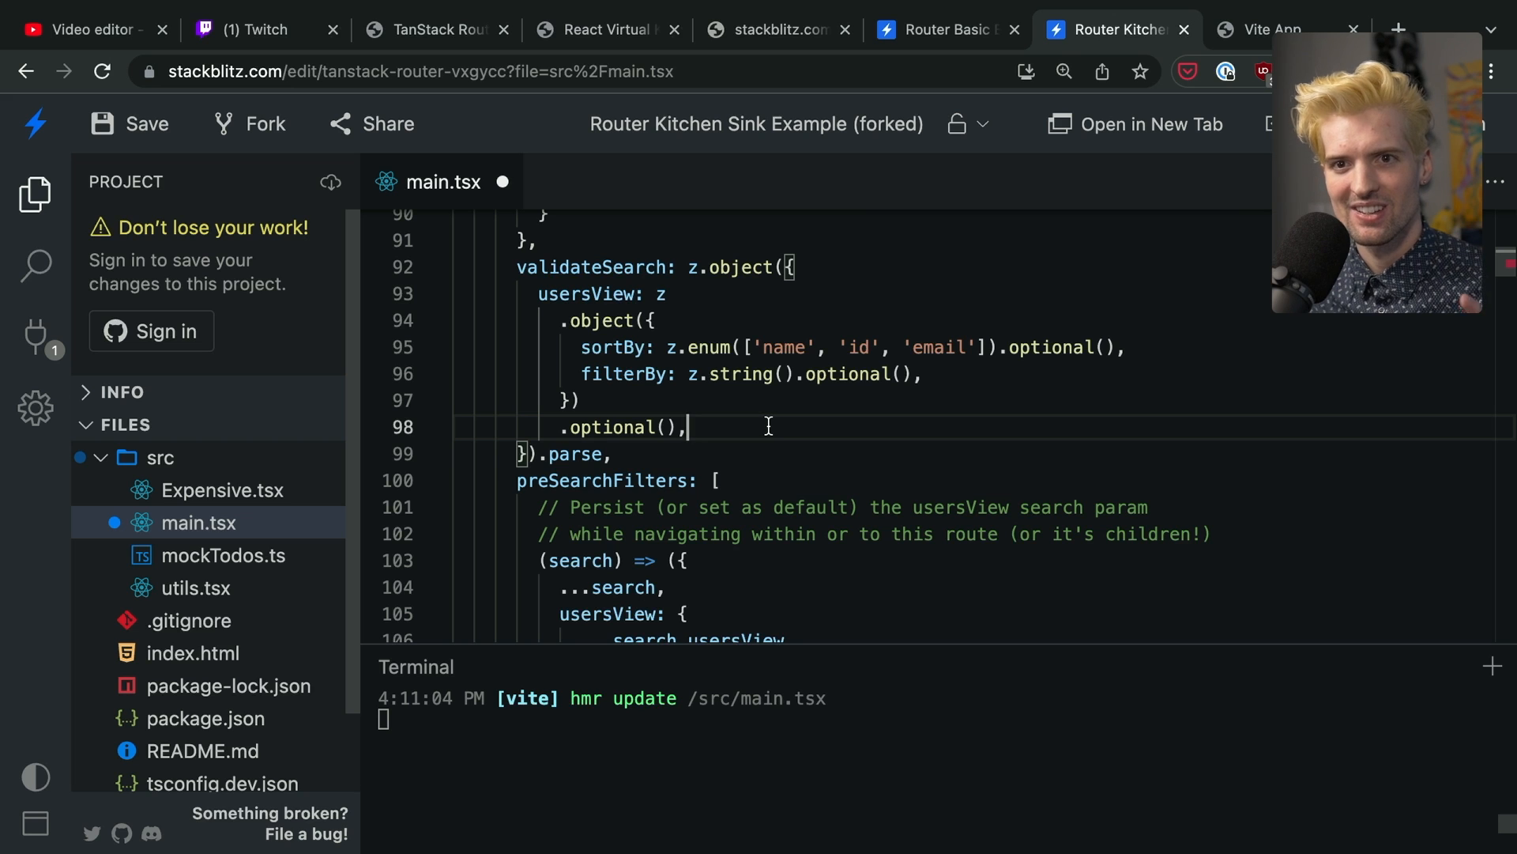
# Scroll main.tsx up to the users createRoute definition and back down
pyautogui.scroll(3)
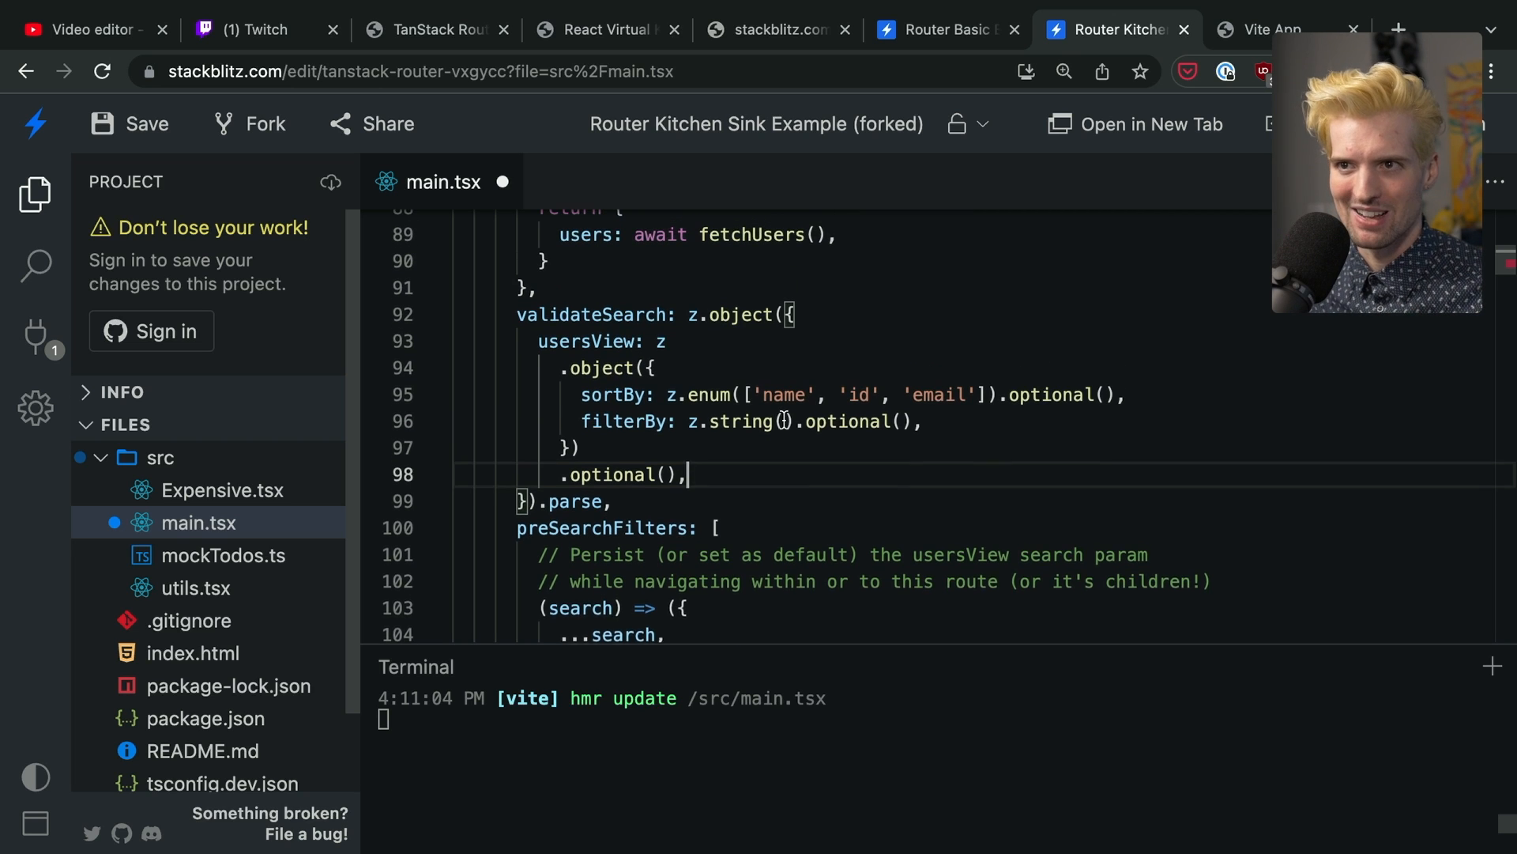
pyautogui.scroll(3)
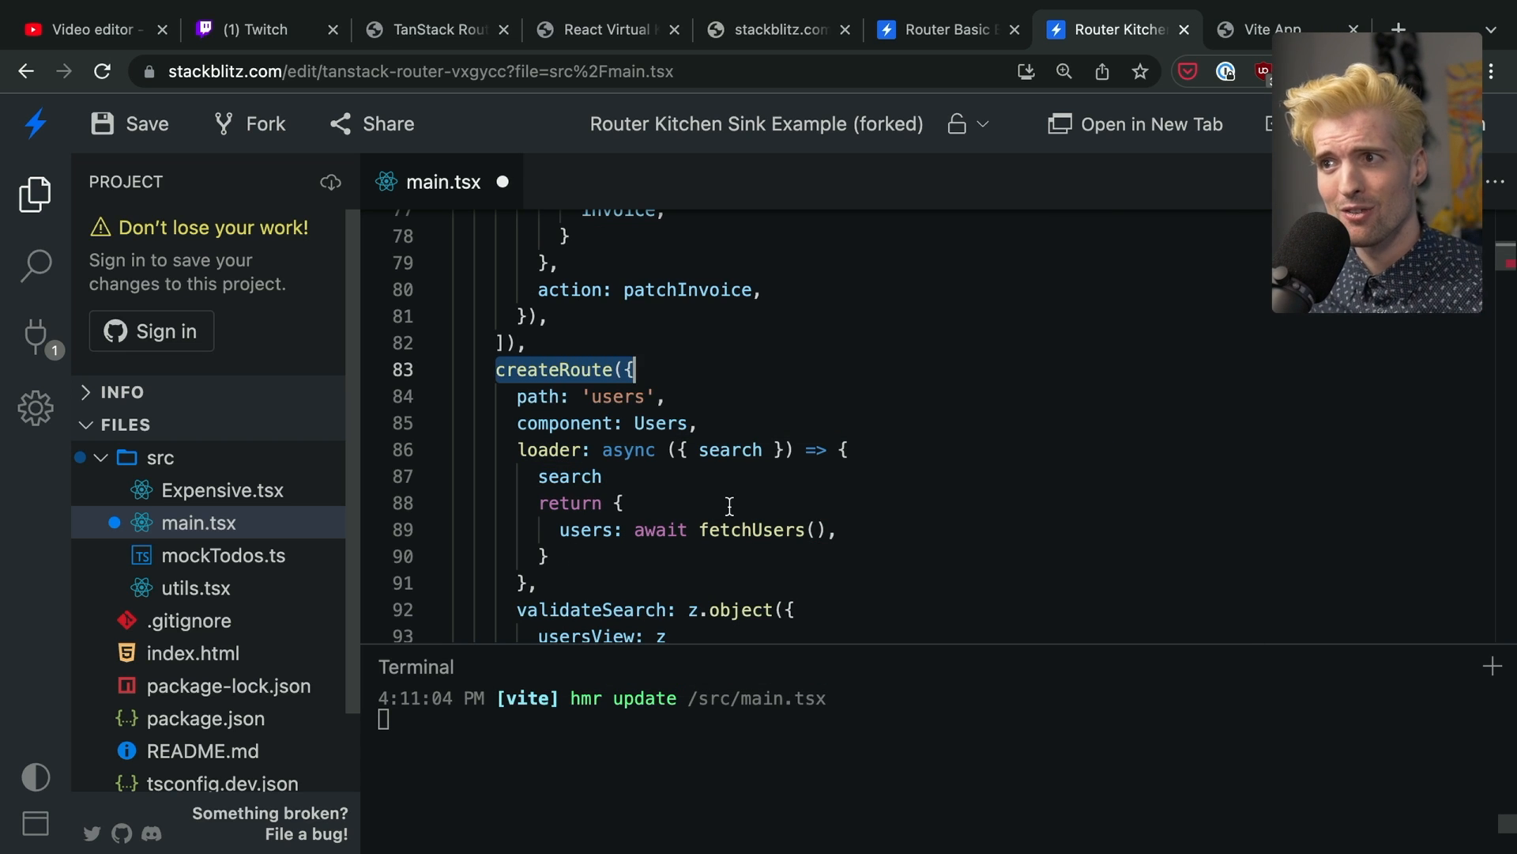
pyautogui.scroll(-3)
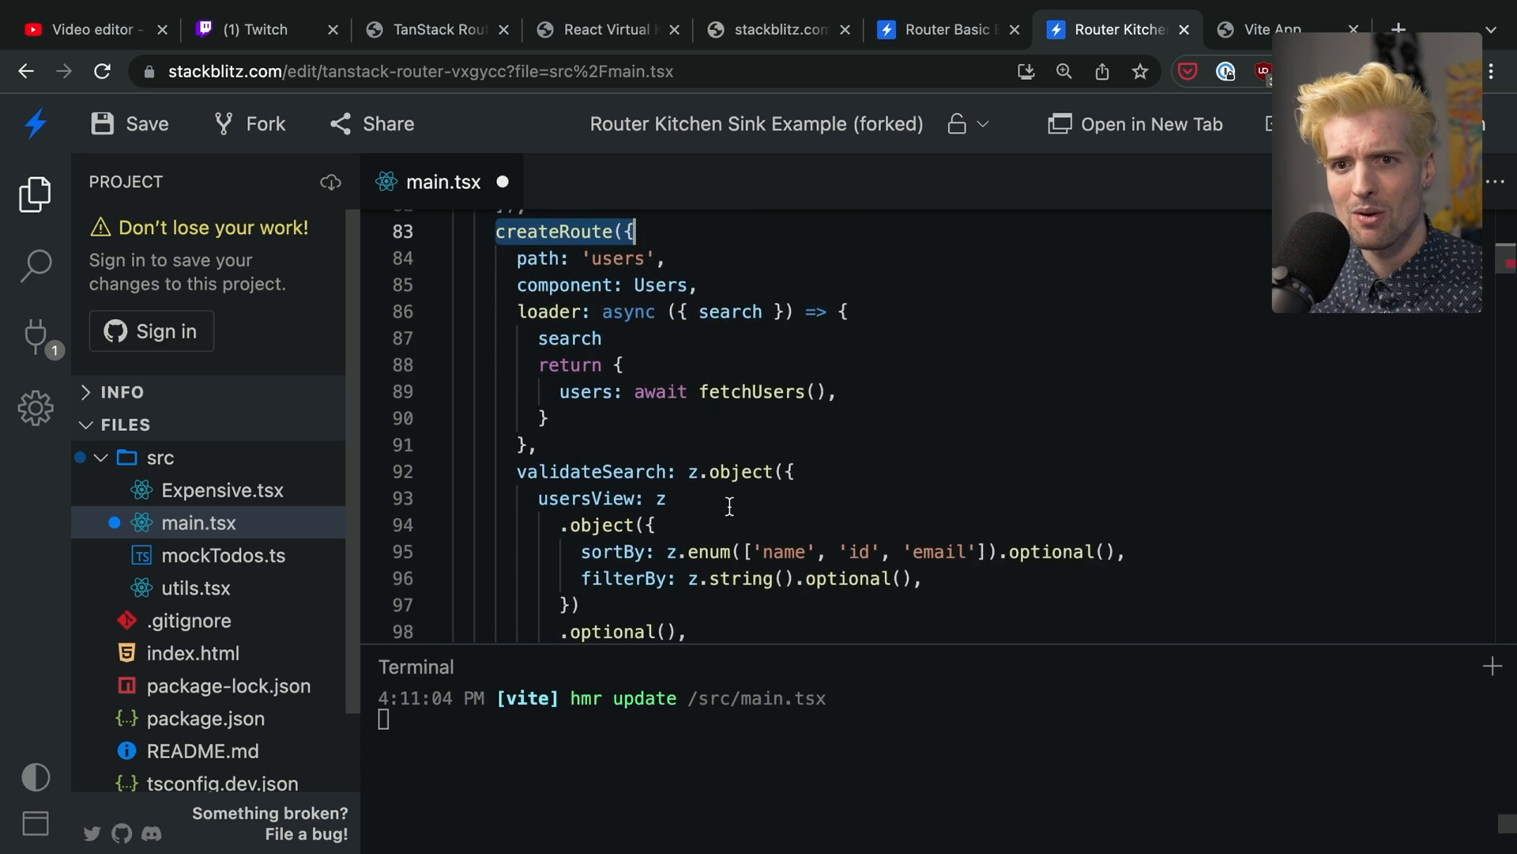
pyautogui.scroll(-3)
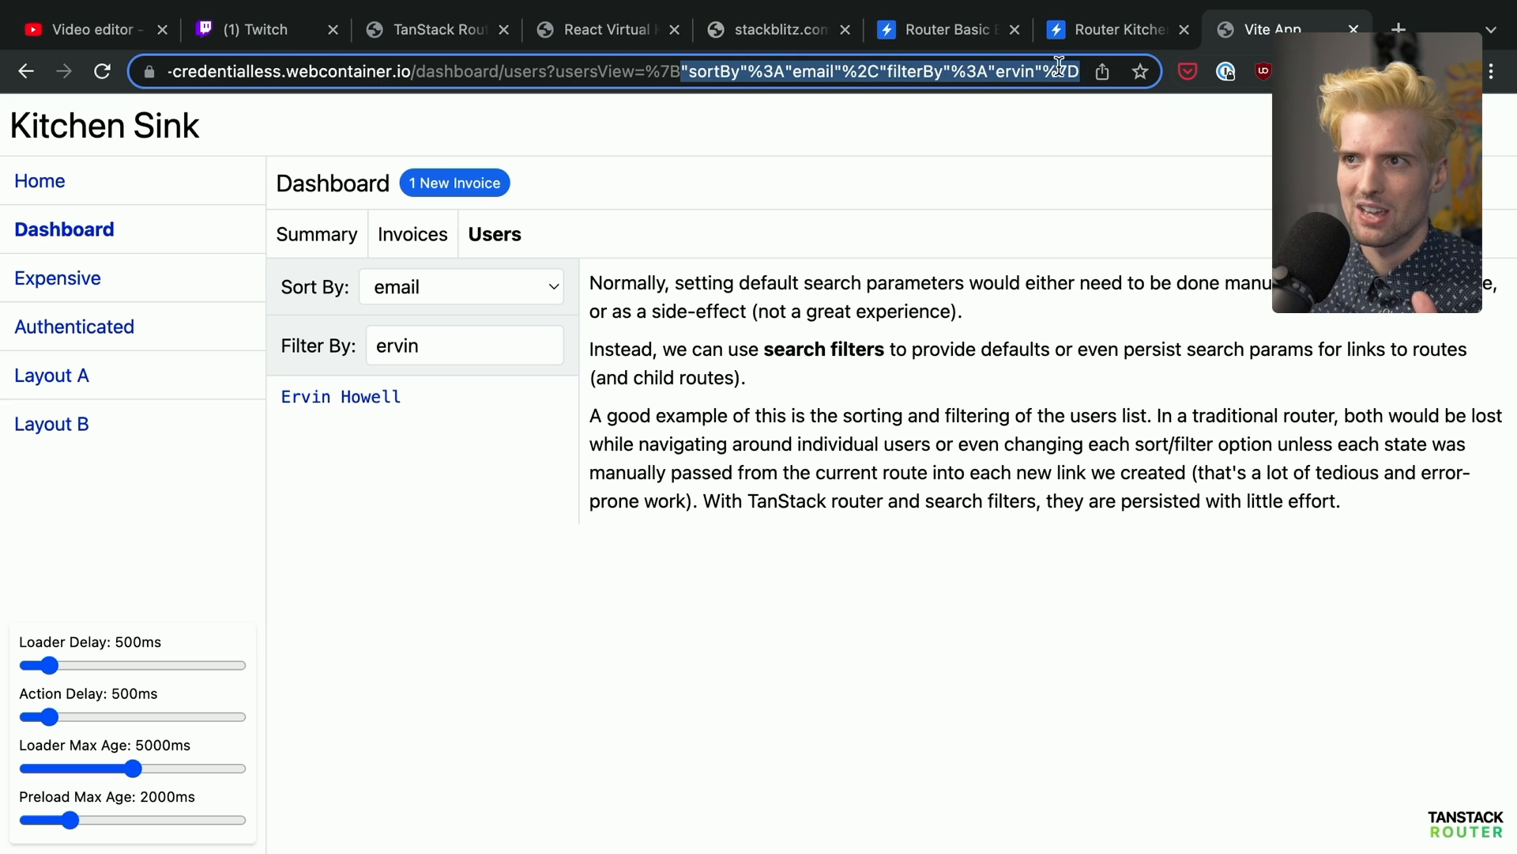
# Return from the app's usersView URL to the Router Kitchen Sink project code
pyautogui.click(1113, 29)
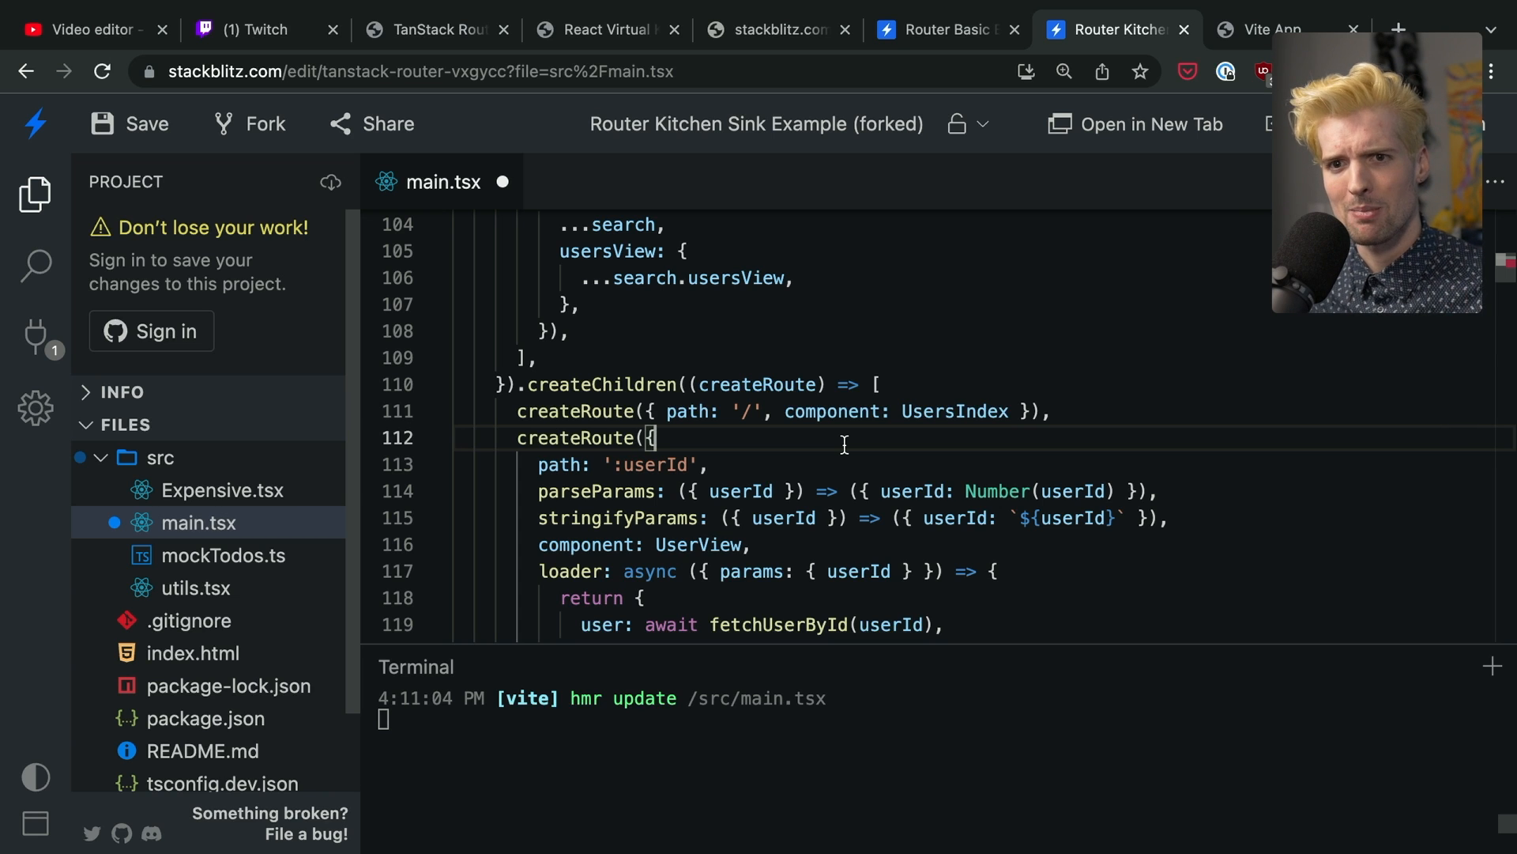
# Scroll main.tsx up past the invoice route and imports, then down to the dashboard route
pyautogui.scroll(3)
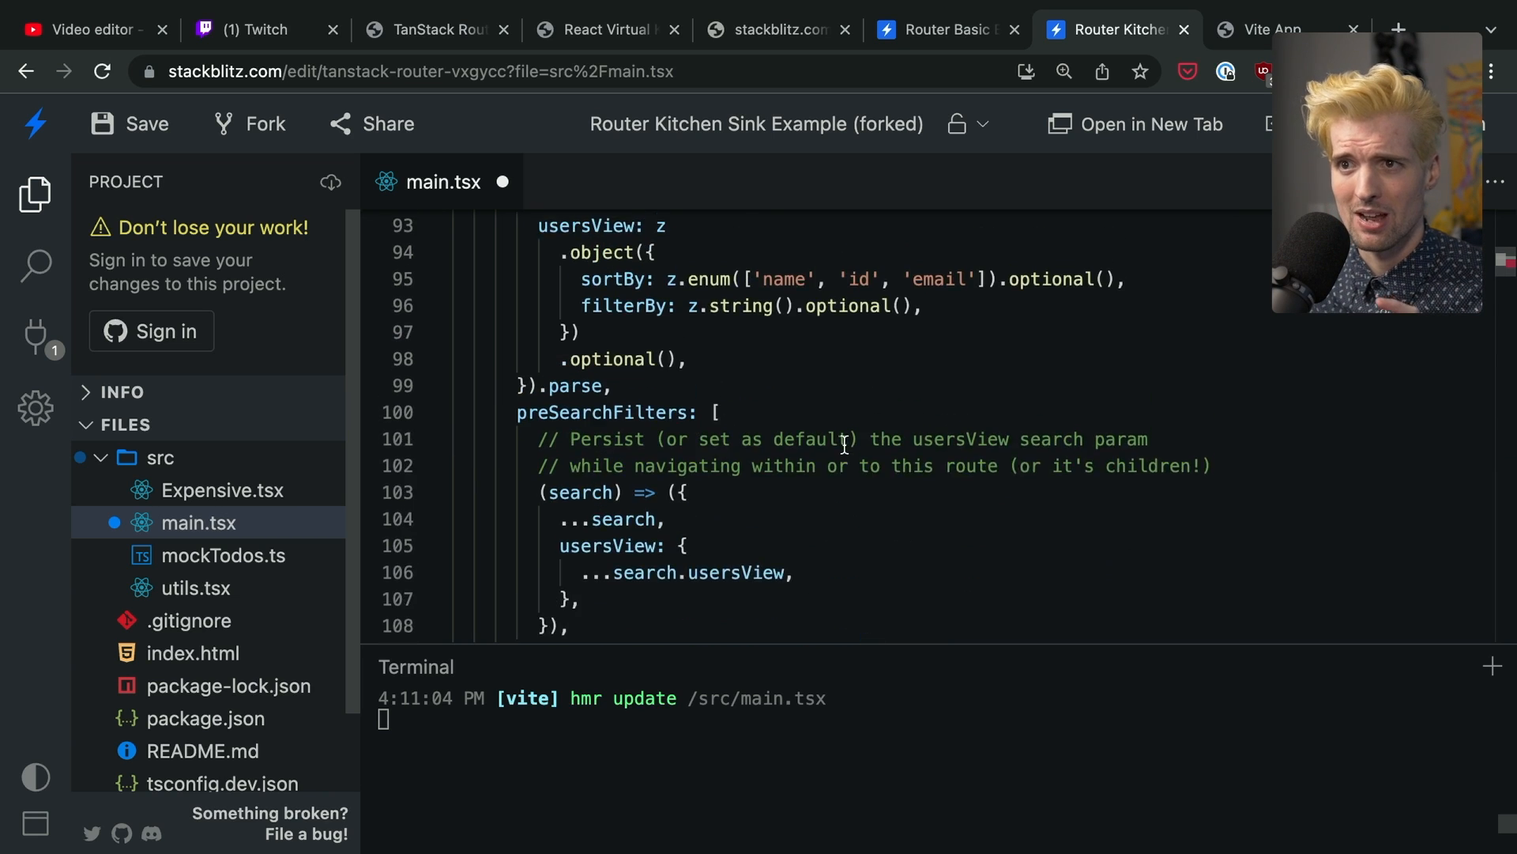
pyautogui.scroll(3)
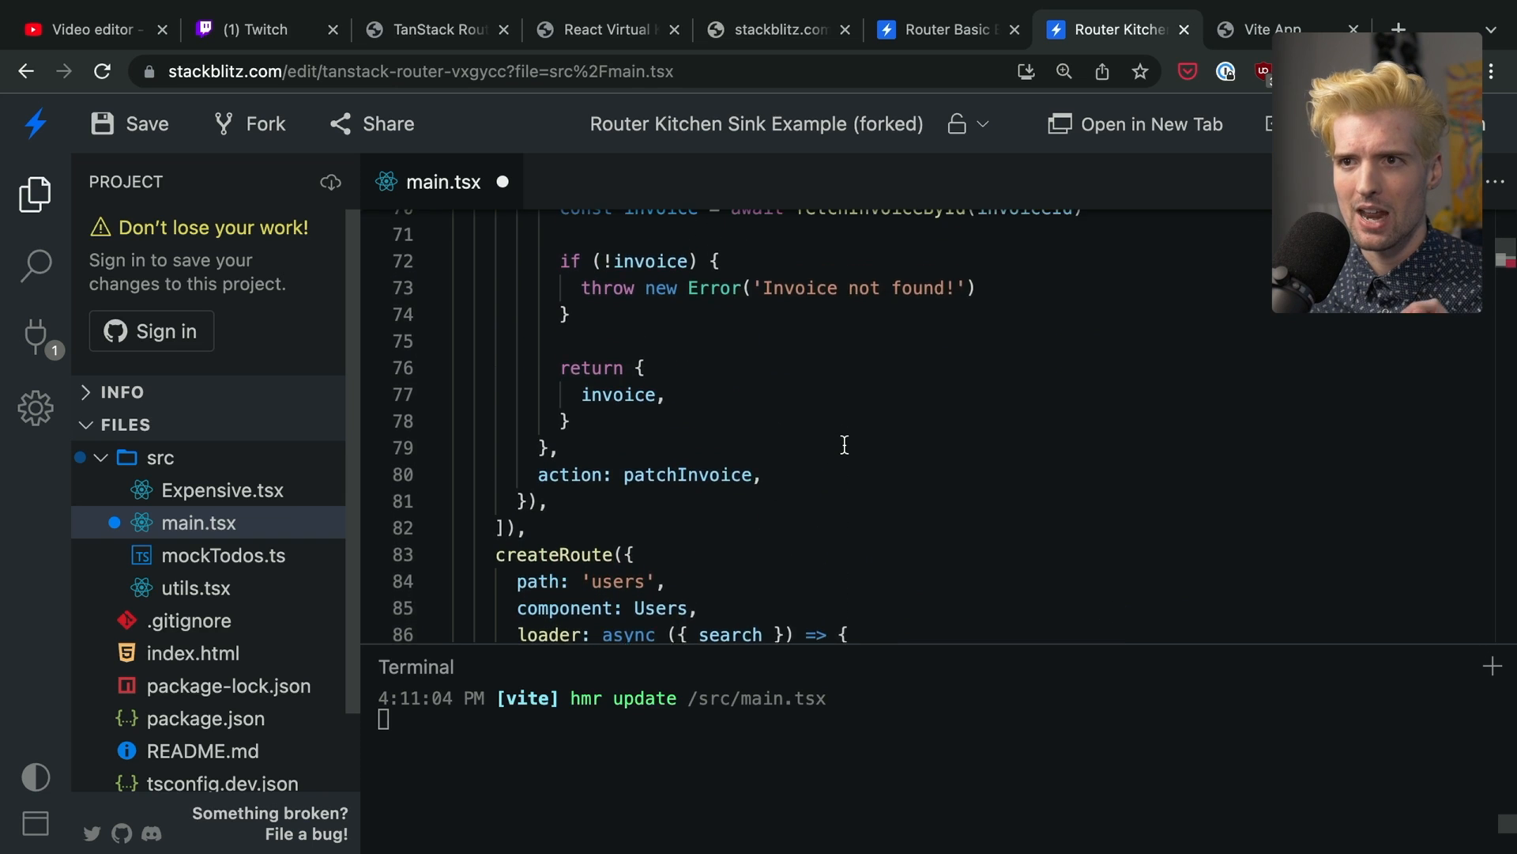
pyautogui.scroll(3)
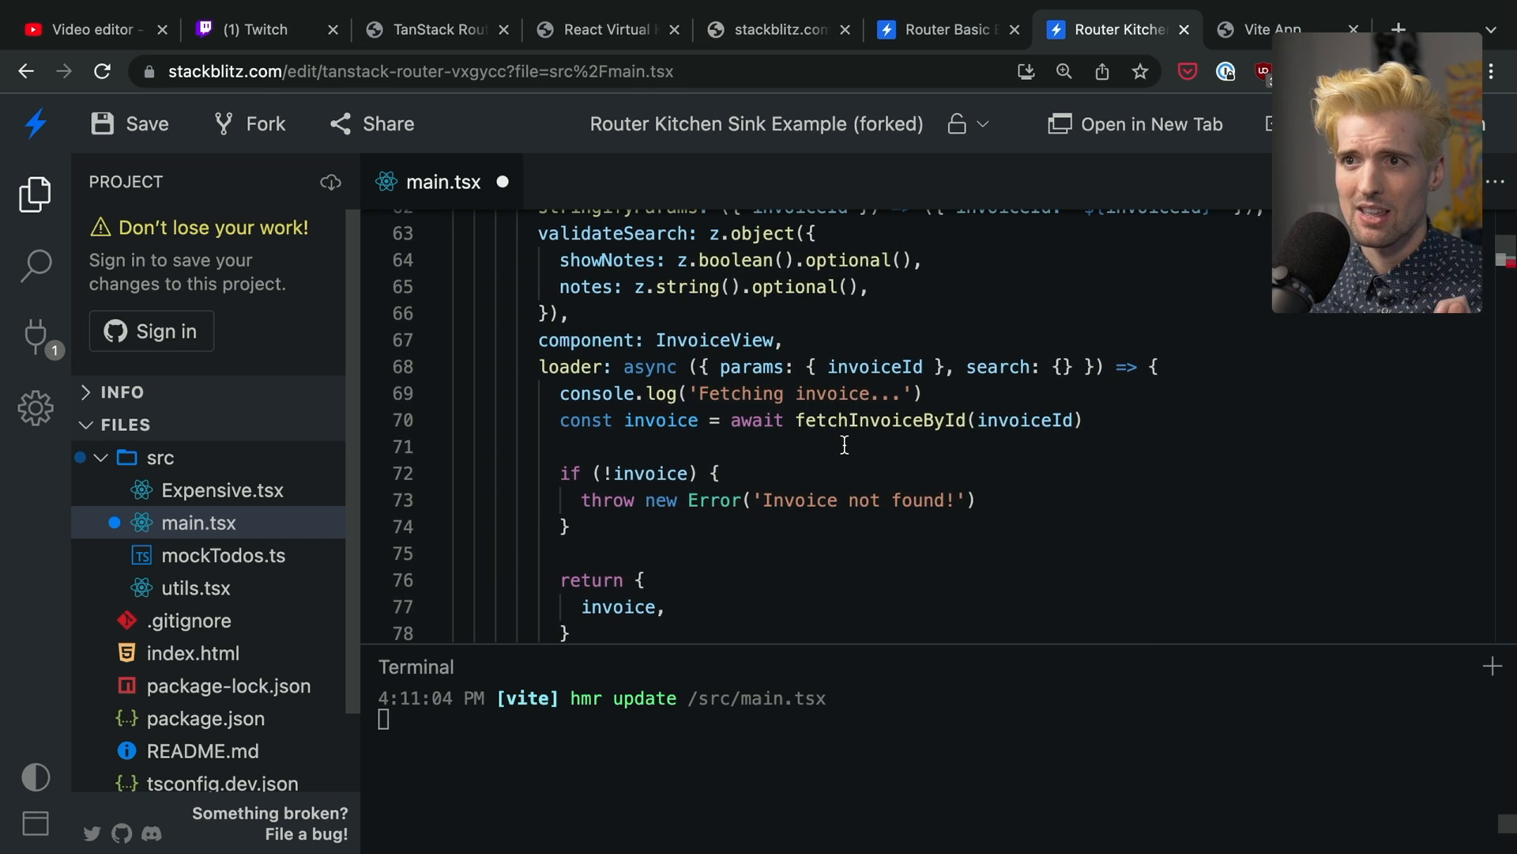
pyautogui.scroll(3)
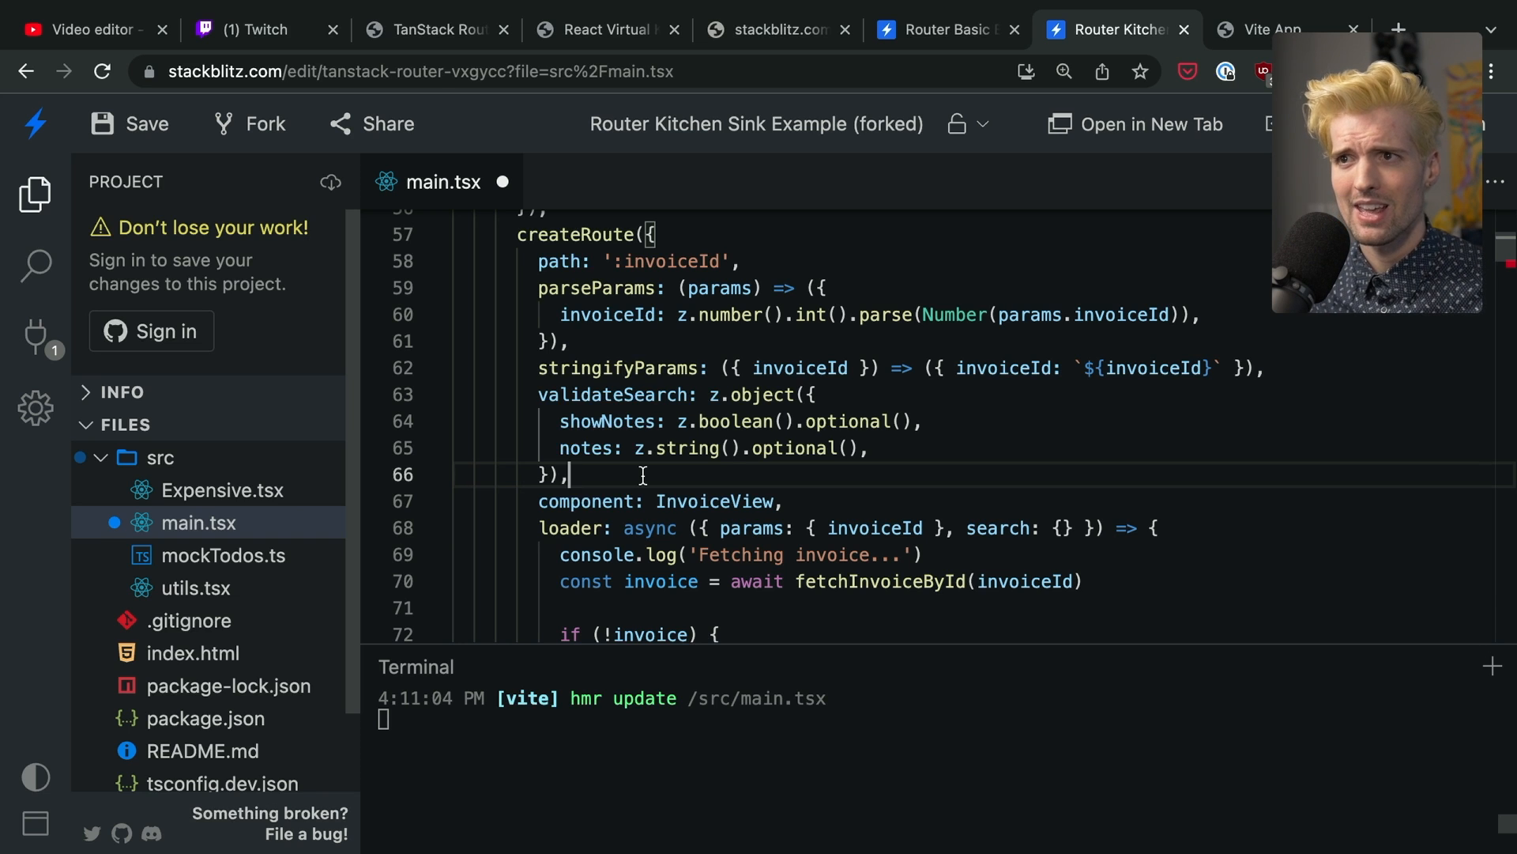
pyautogui.scroll(3)
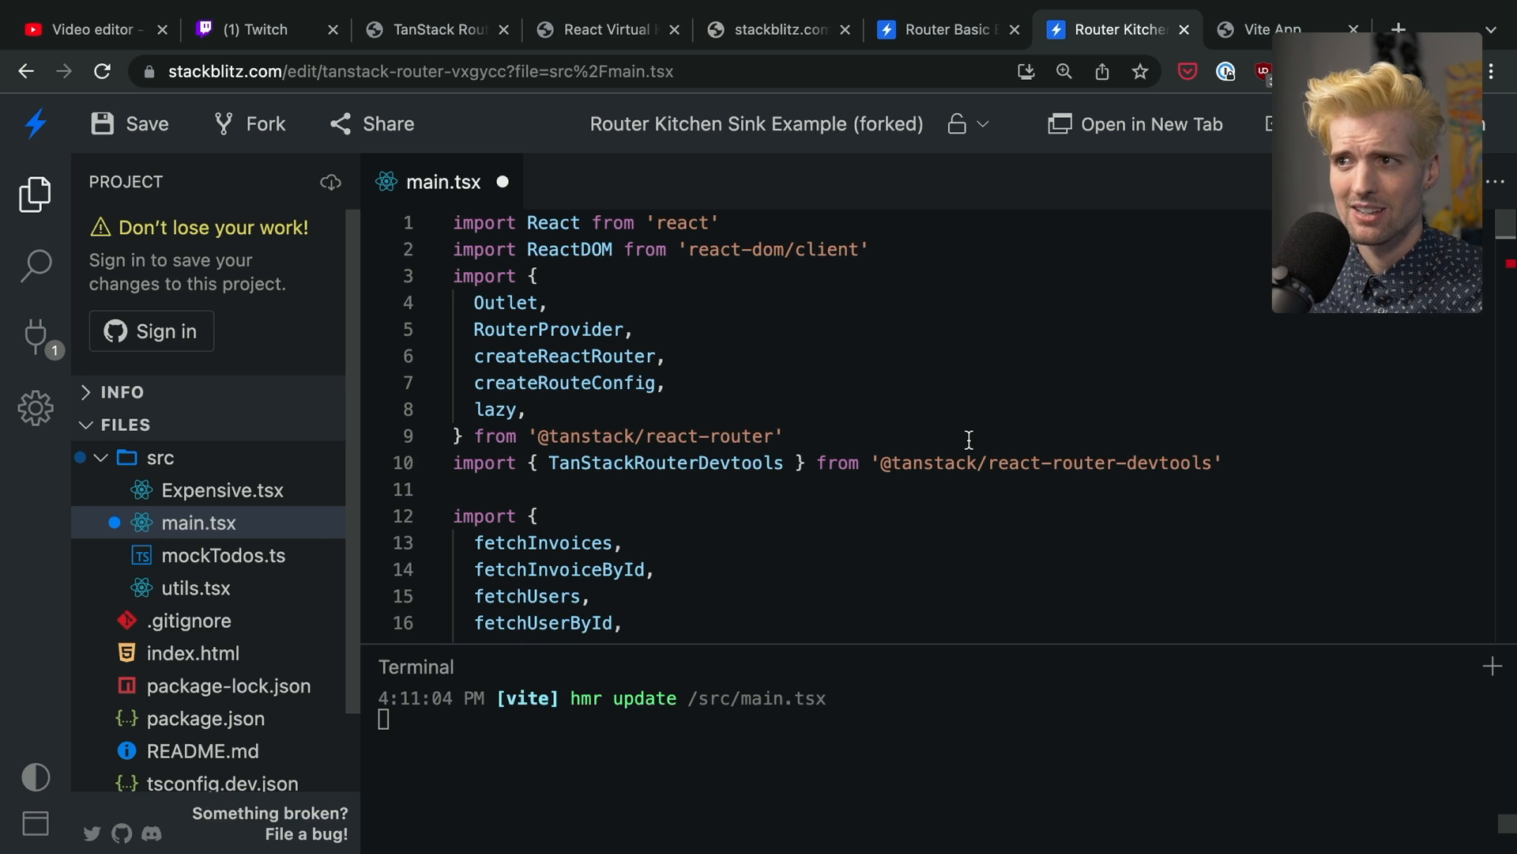
pyautogui.scroll(-3)
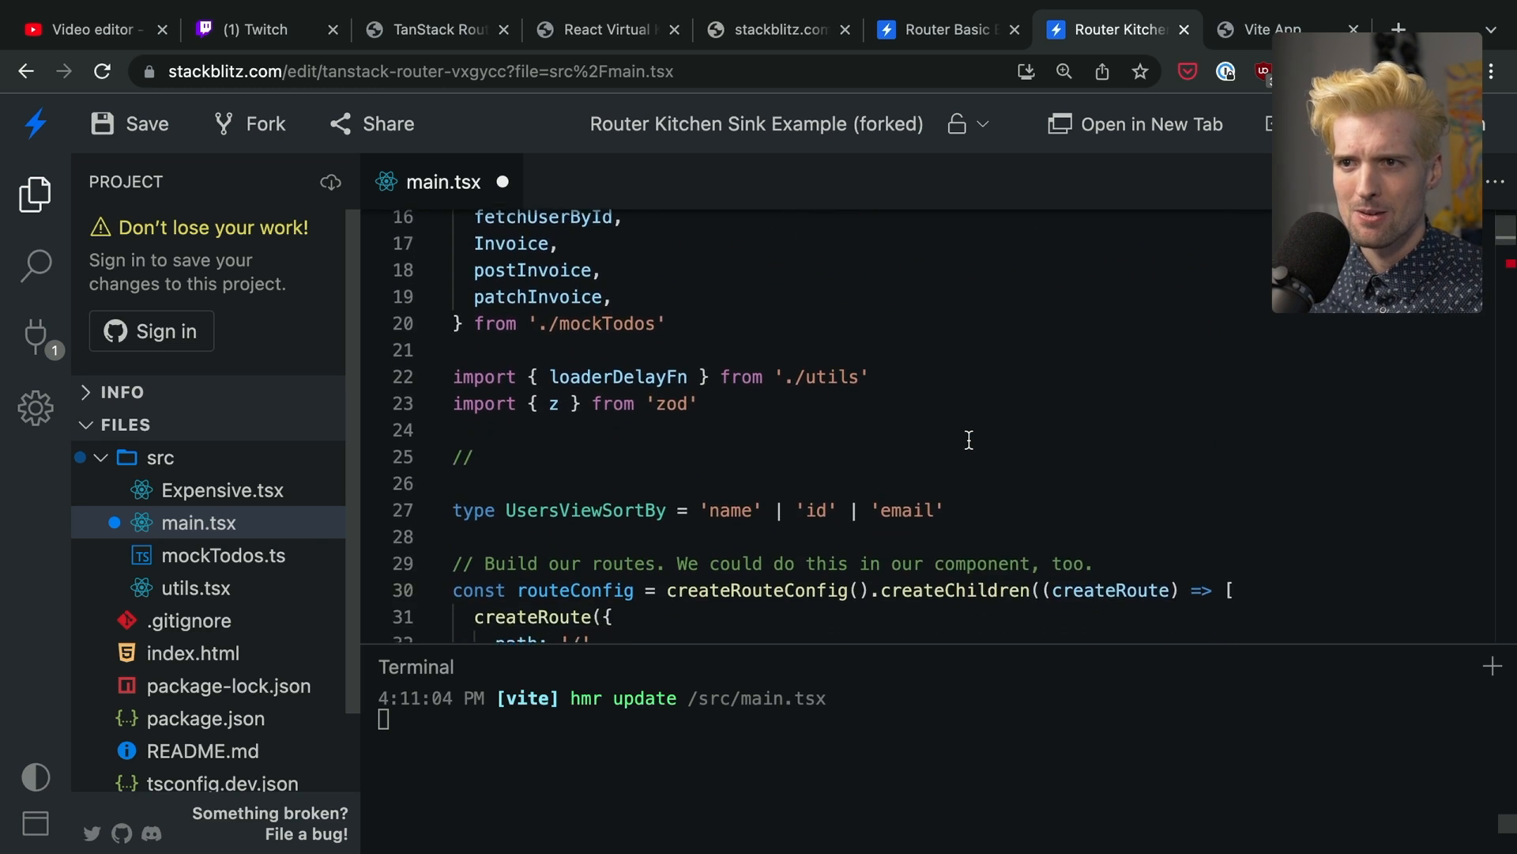
pyautogui.scroll(-3)
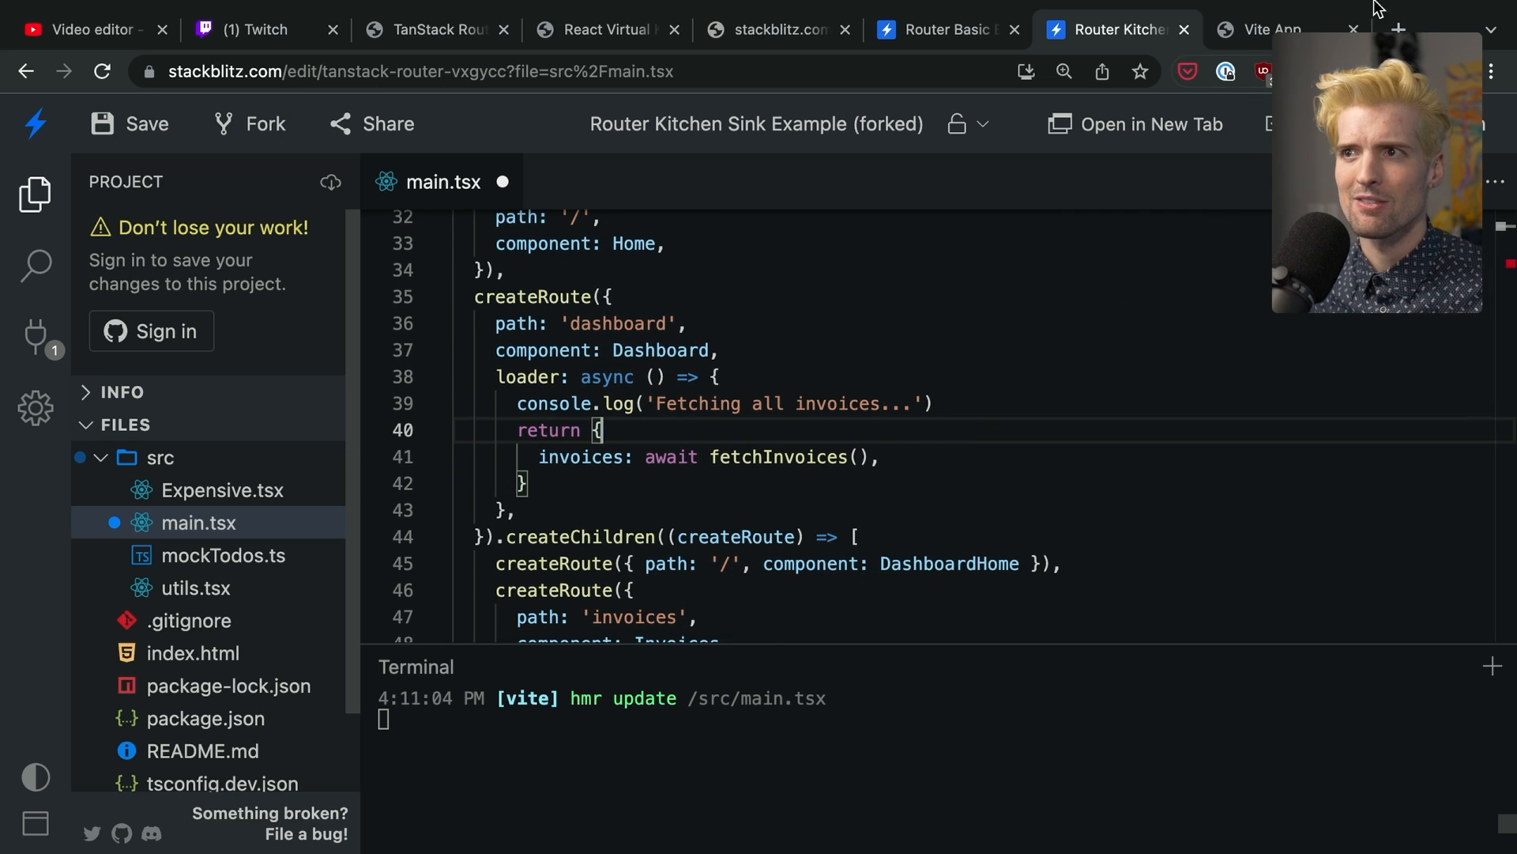
# Confirm the app still sorts users by email, then scroll main.tsx to its imports
pyautogui.click(1274, 29)
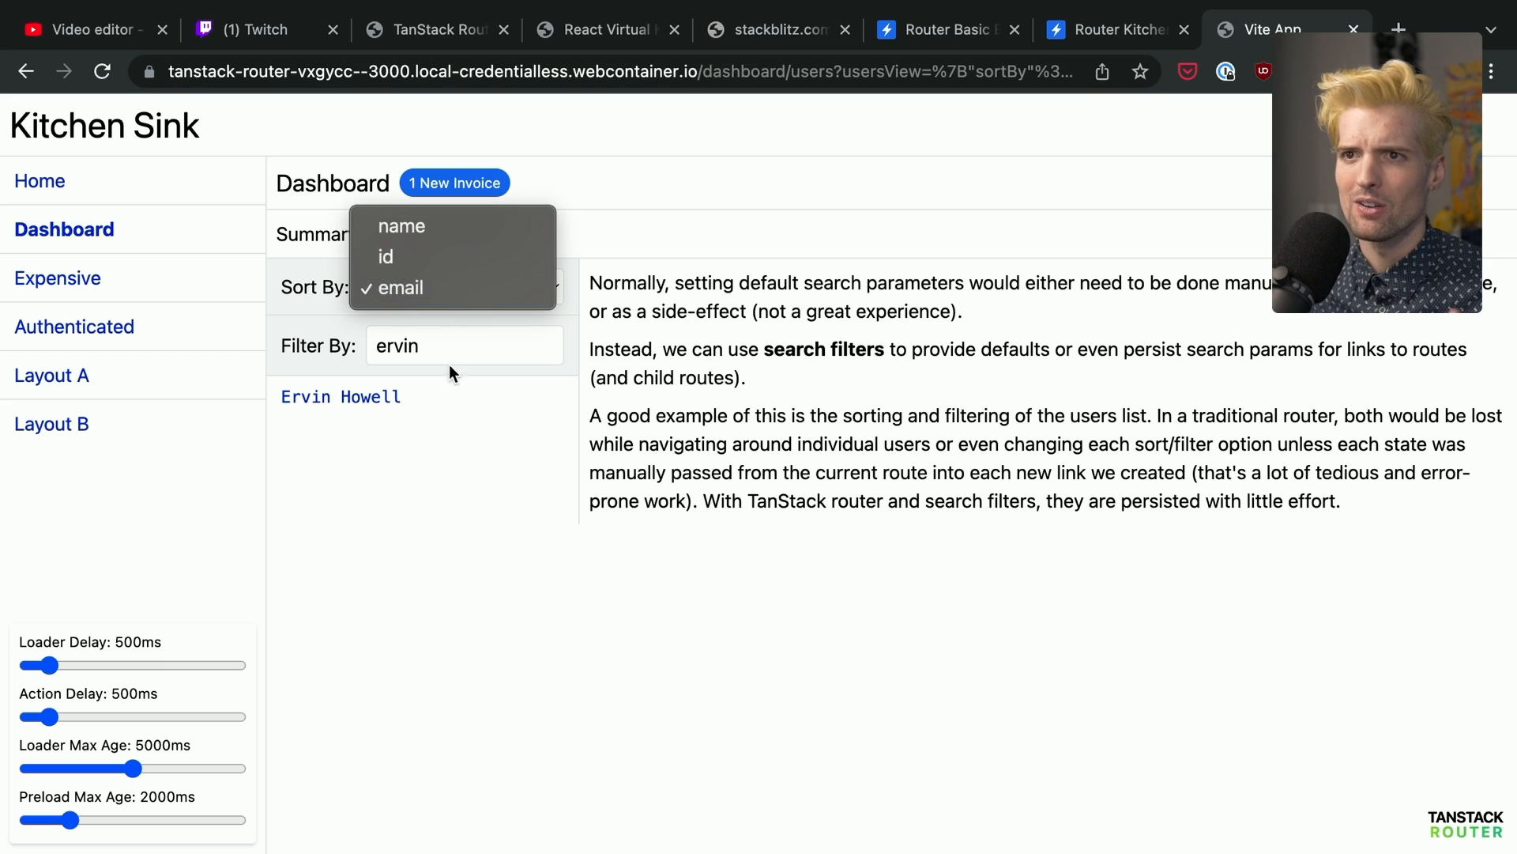
pyautogui.click(397, 287)
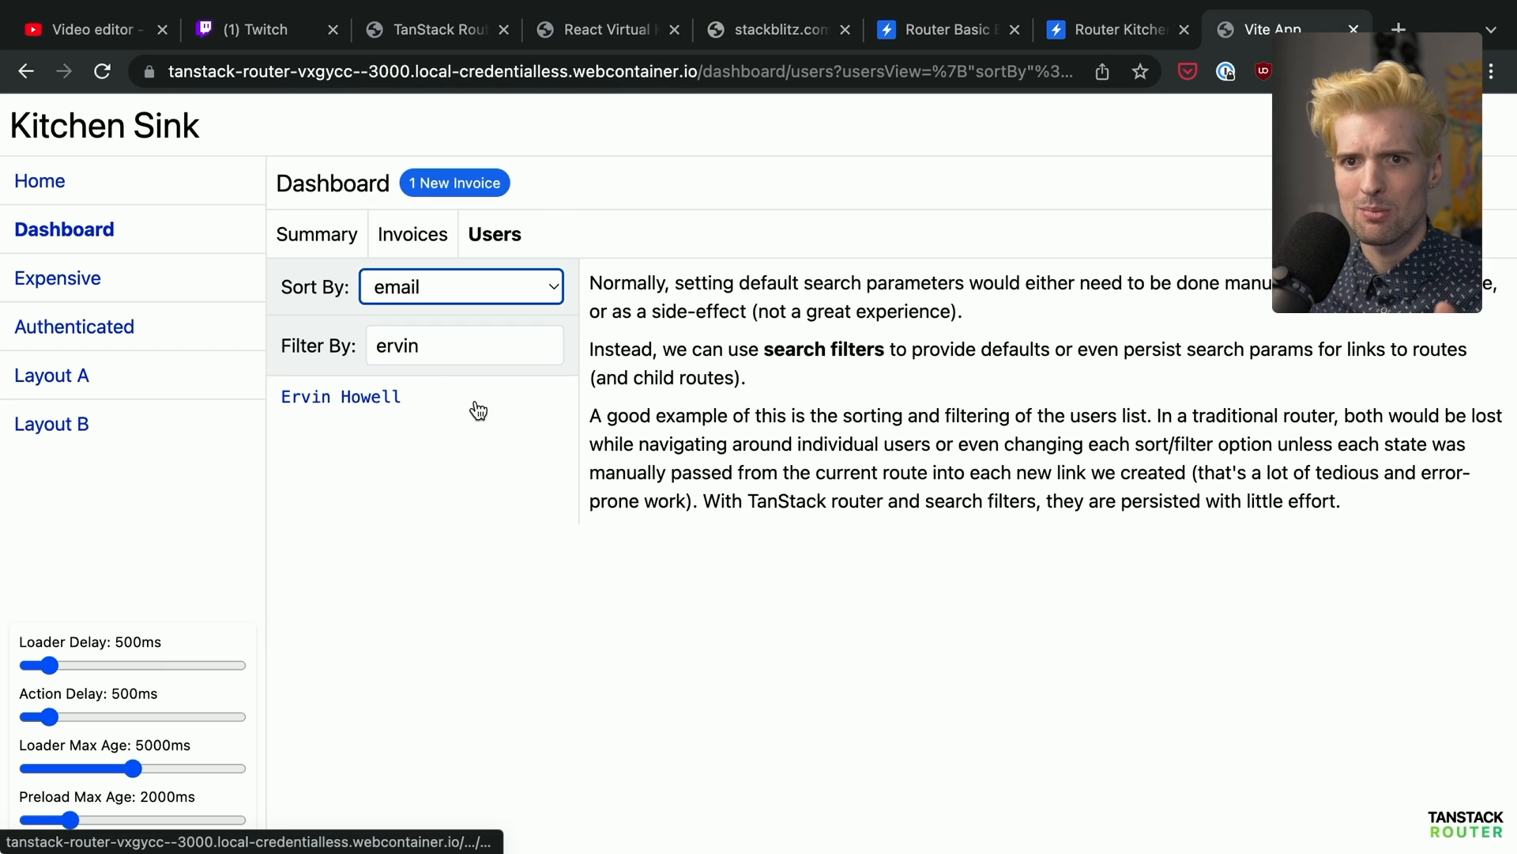
pyautogui.moveTo(340, 397)
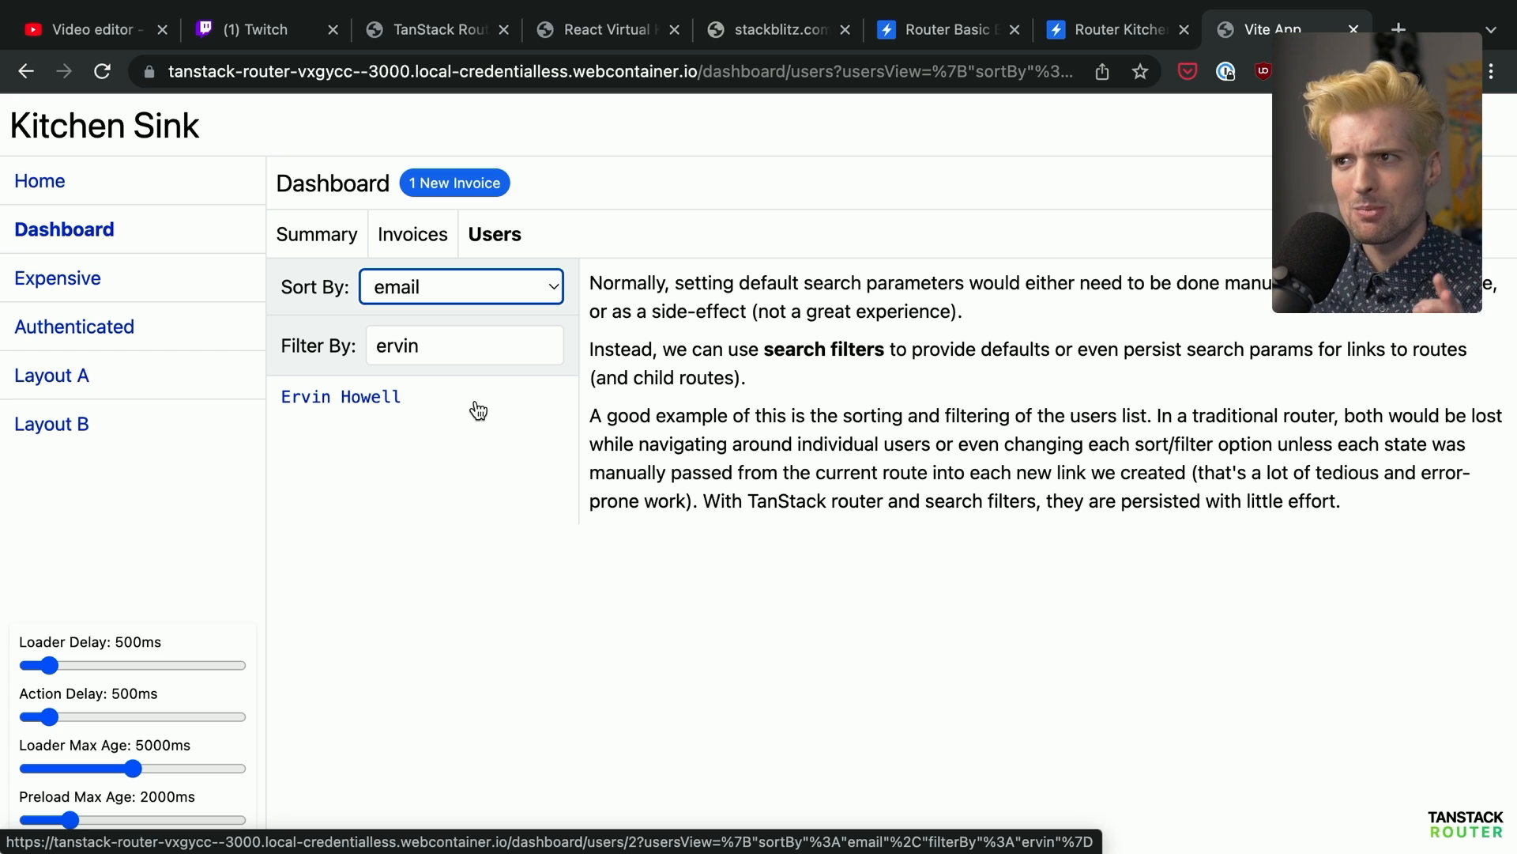
pyautogui.moveTo(898, 154)
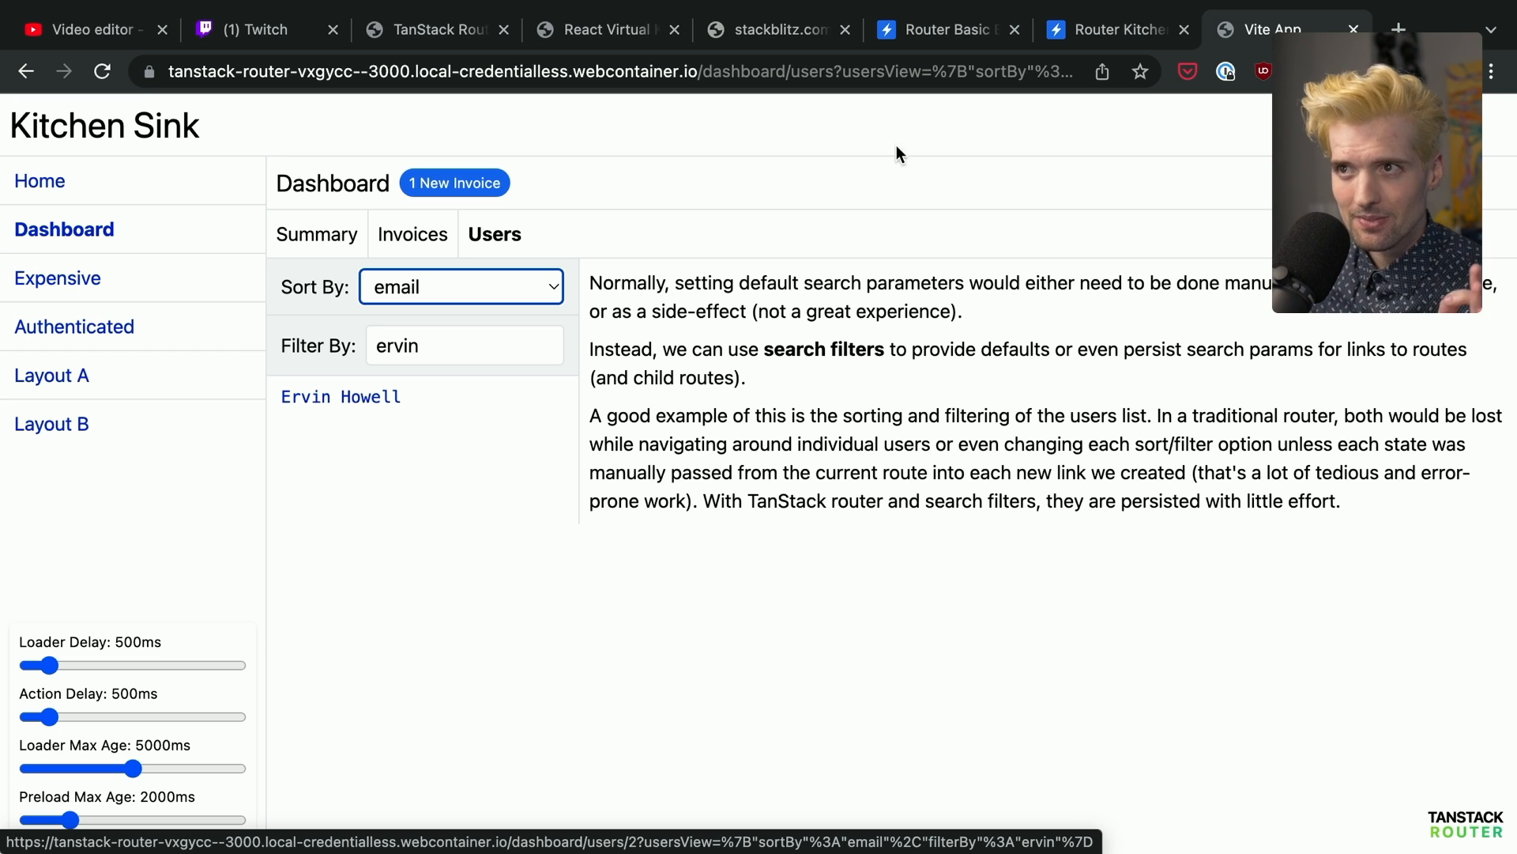
pyautogui.click(1113, 29)
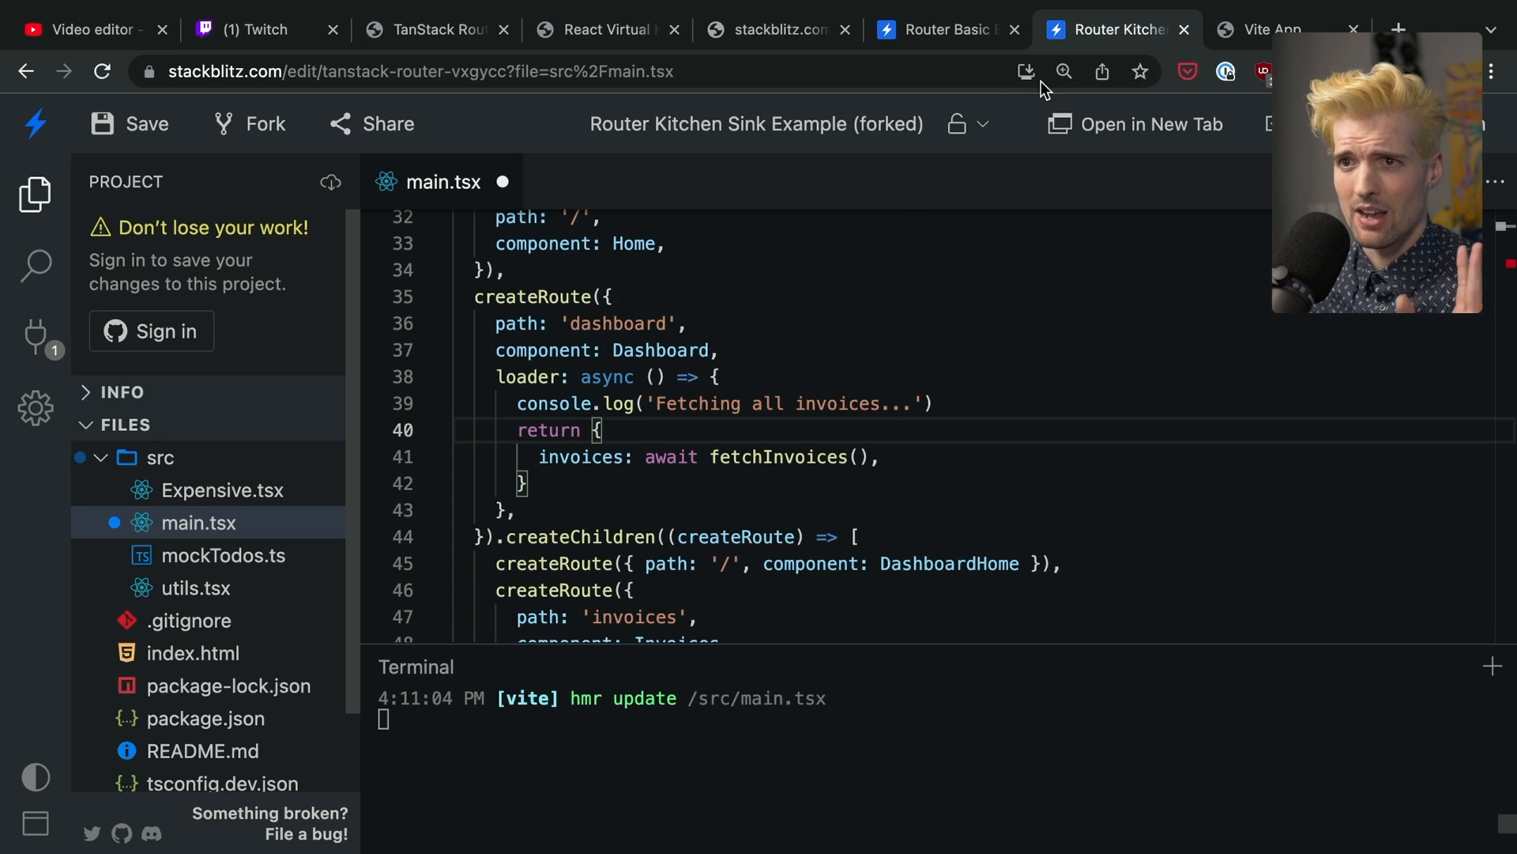
pyautogui.scroll(3)
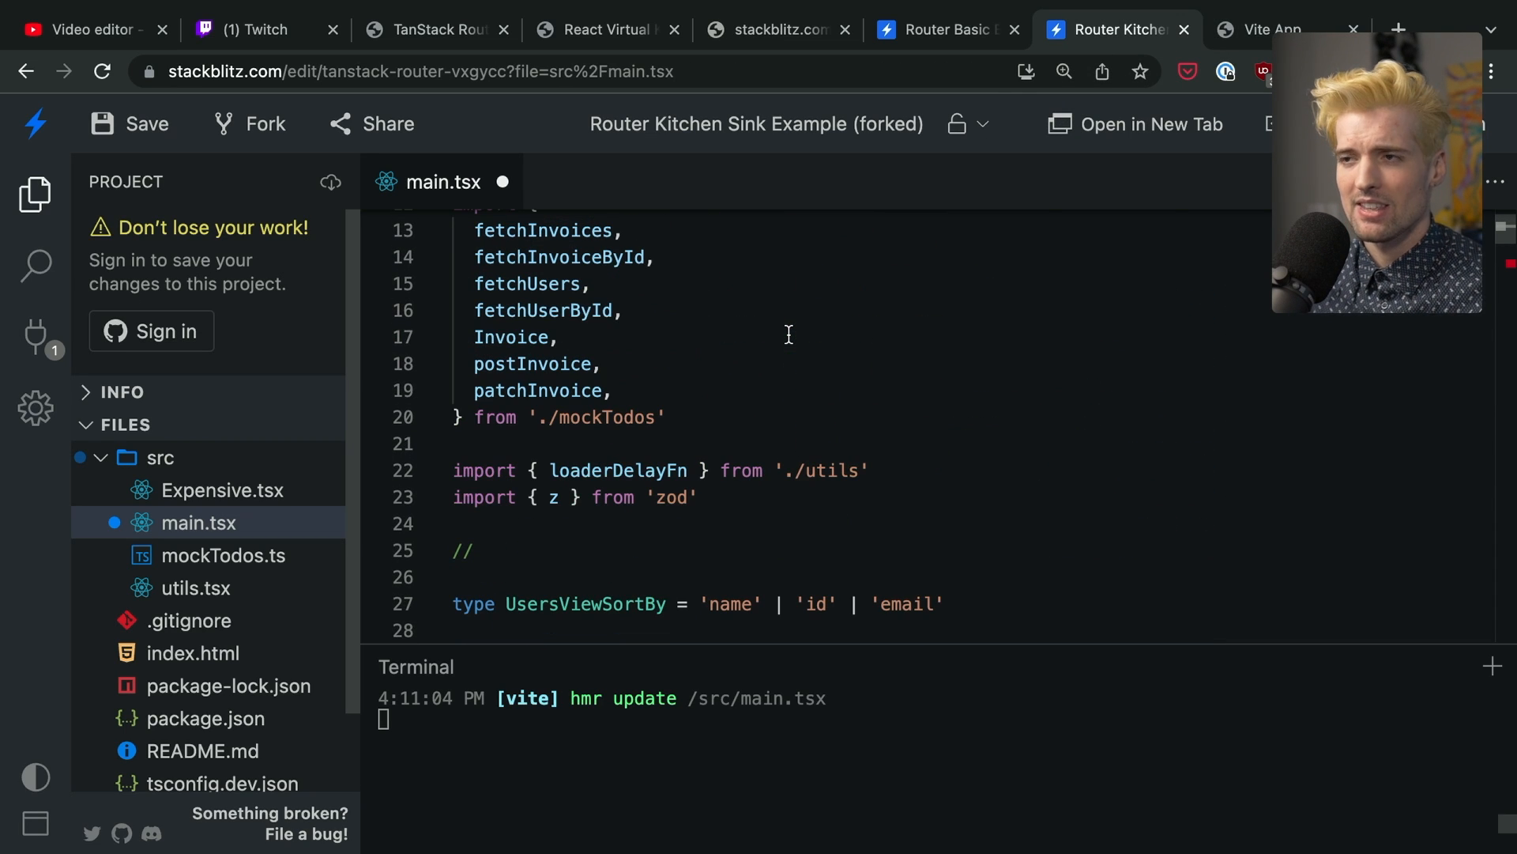